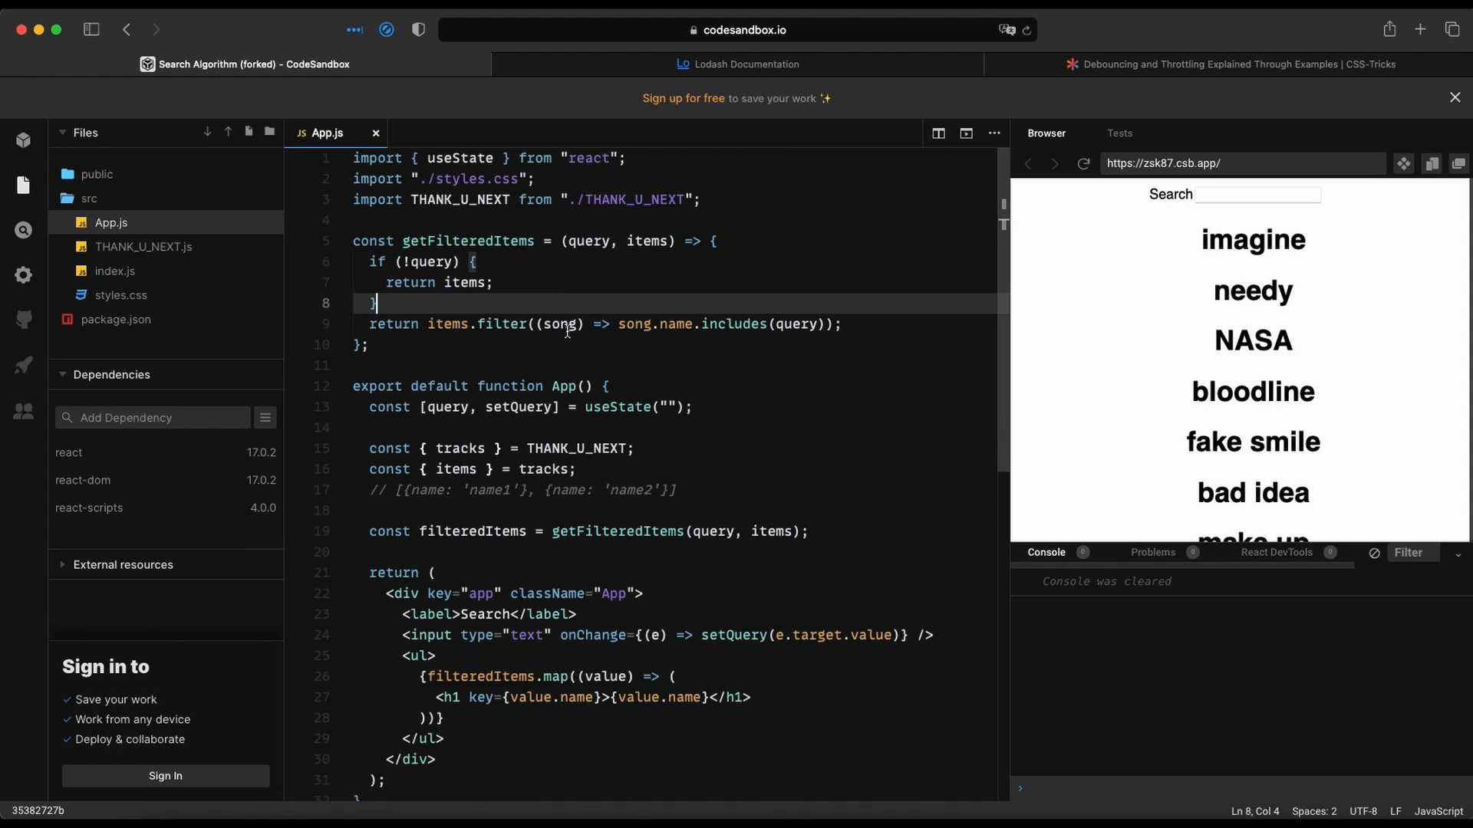
mouse_move(540, 340)
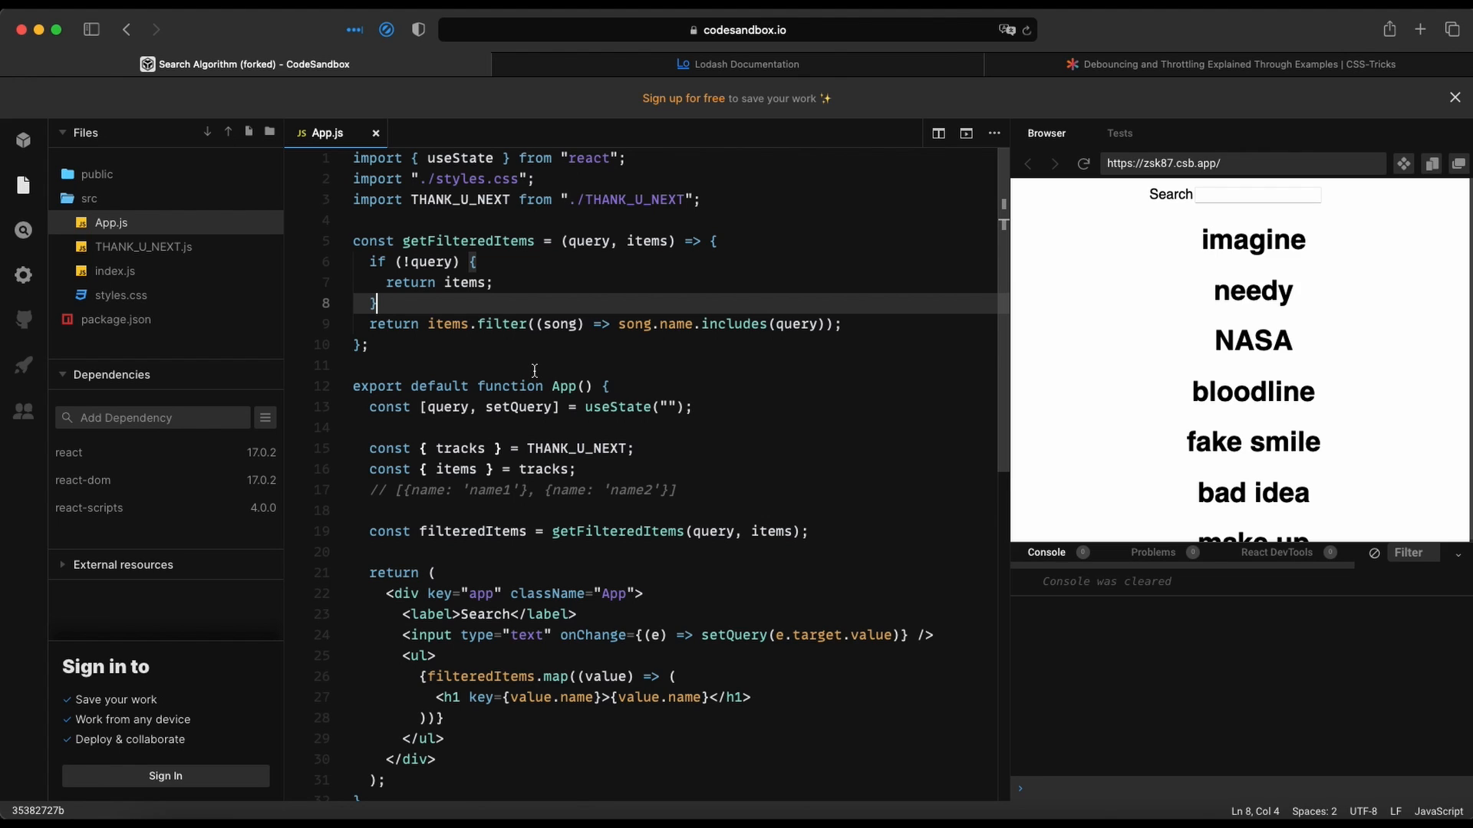
mouse_move(516, 407)
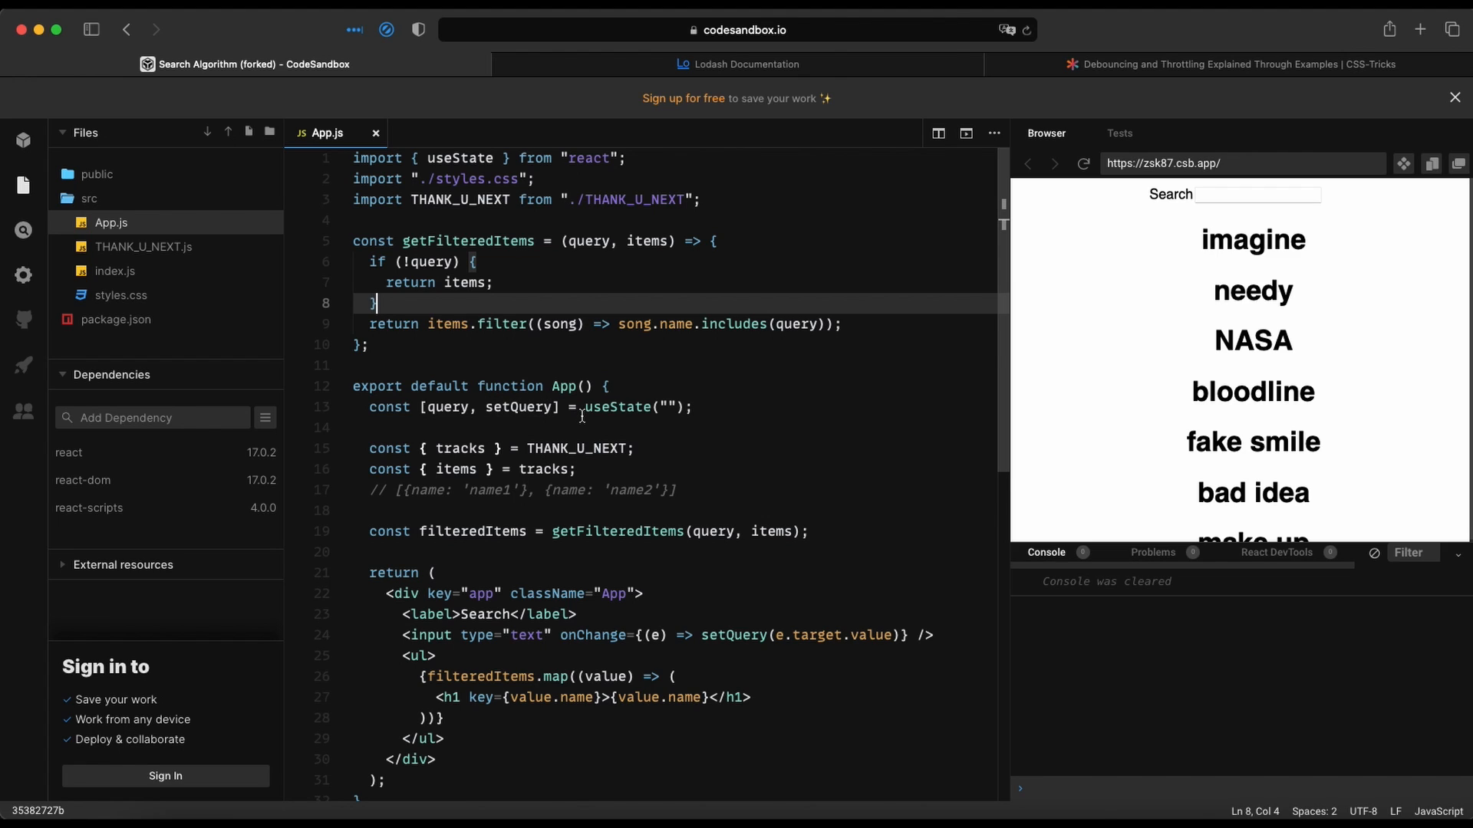
mouse_move(580, 366)
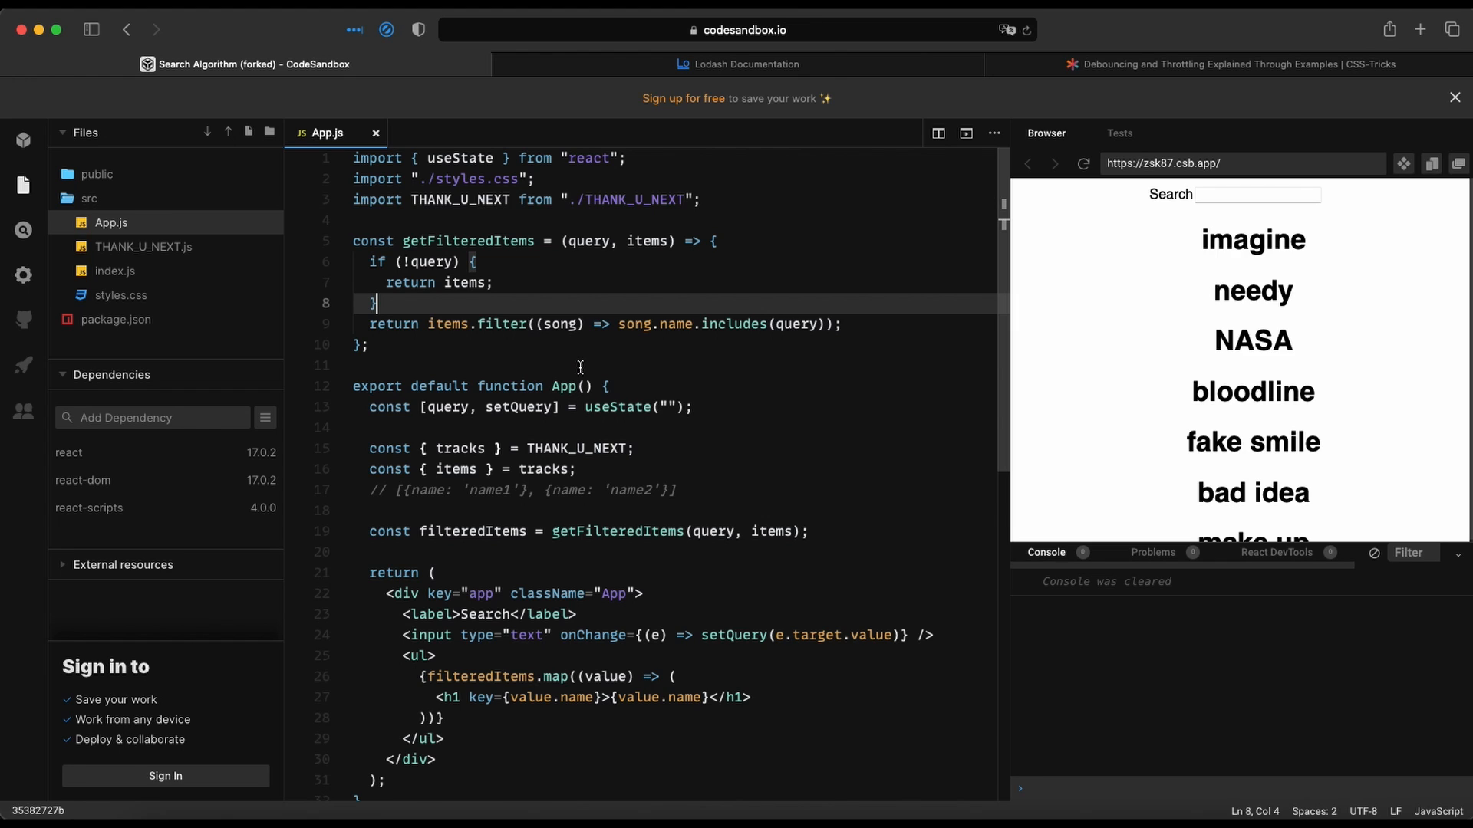
mouse_move(566, 407)
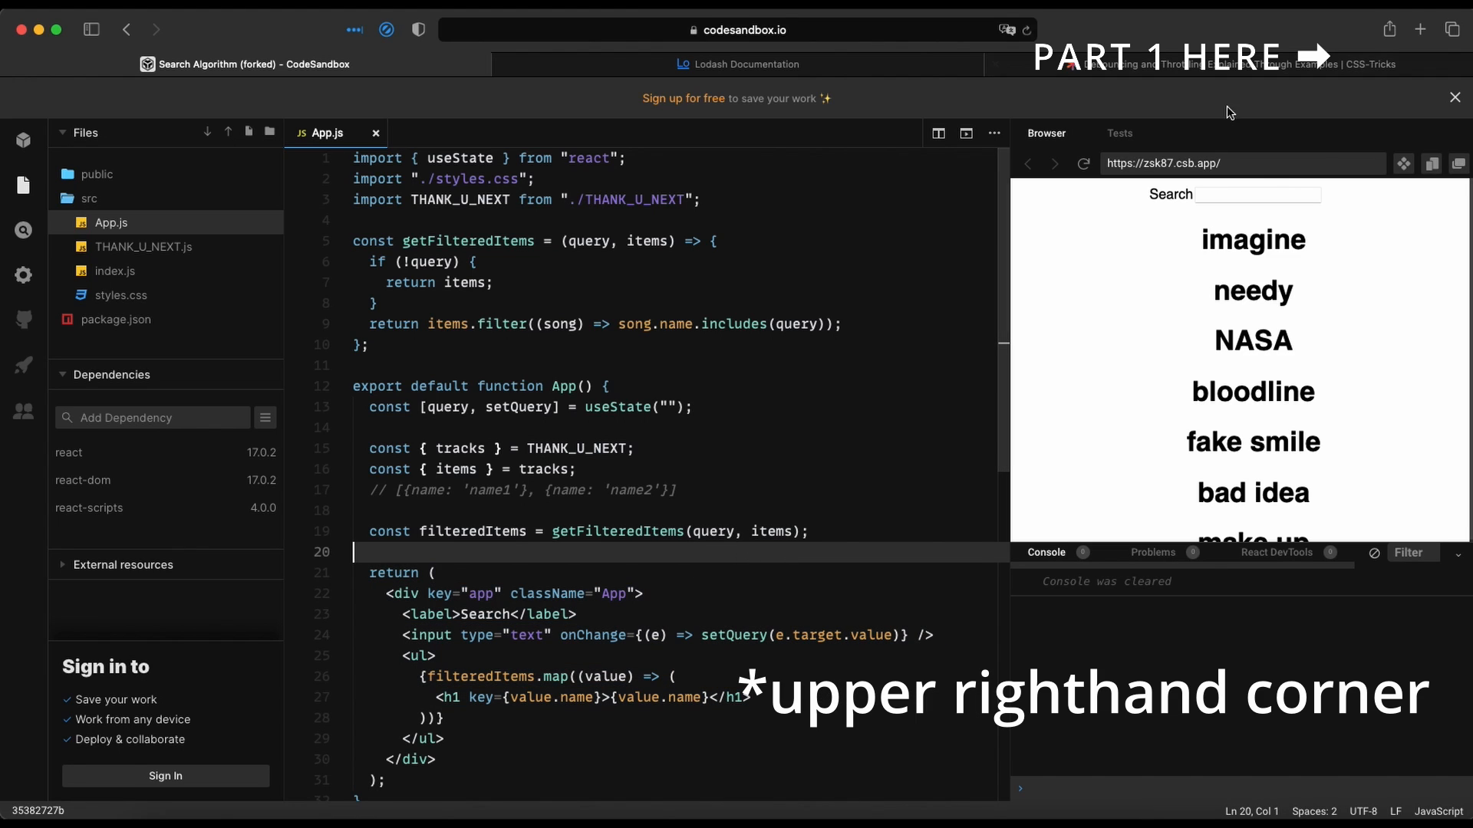
Step: Type test queries 'jfkds', 'im' and 'id' into the preview Search box
click(1256, 194)
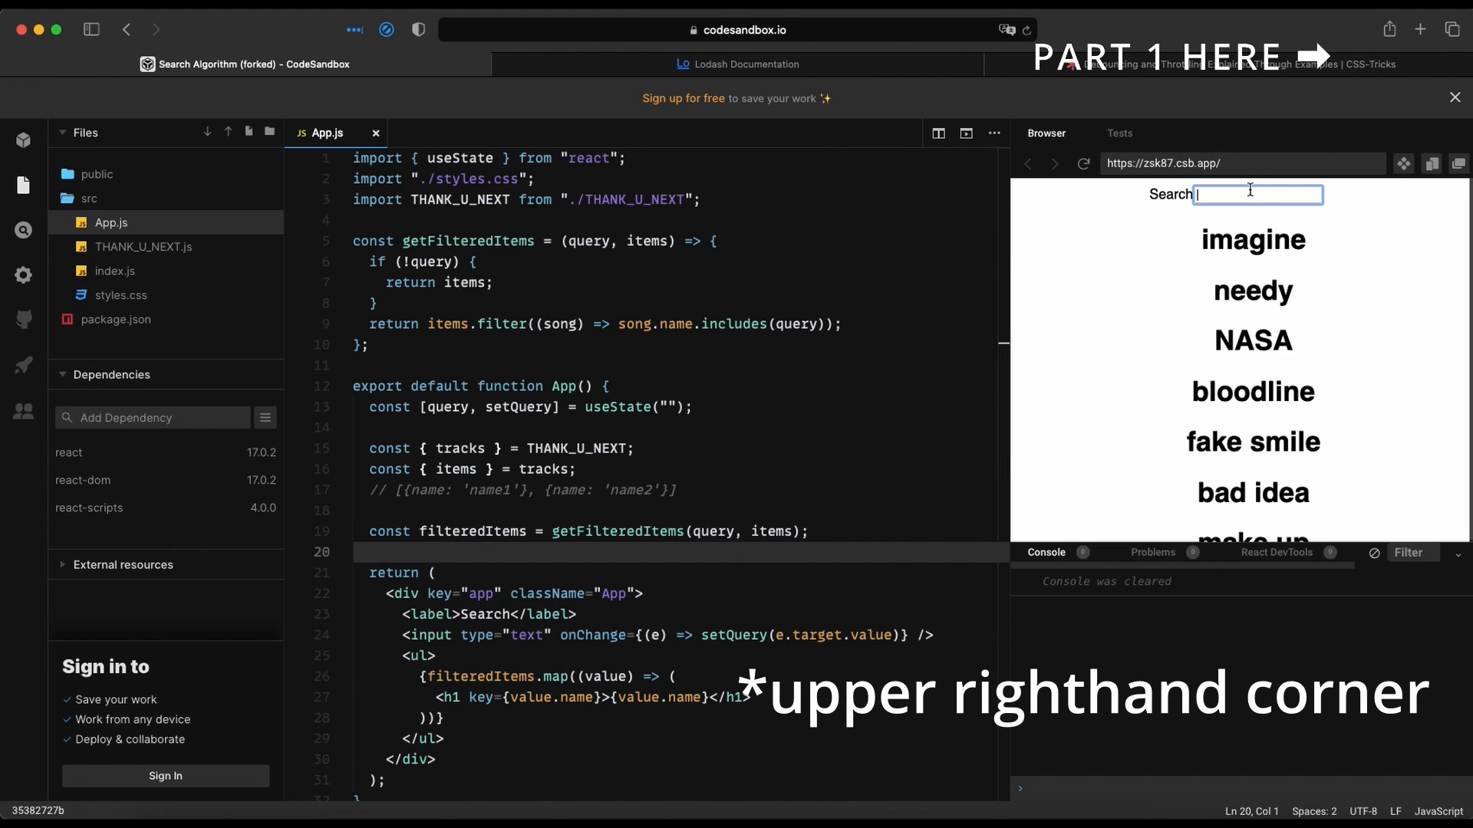
text(jfkds)
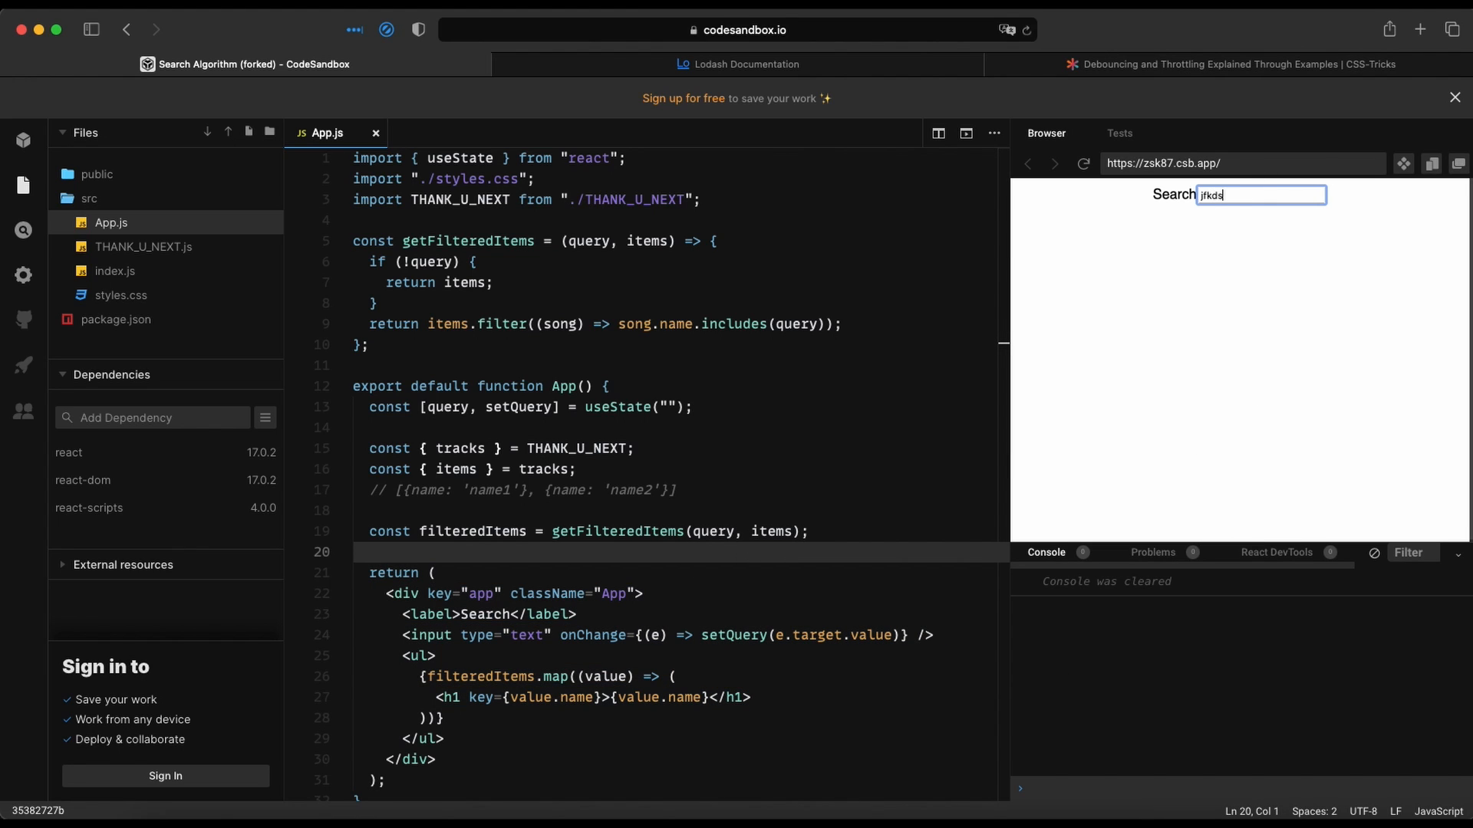
text(im)
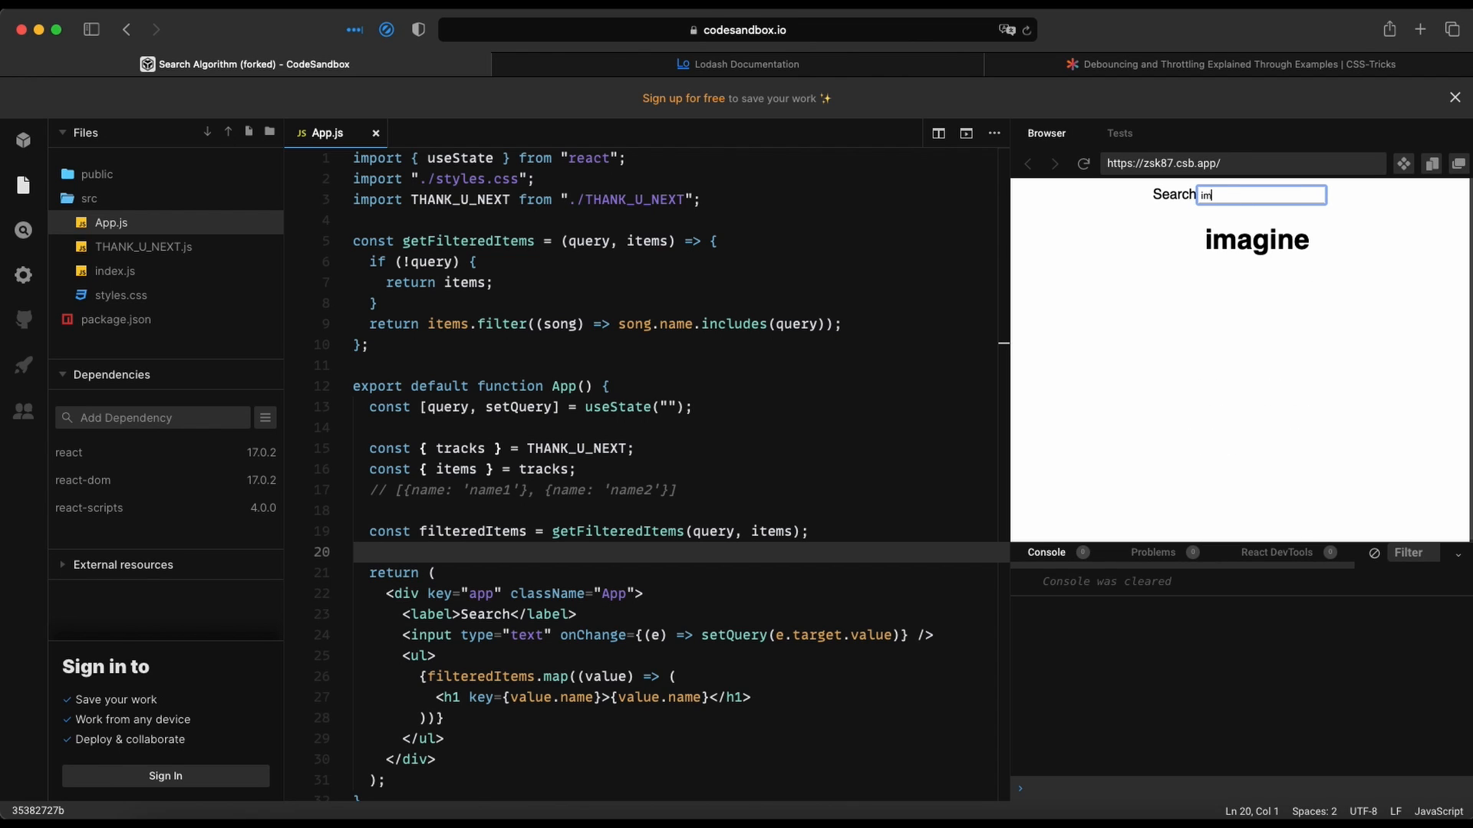
key(Backspace)
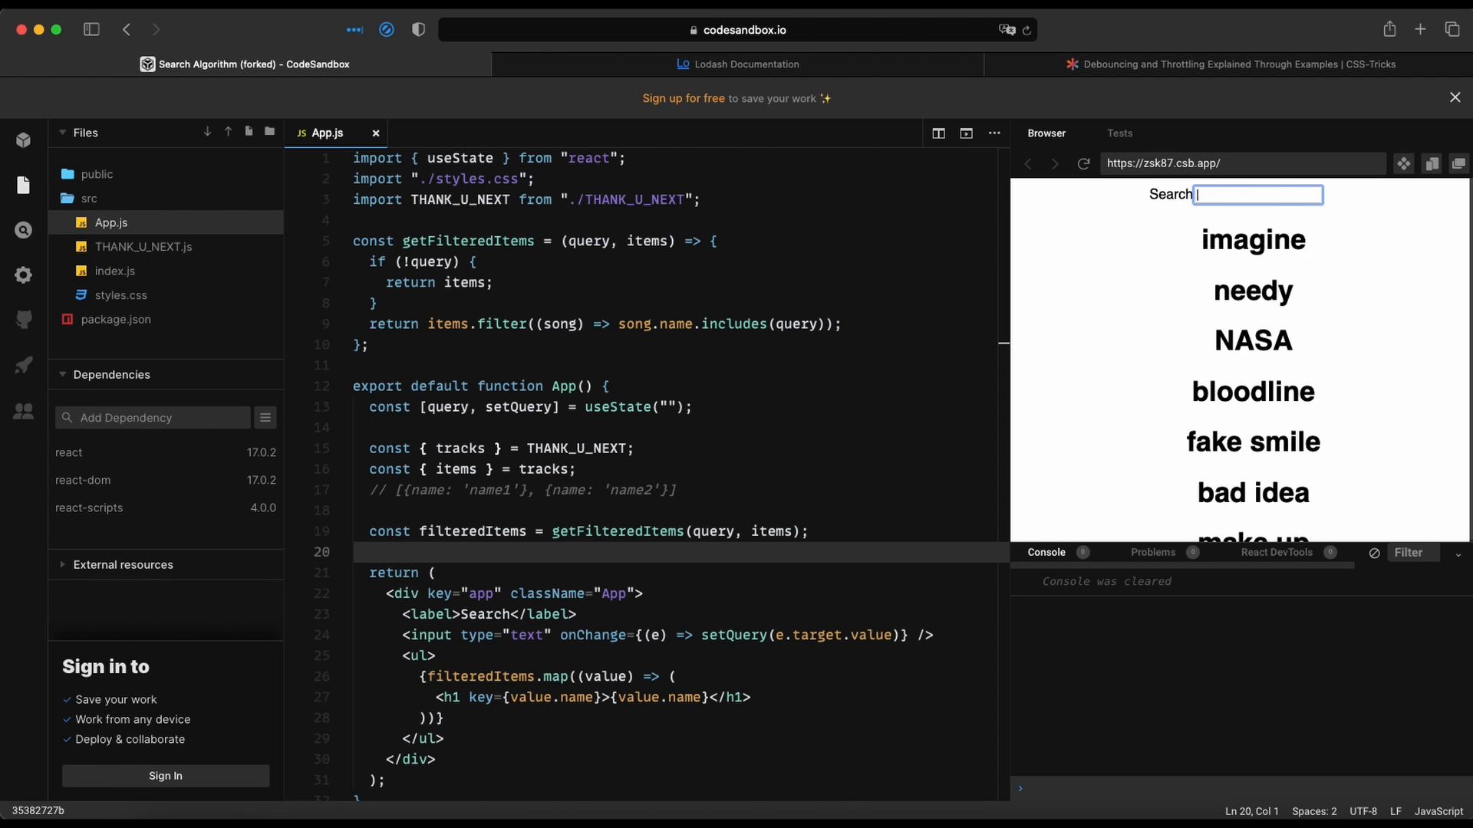
text(id)
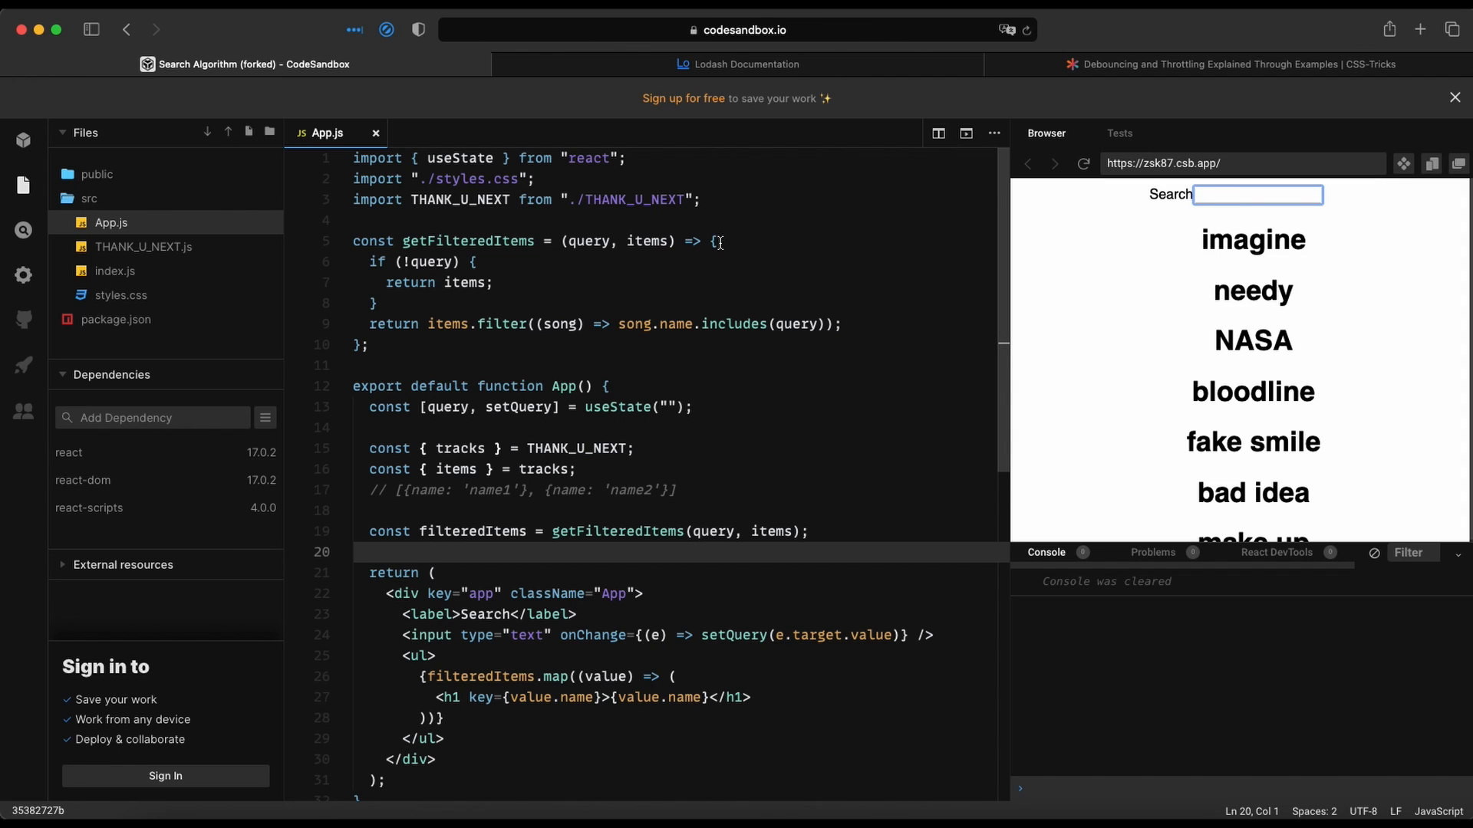
Step: Add console.log("in getFilteredItems") at the top of getFilteredItems
click(721, 241)
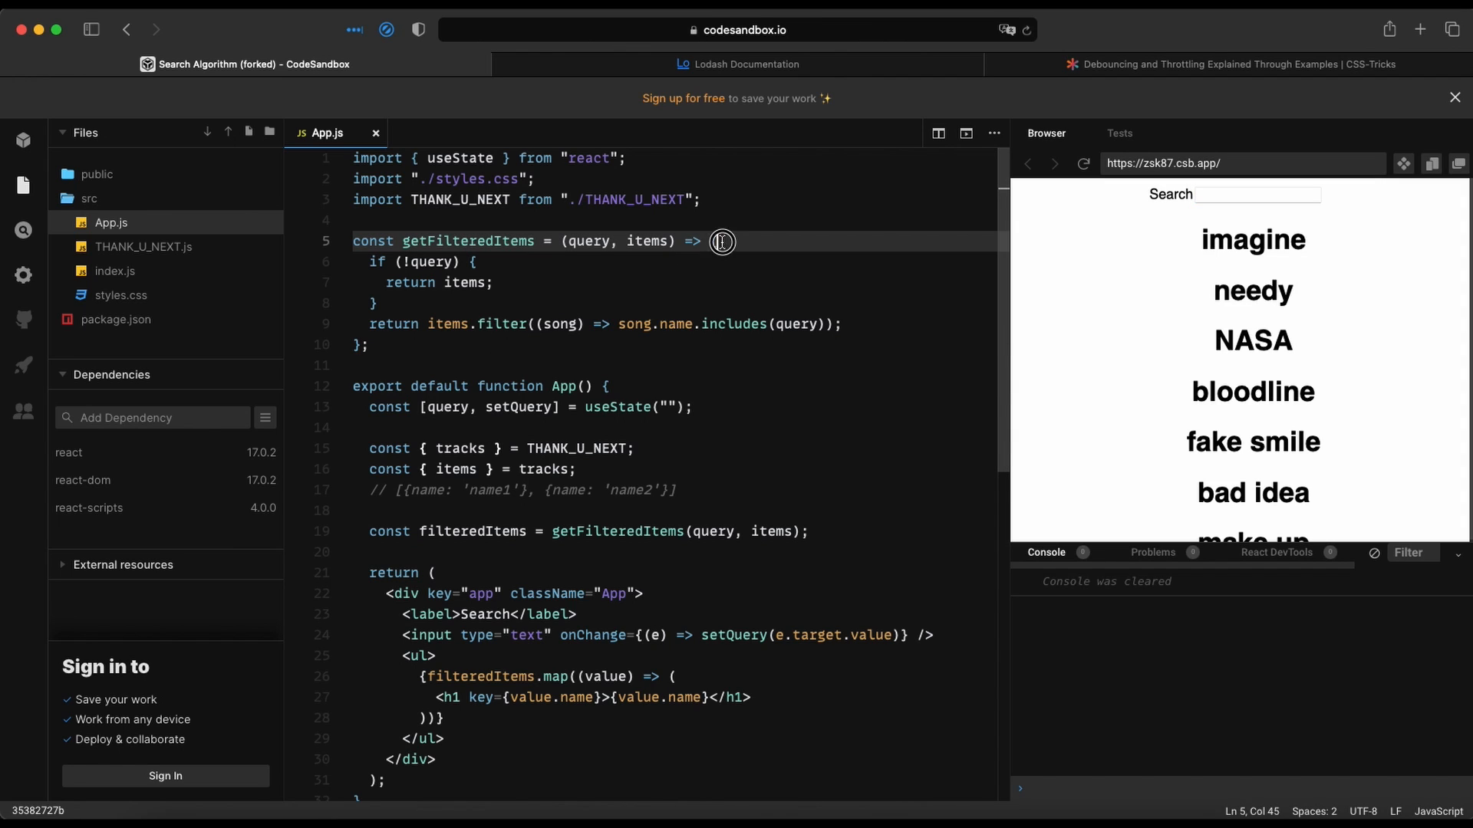
text(console.log(')
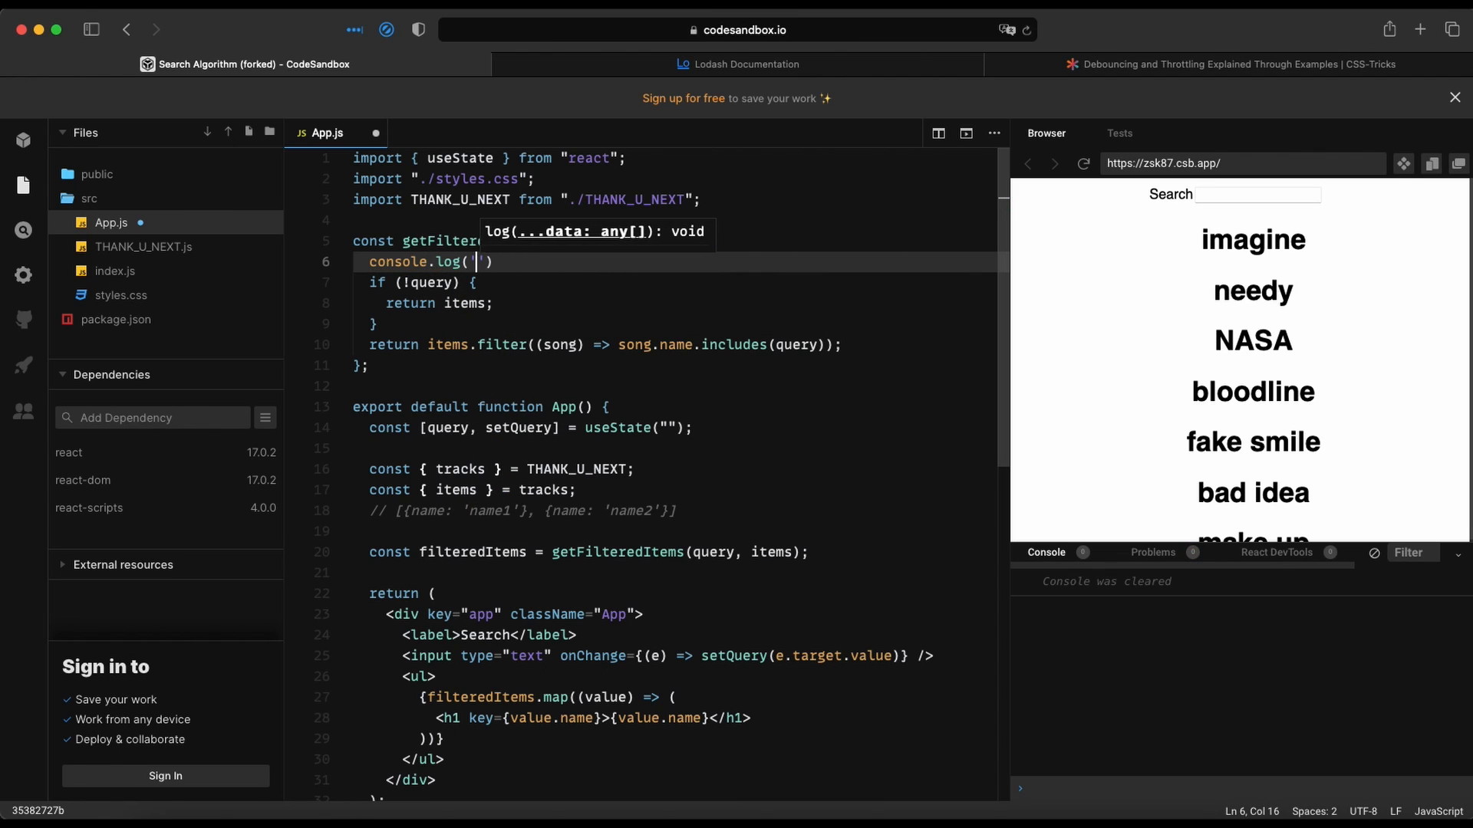
text(in getFilteredItem)
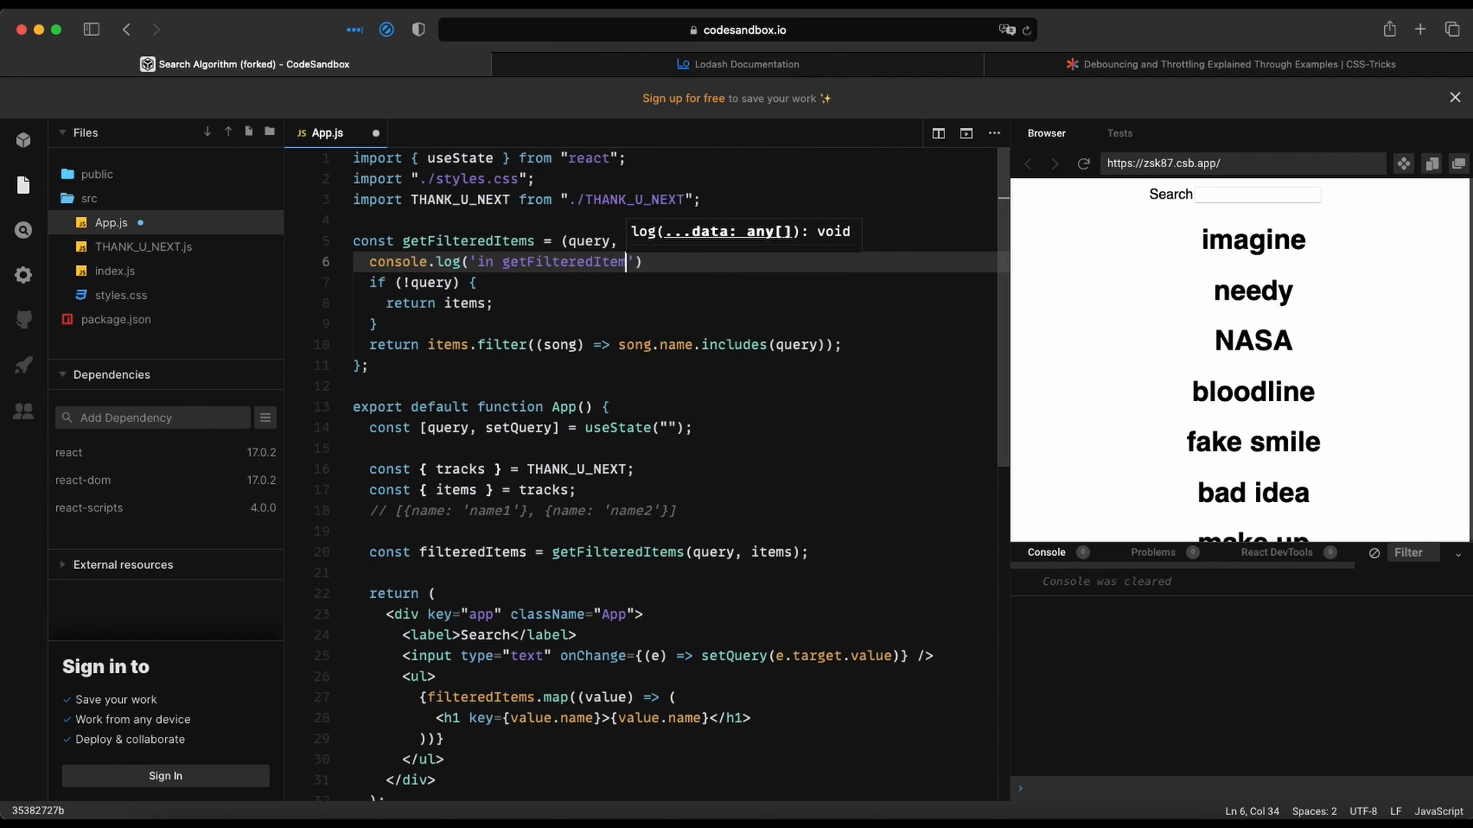
Step: Type long test strings into the preview Search box to watch the log count
click(1255, 194)
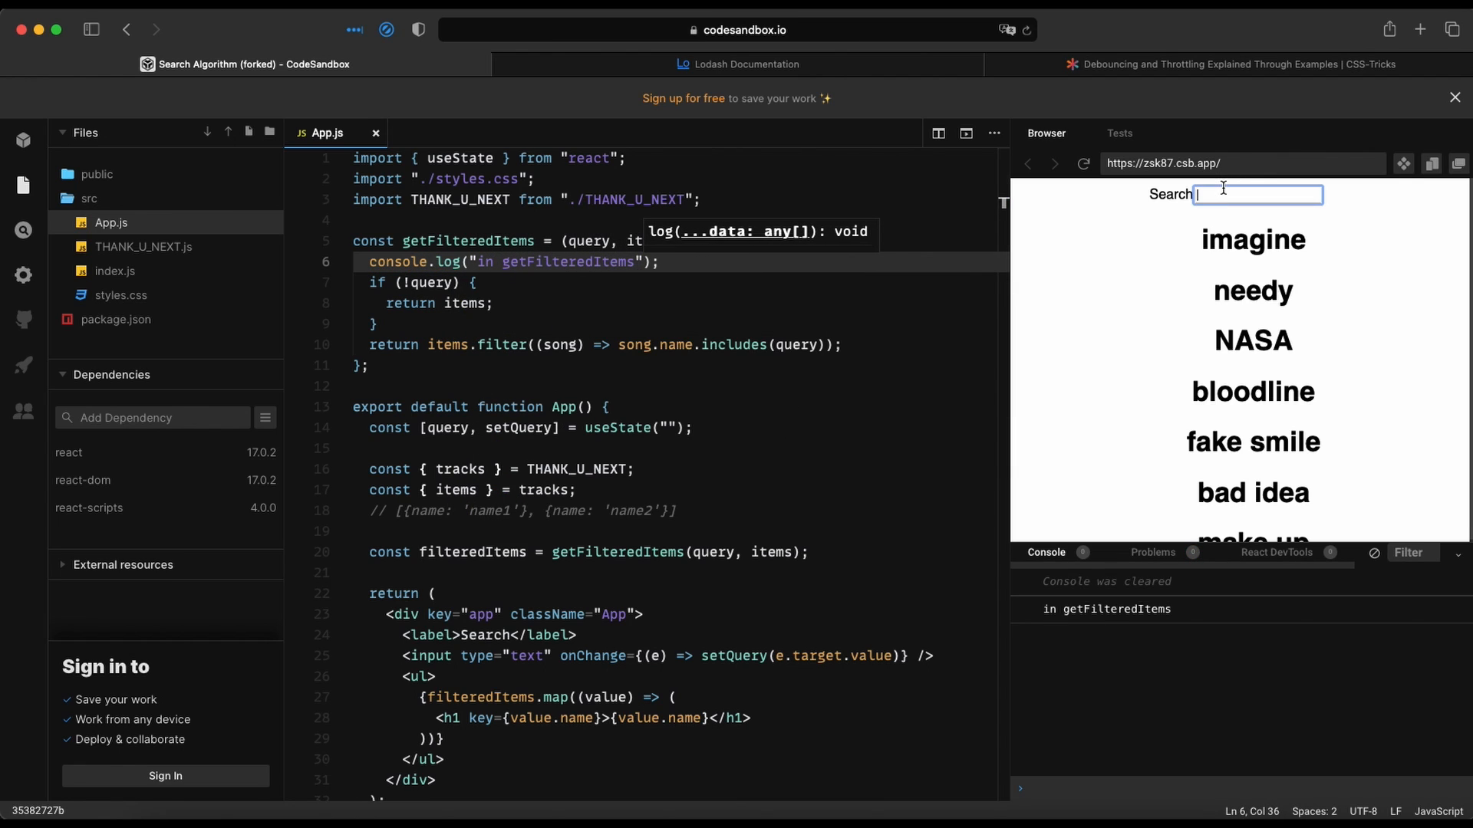
text(fdsaffdsa)
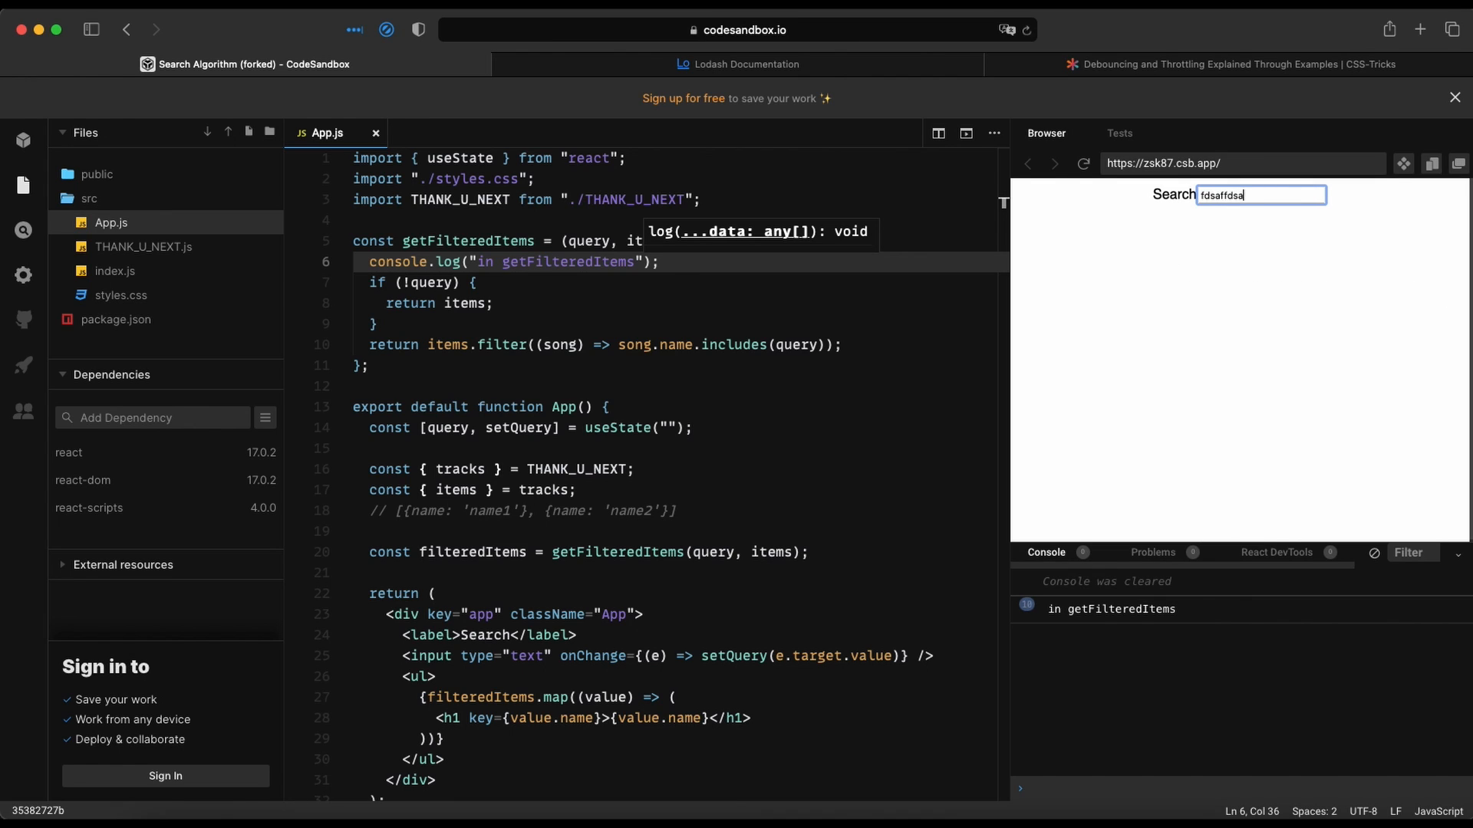
text(ffkdsaf)
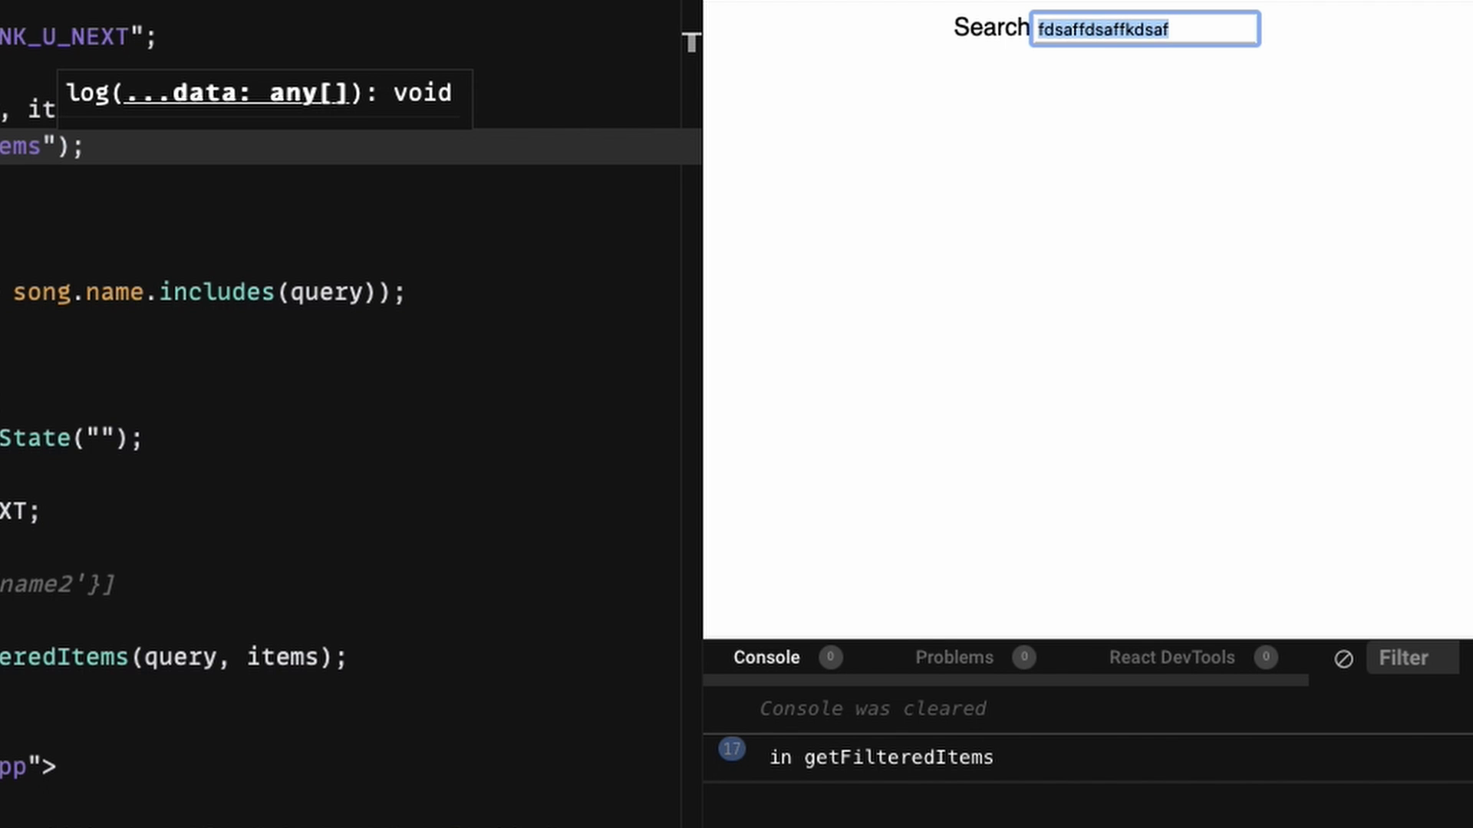
text(fjdksla)
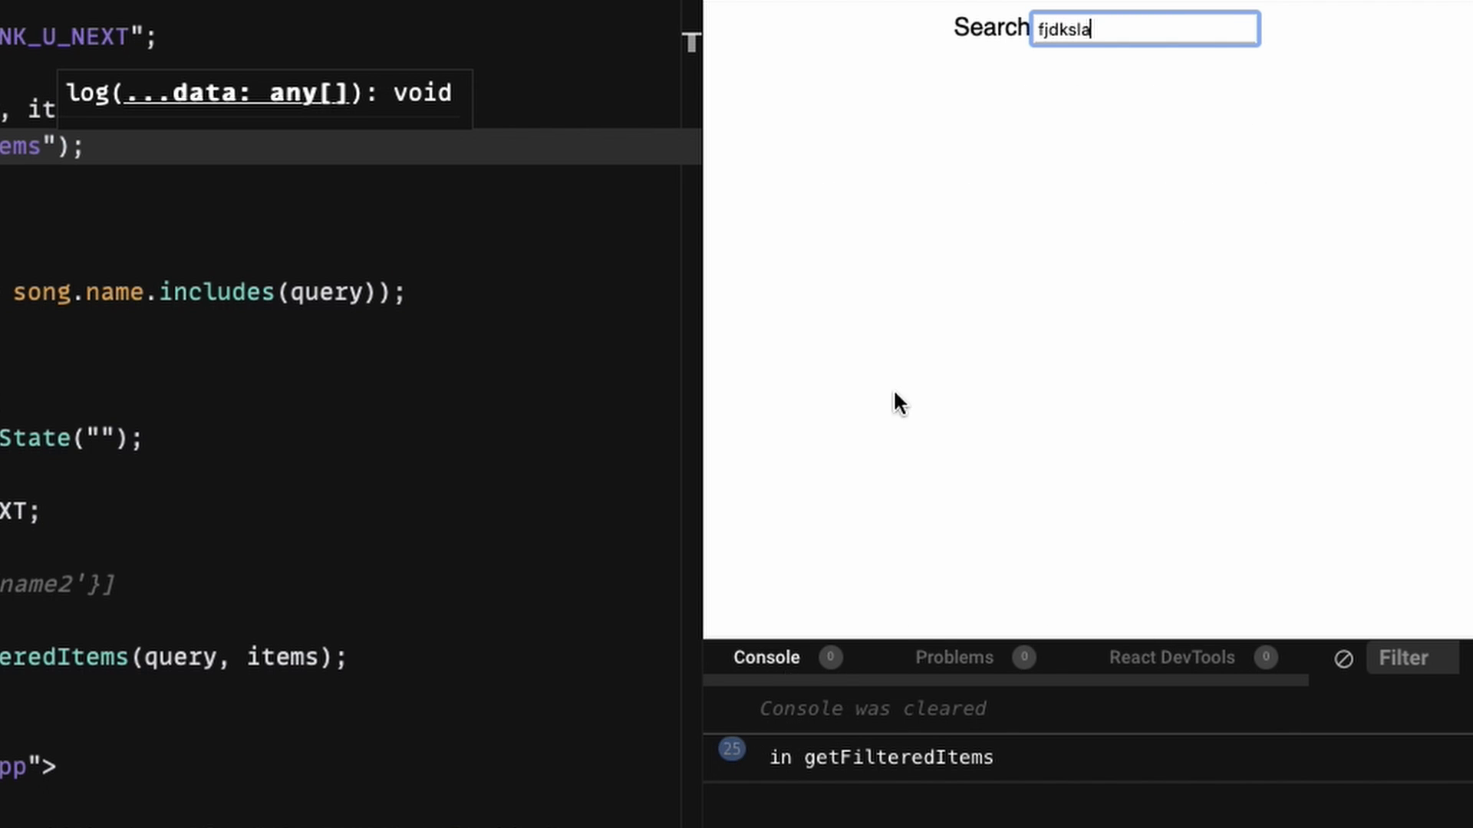
text(fkdsla;fkdslkflds;kf)
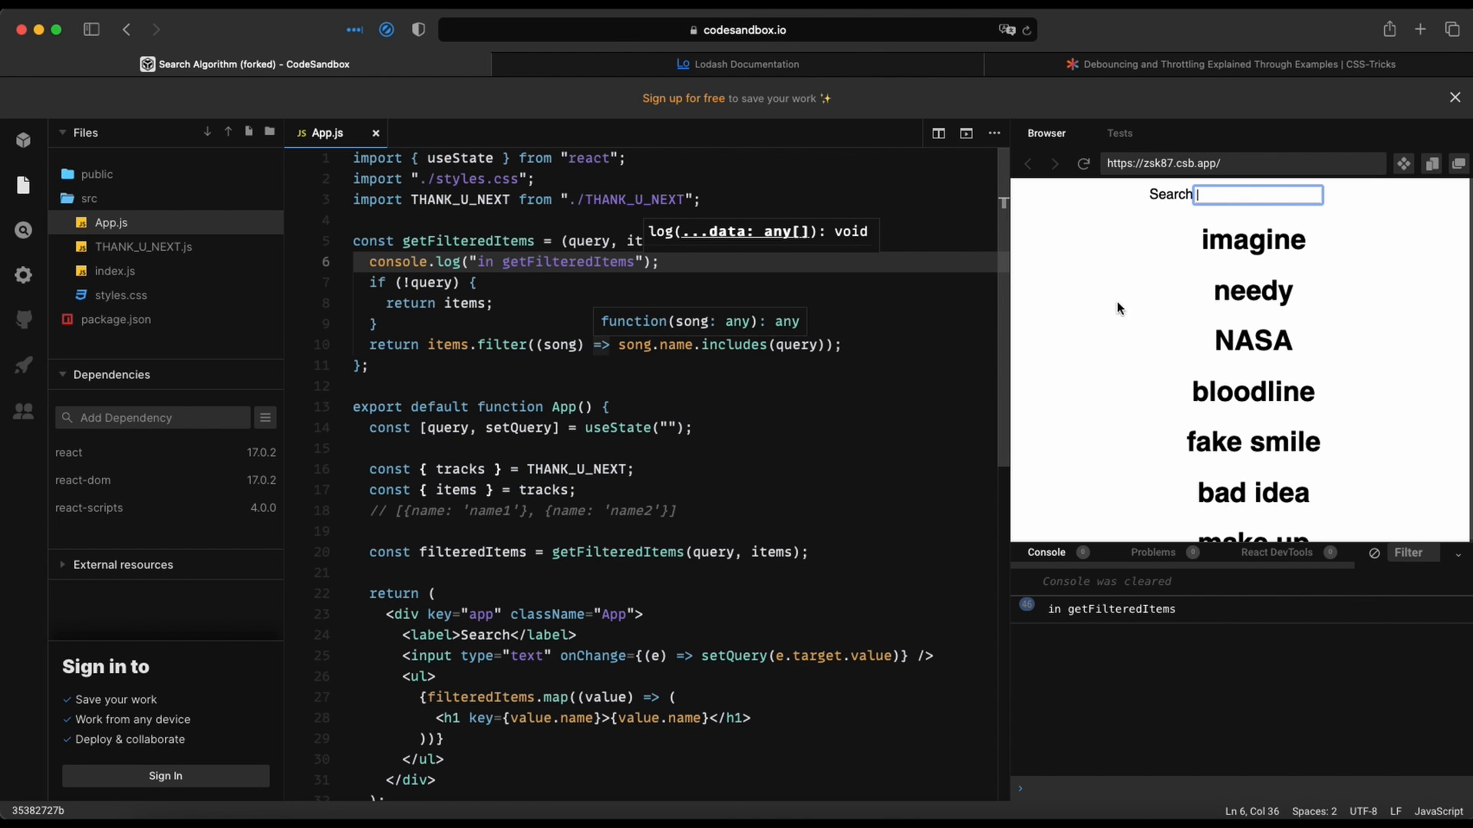
mouse_move(642, 541)
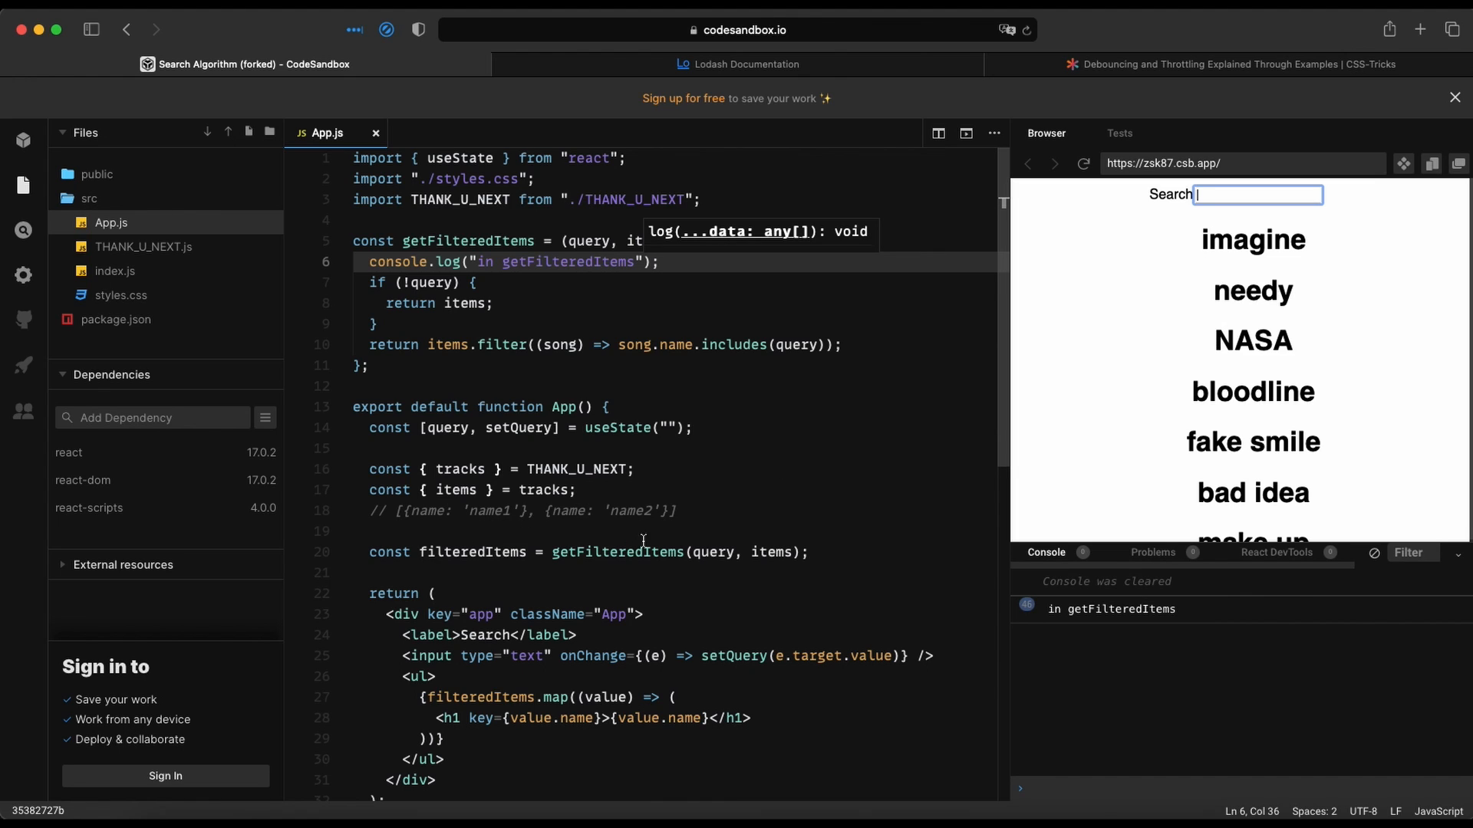
Step: Search 'lodash' in the Add Dependency box and add lodash.debounce 4.0.8
text(fdsafdsafdsa)
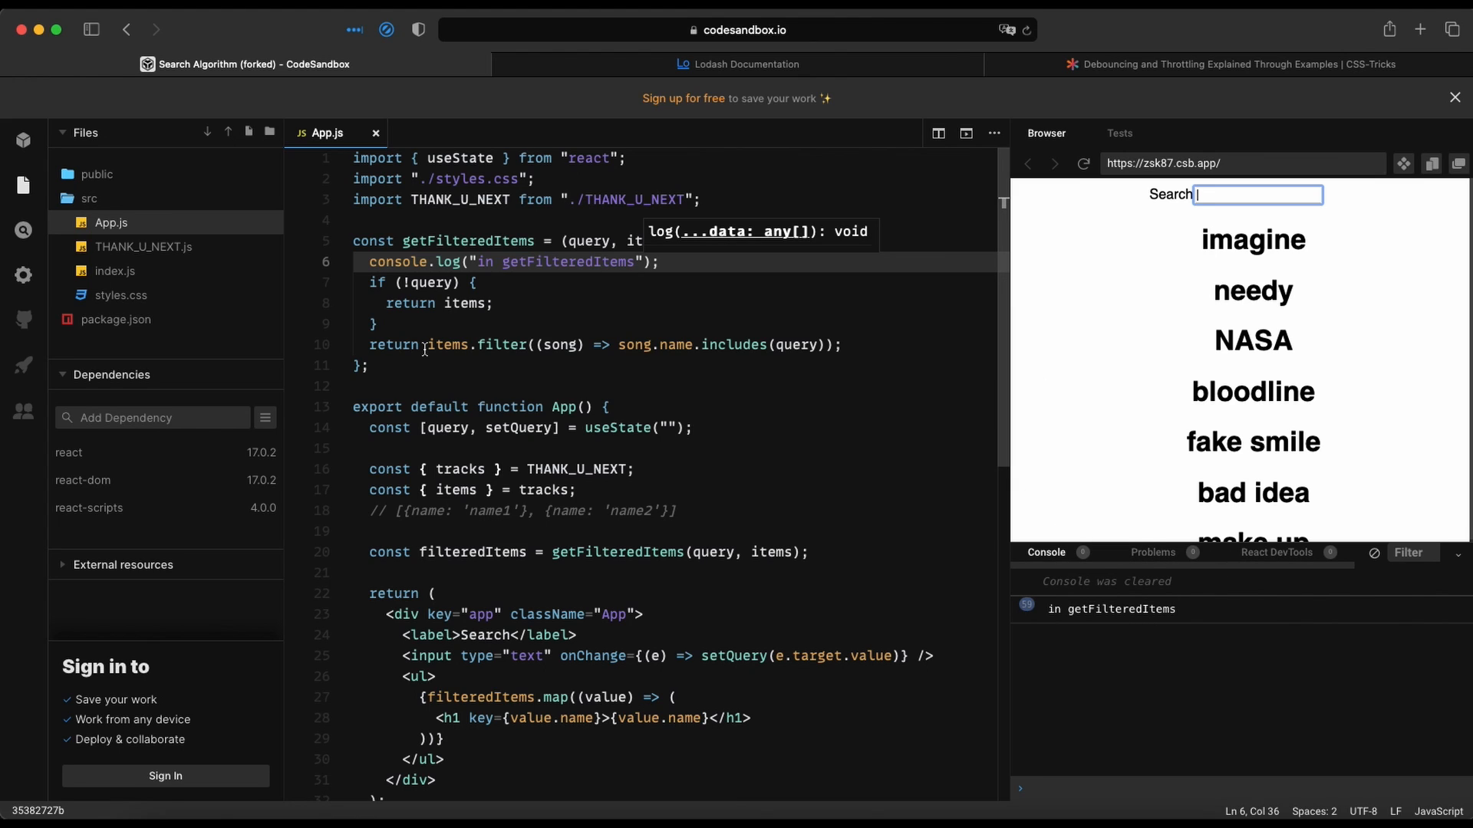
mouse_move(527, 271)
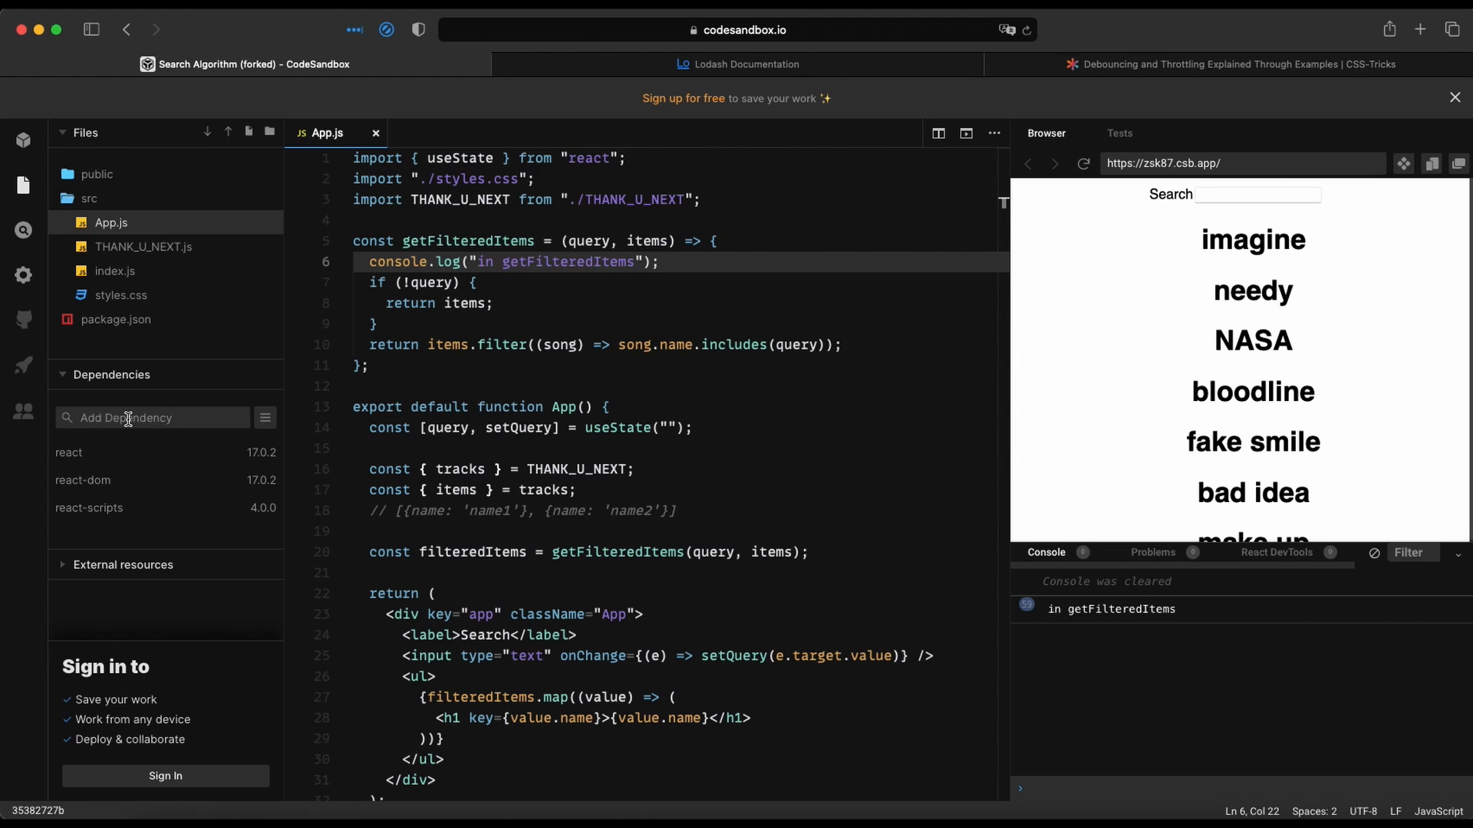
text(lodash)
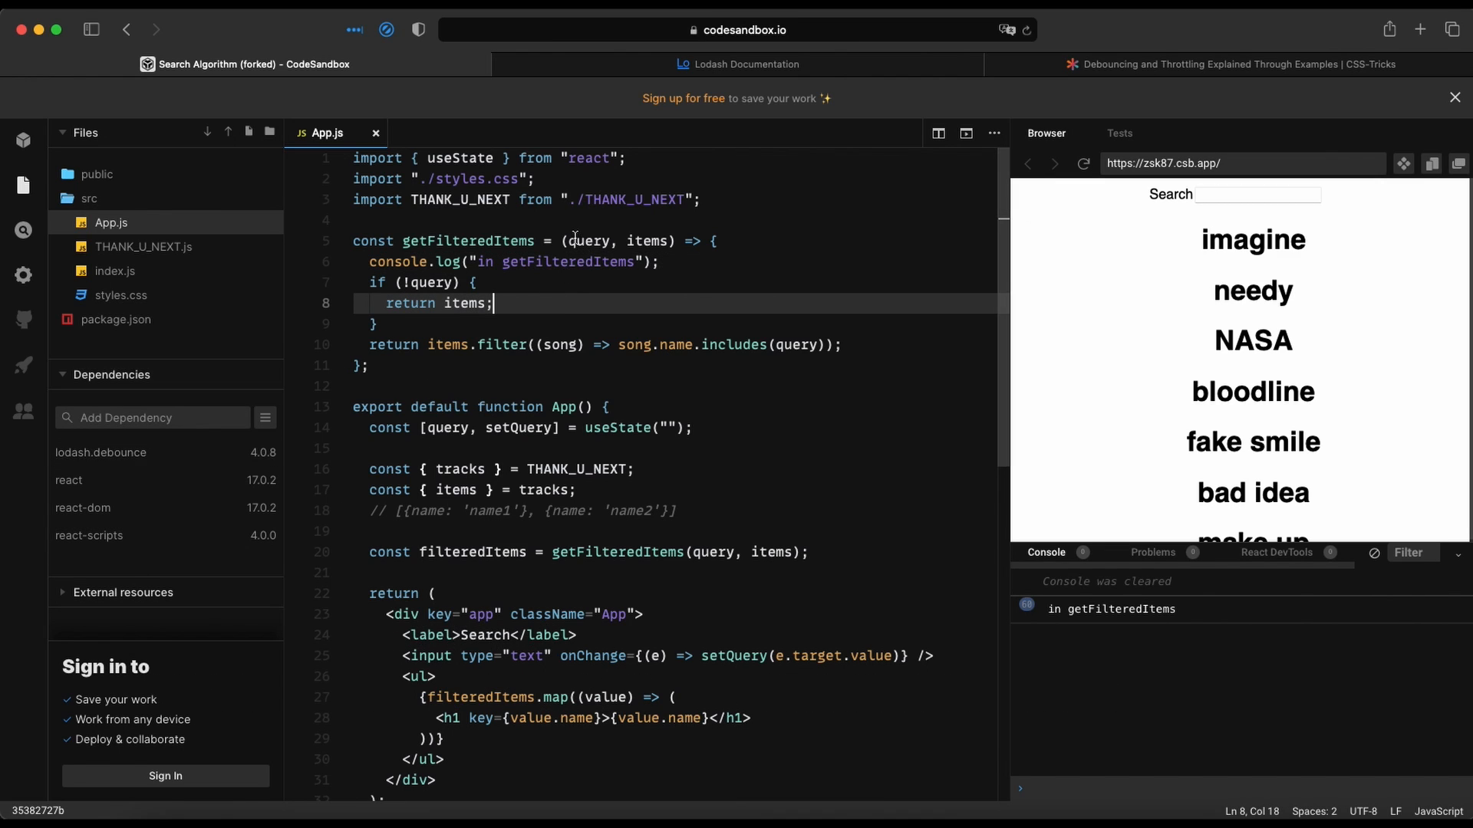
Step: Insert import debounce from 'lodash.debounce' as line 2 of App.js
click(627, 158)
text(import)
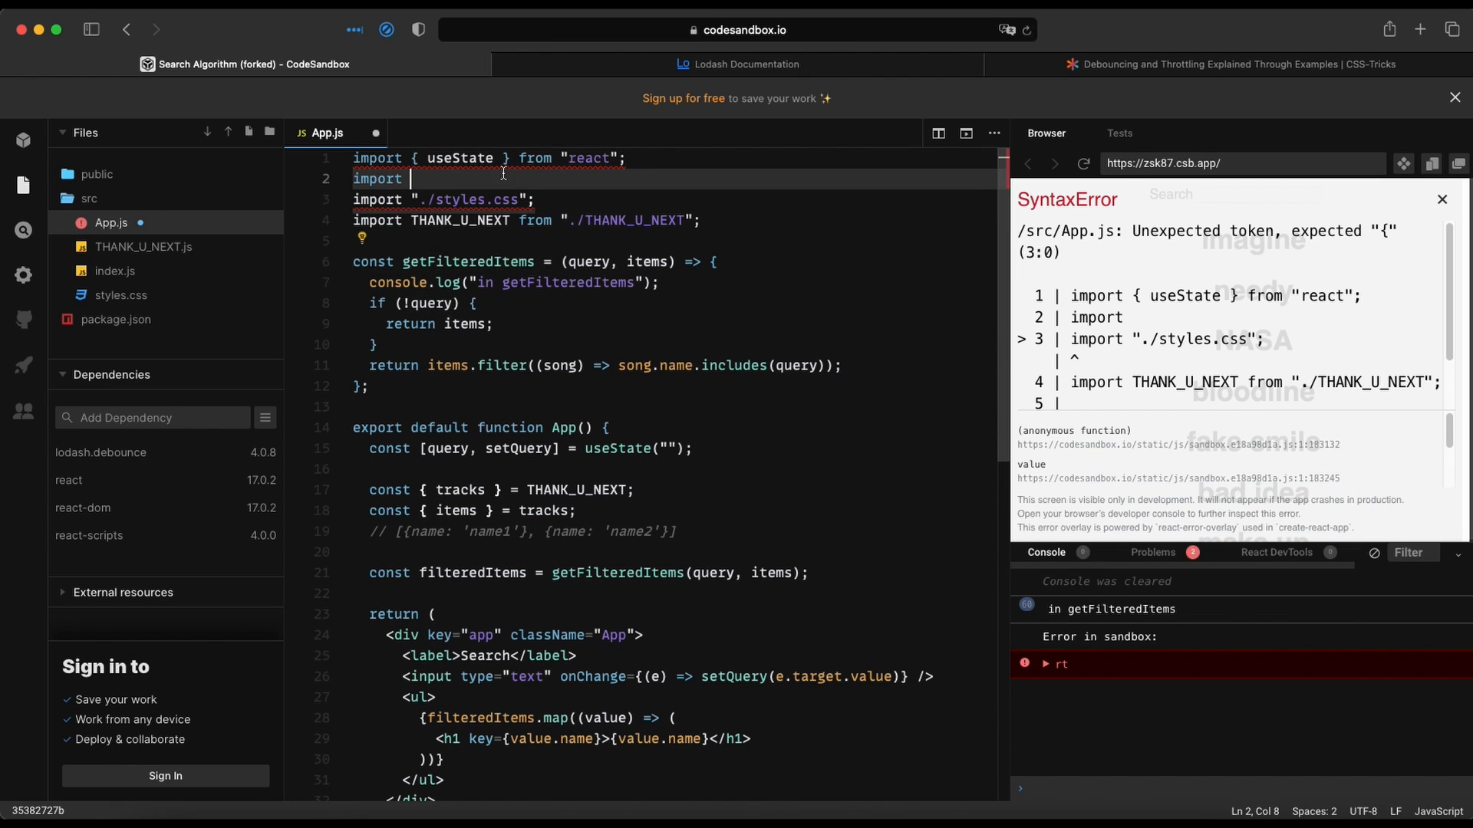
text(debounc)
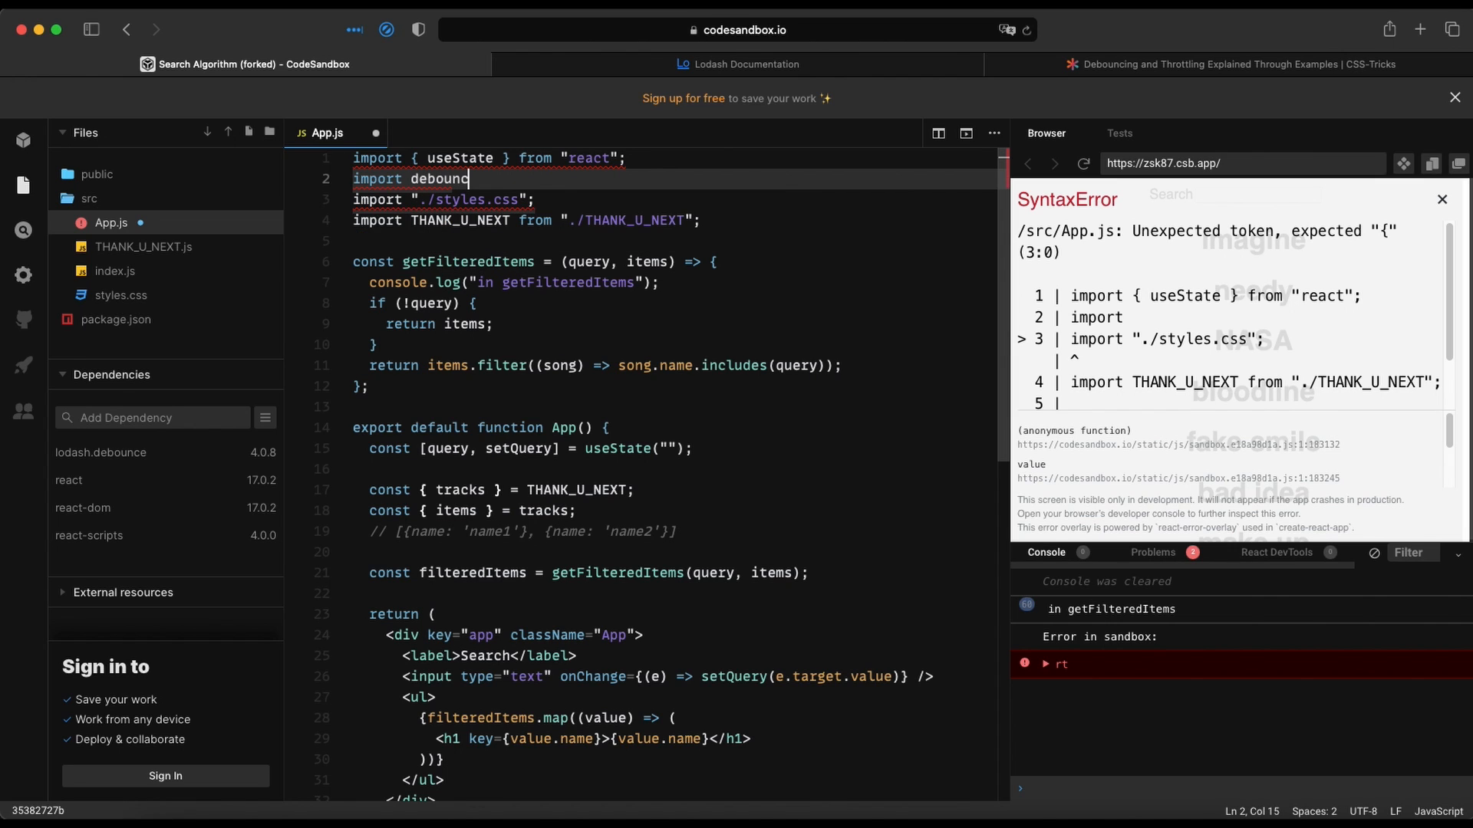
text(from 'lodash.debounce)
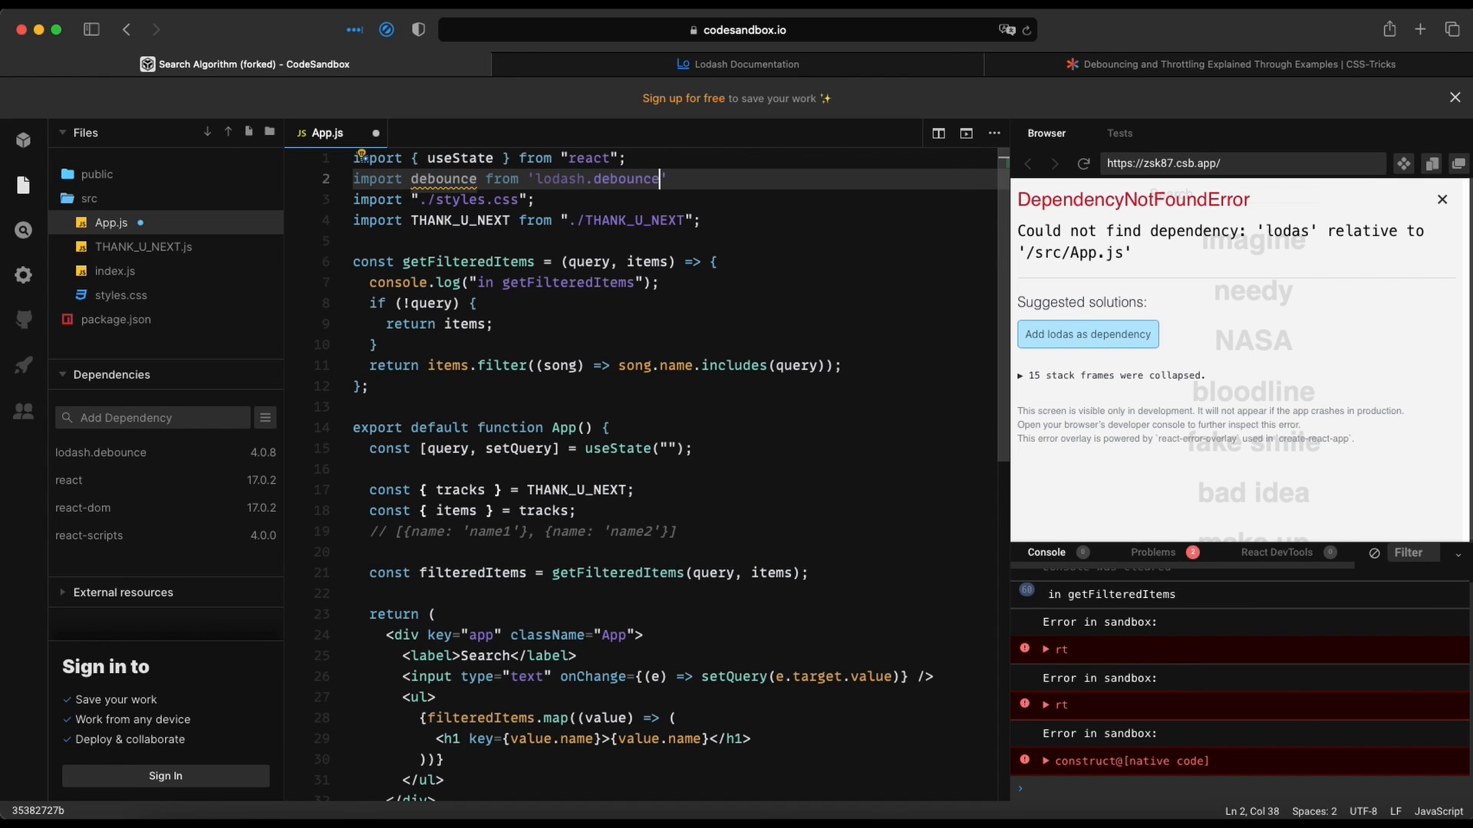
click(1442, 199)
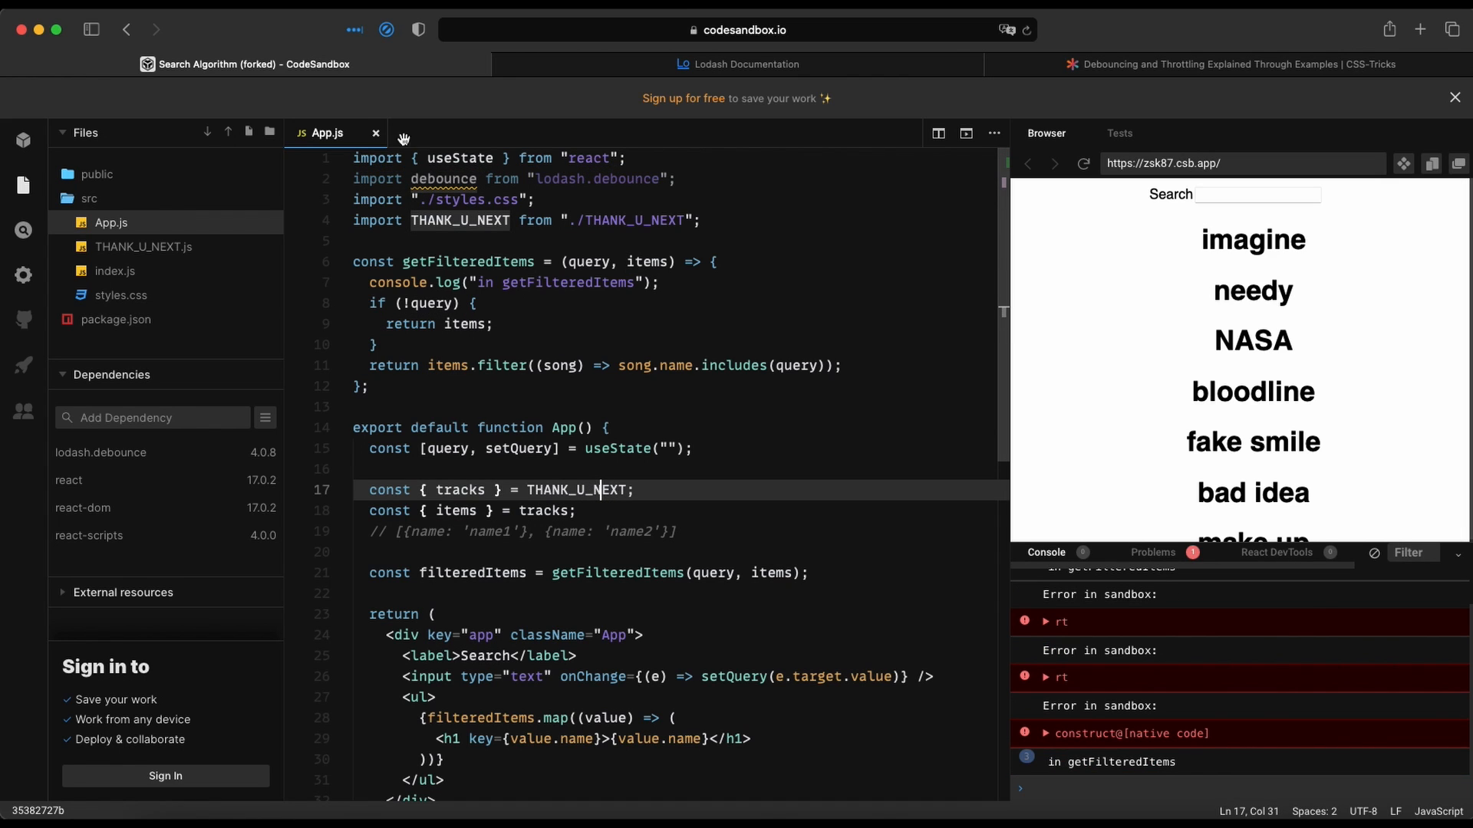
mouse_move(432, 639)
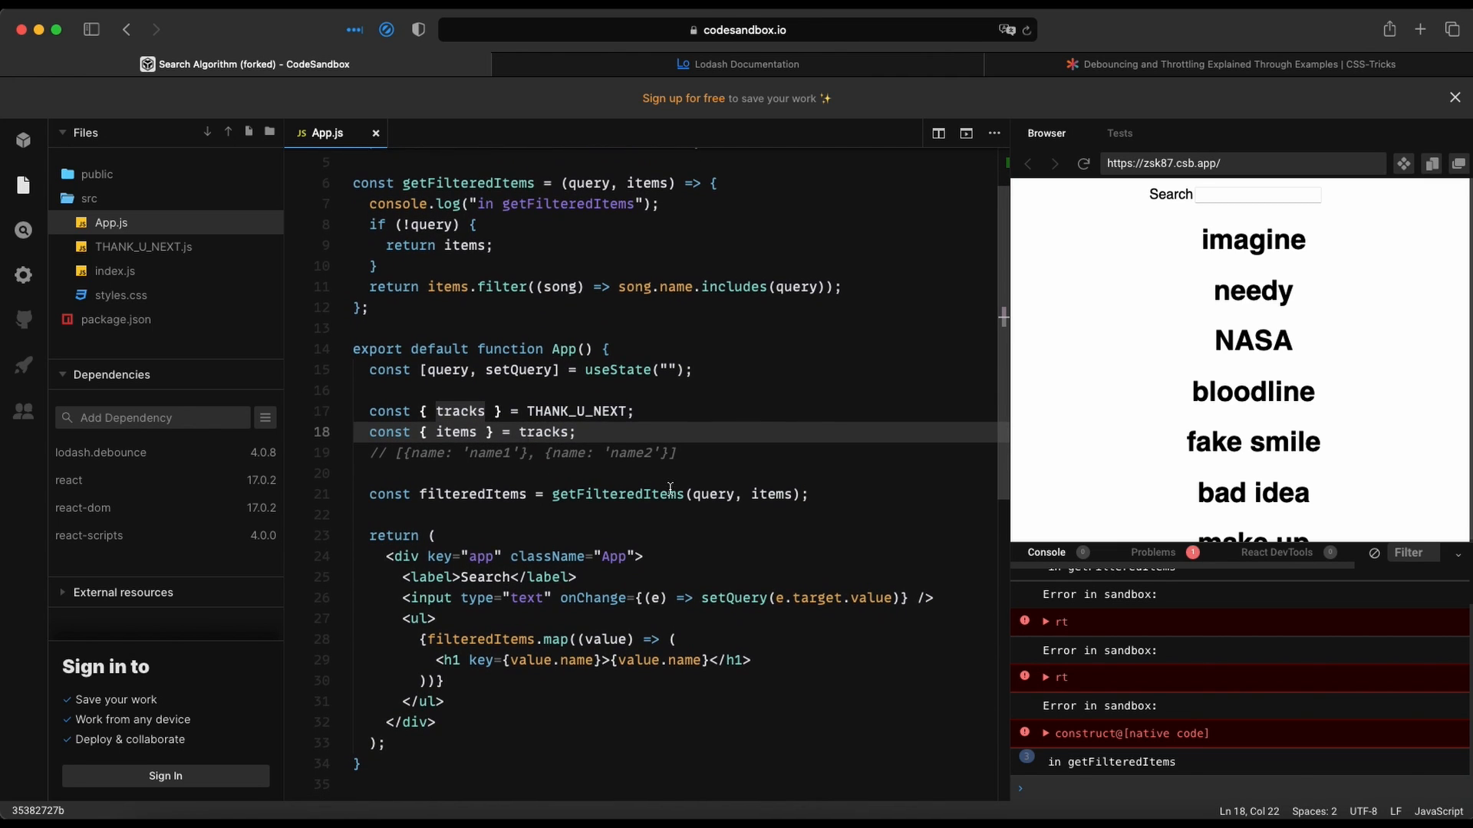
click(807, 494)
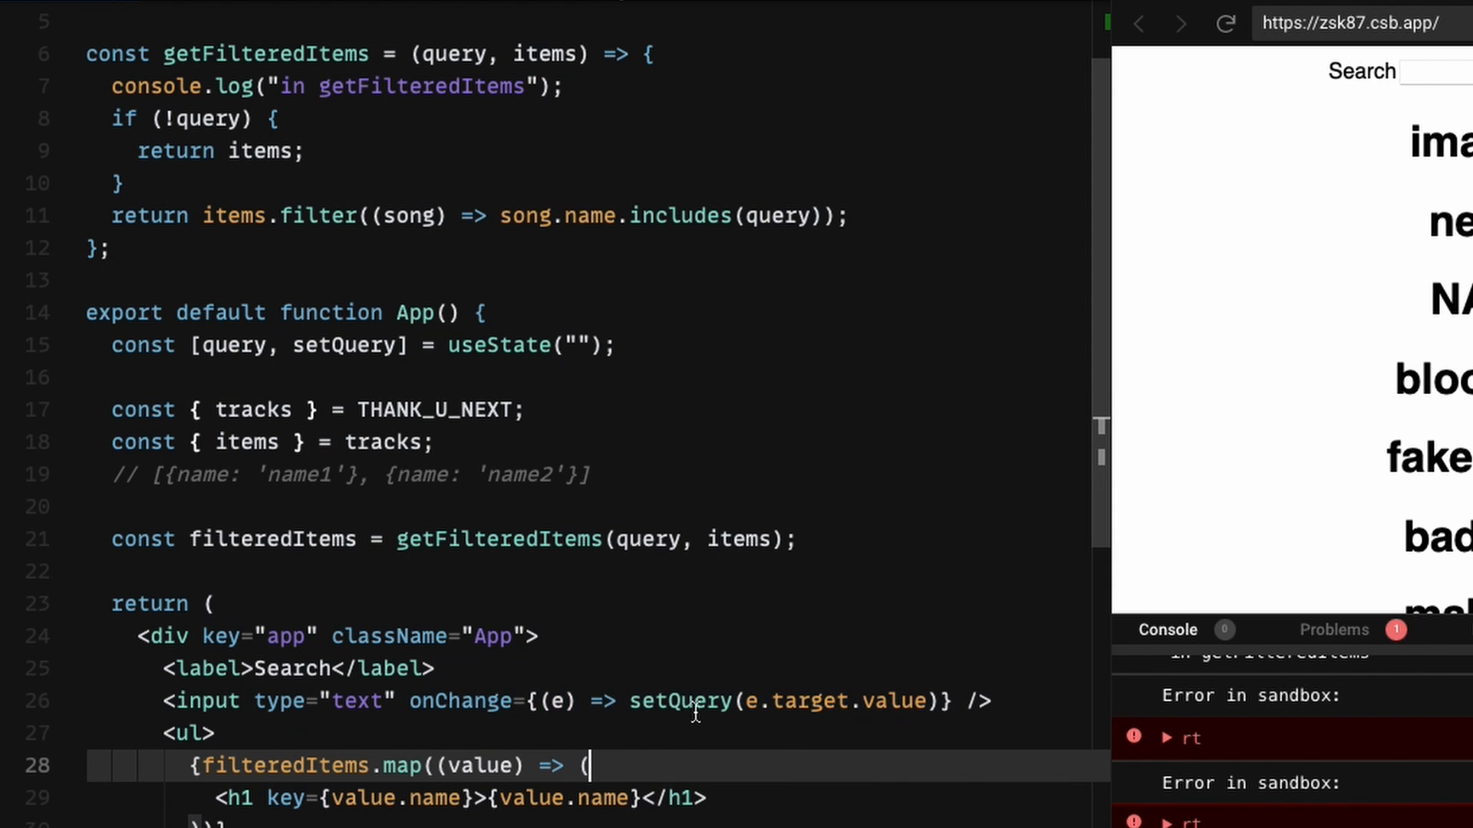
double_click(678, 700)
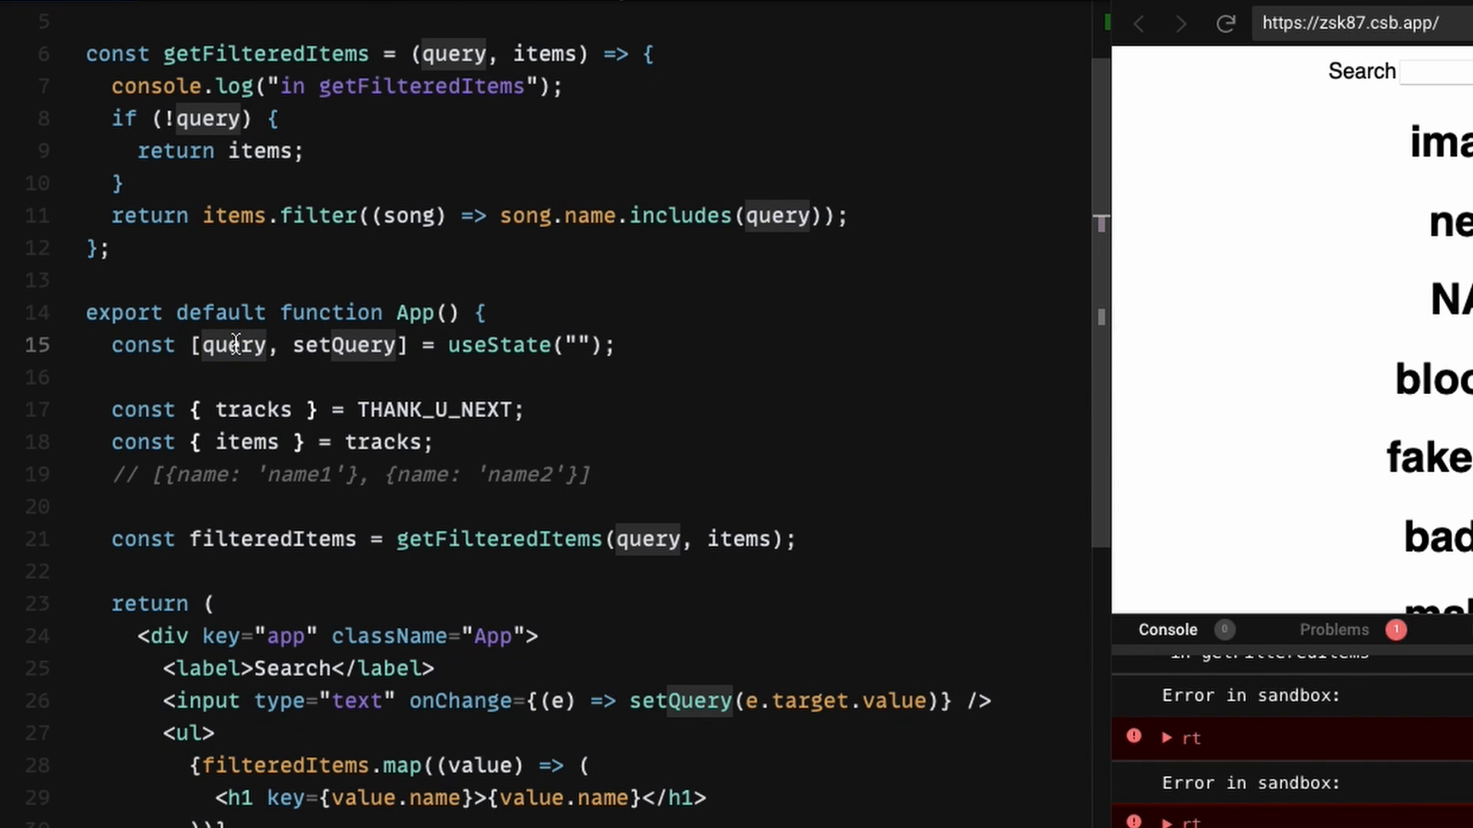
mouse_move(649, 552)
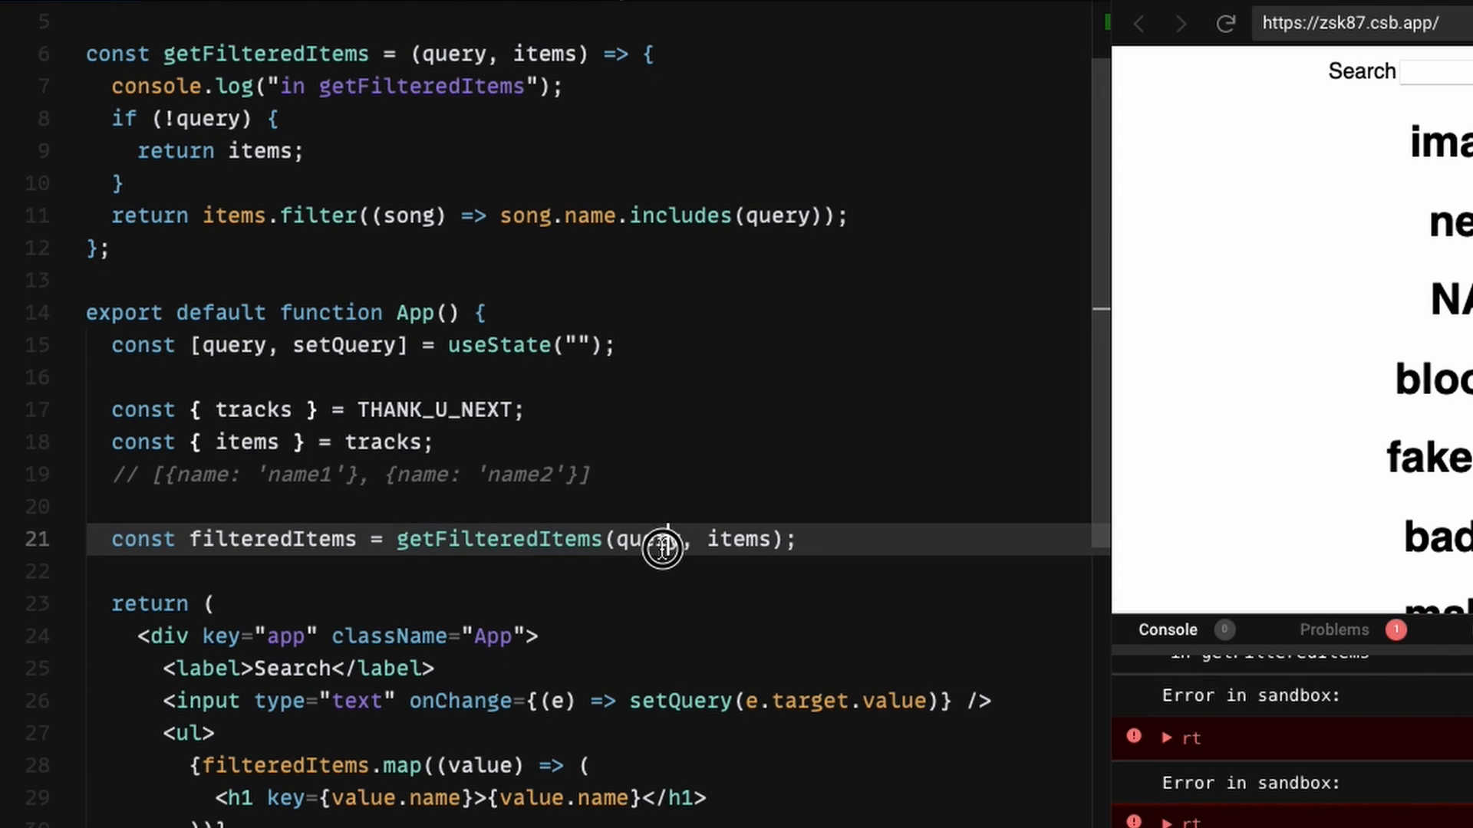
double_click(648, 539)
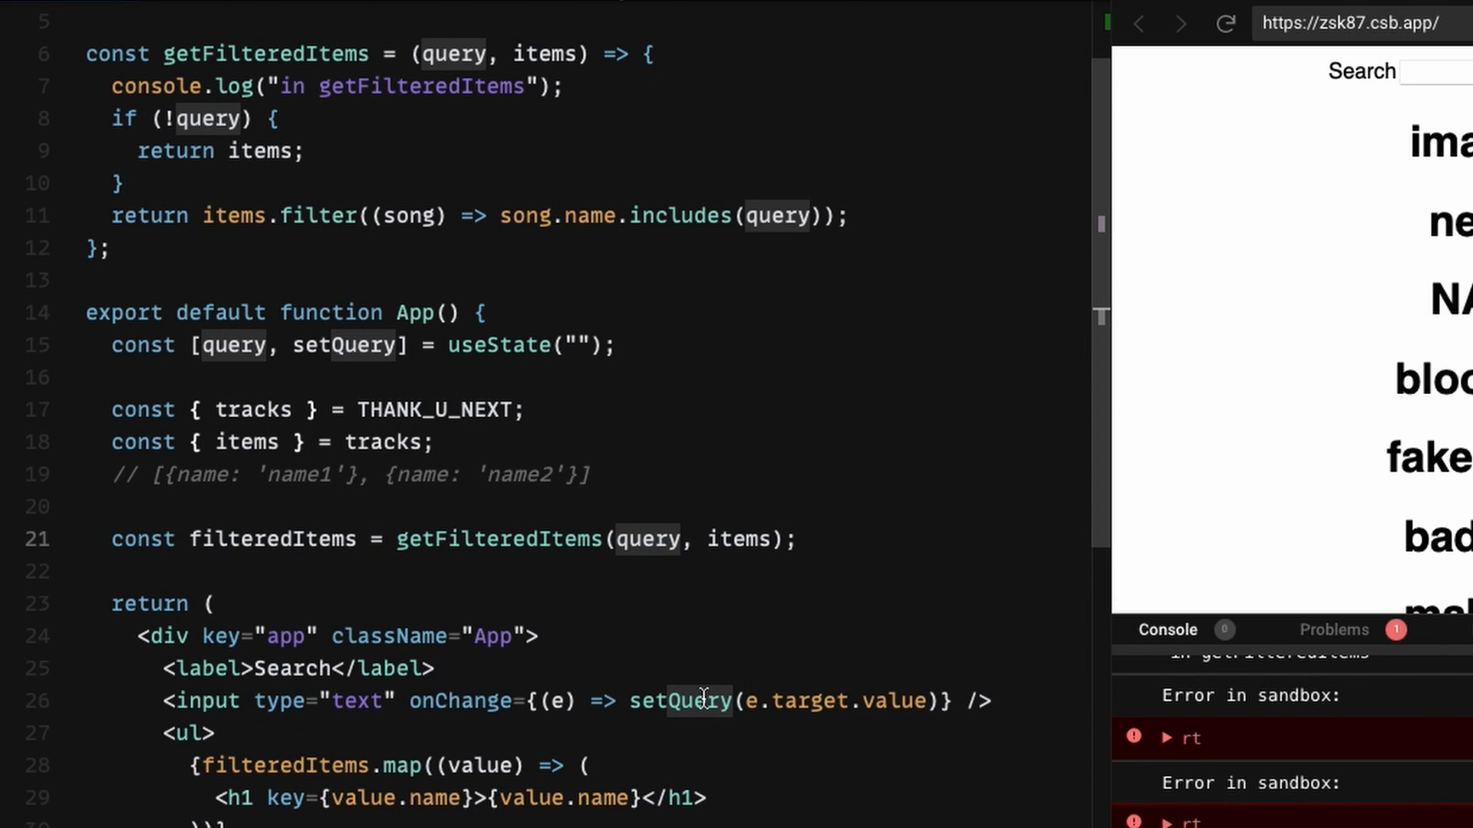
click(794, 539)
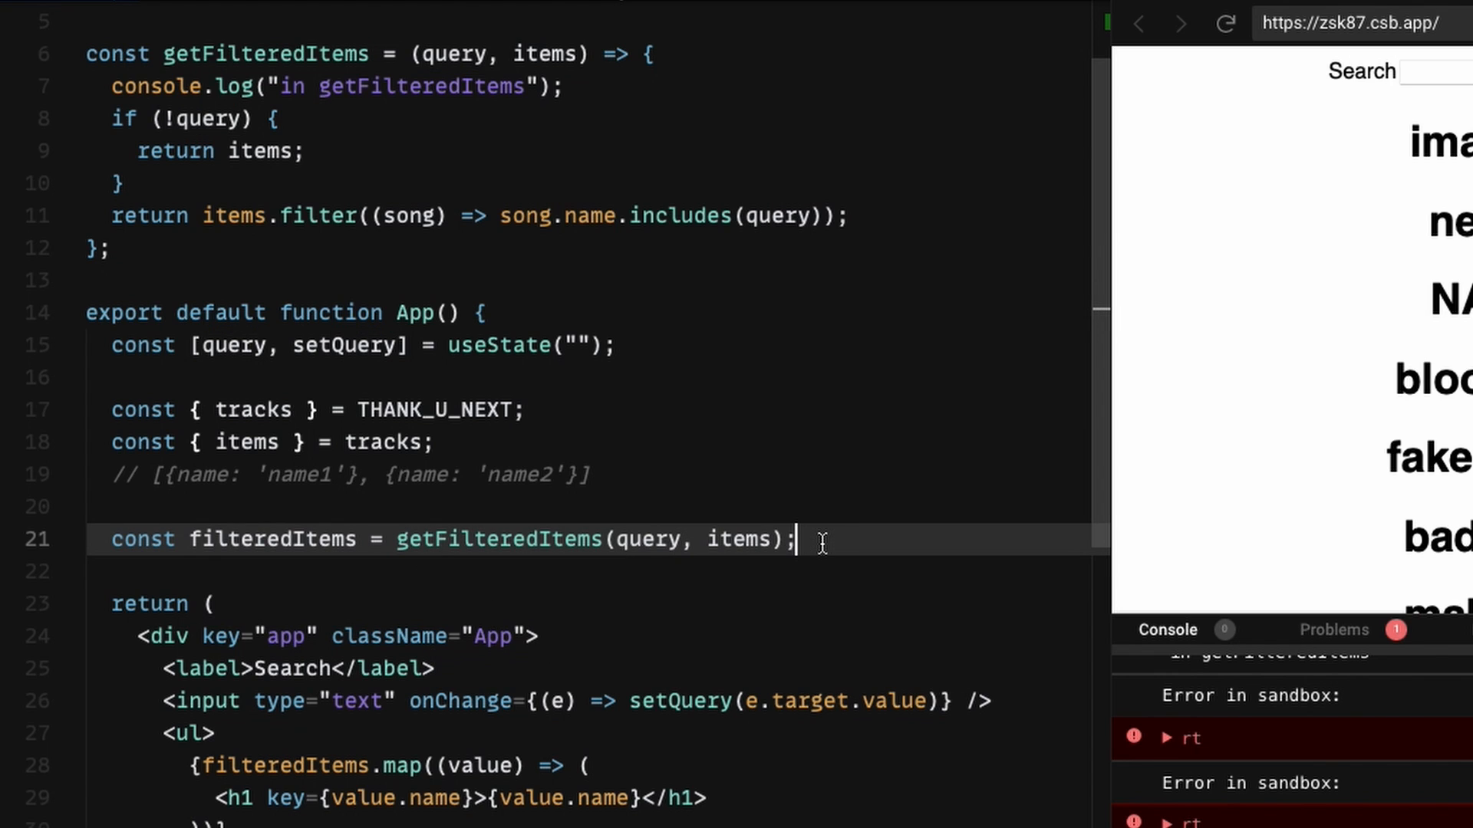
Step: Write const updateQuery = e => setQuery(e?.target?.value) on line 23 using autocomplete
key(Enter)
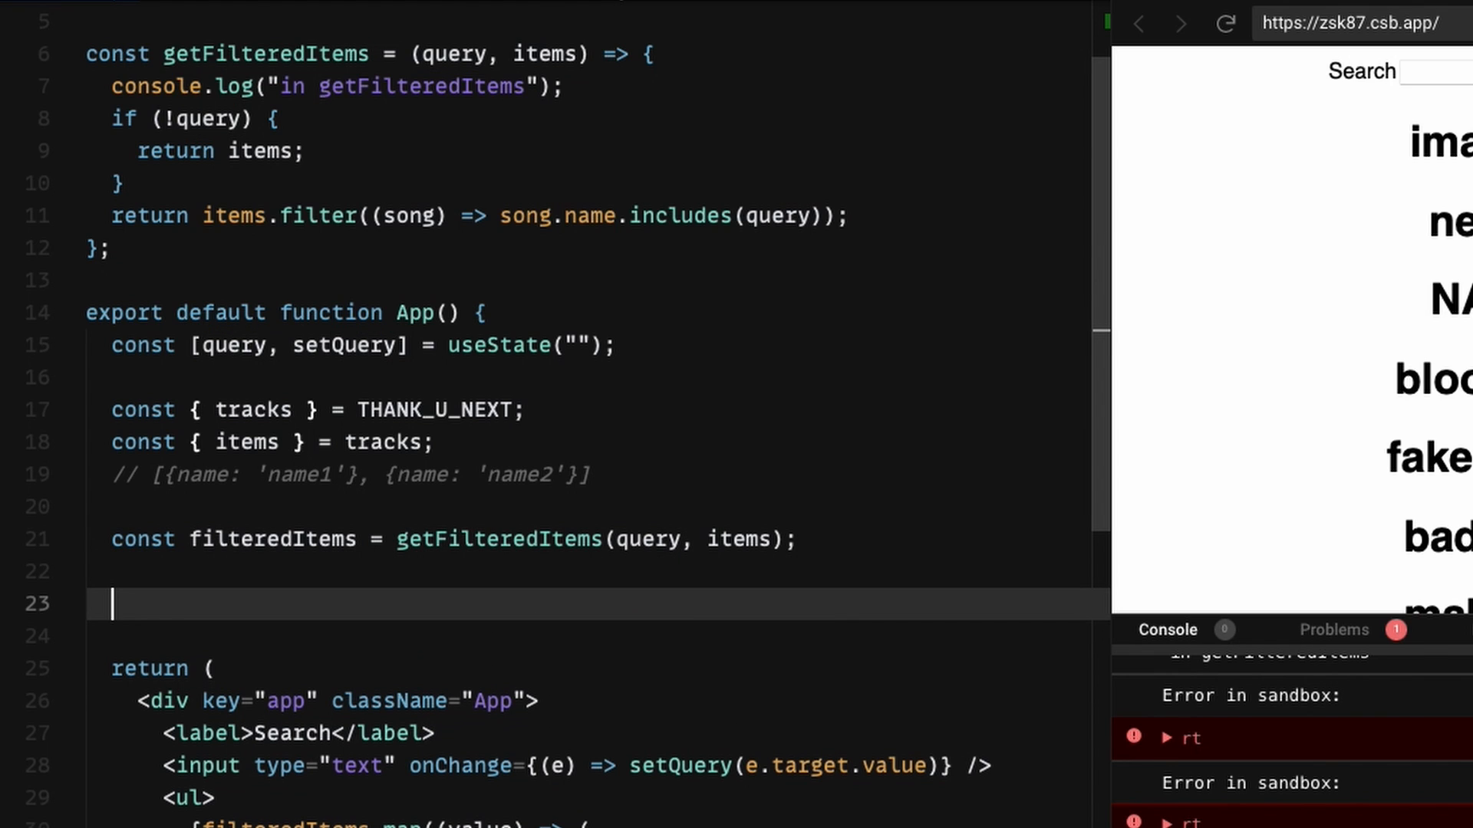
text(const)
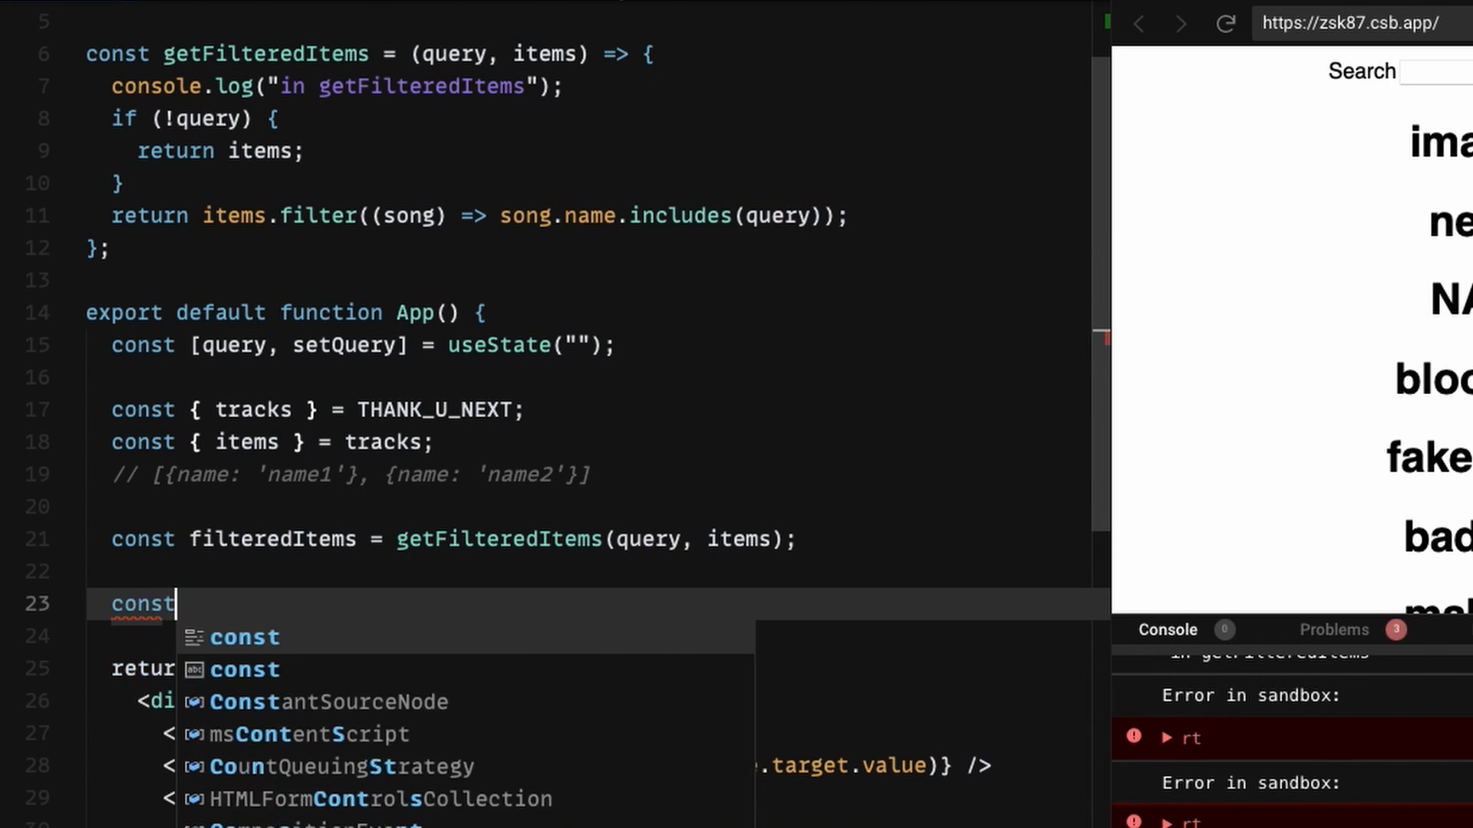
text(updateQuery = e => set)
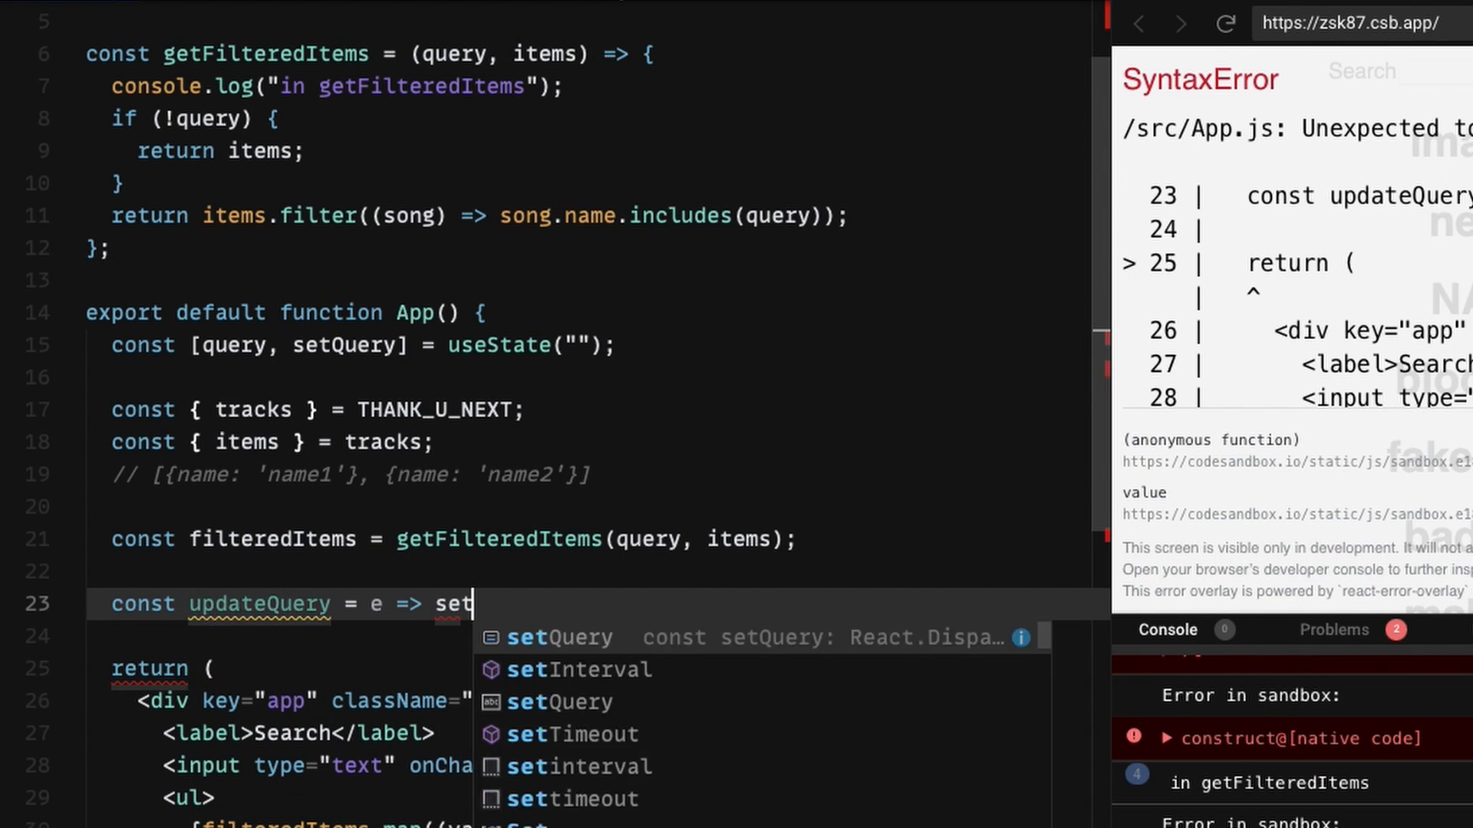
text(Qu)
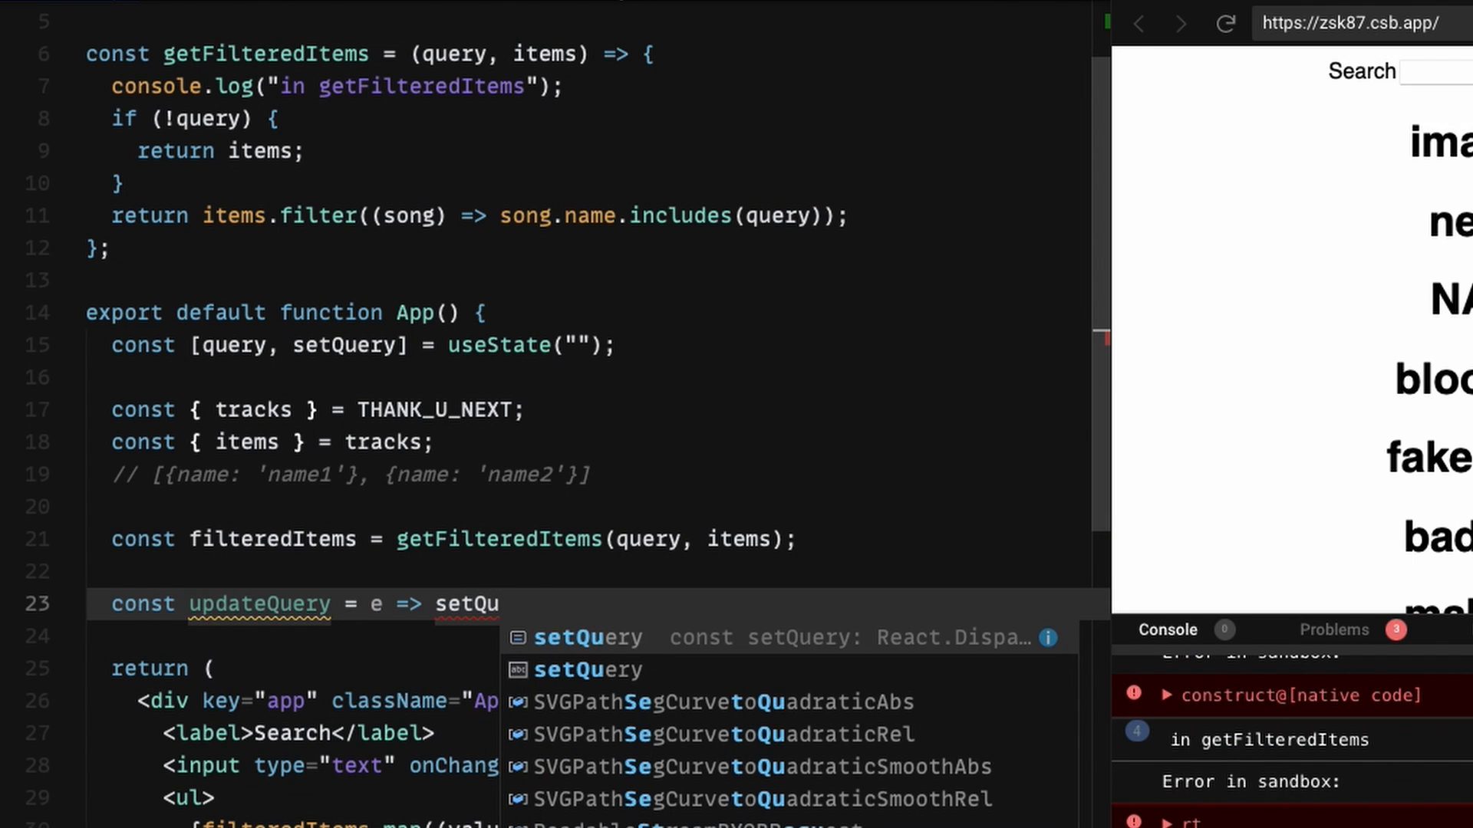
text((e))
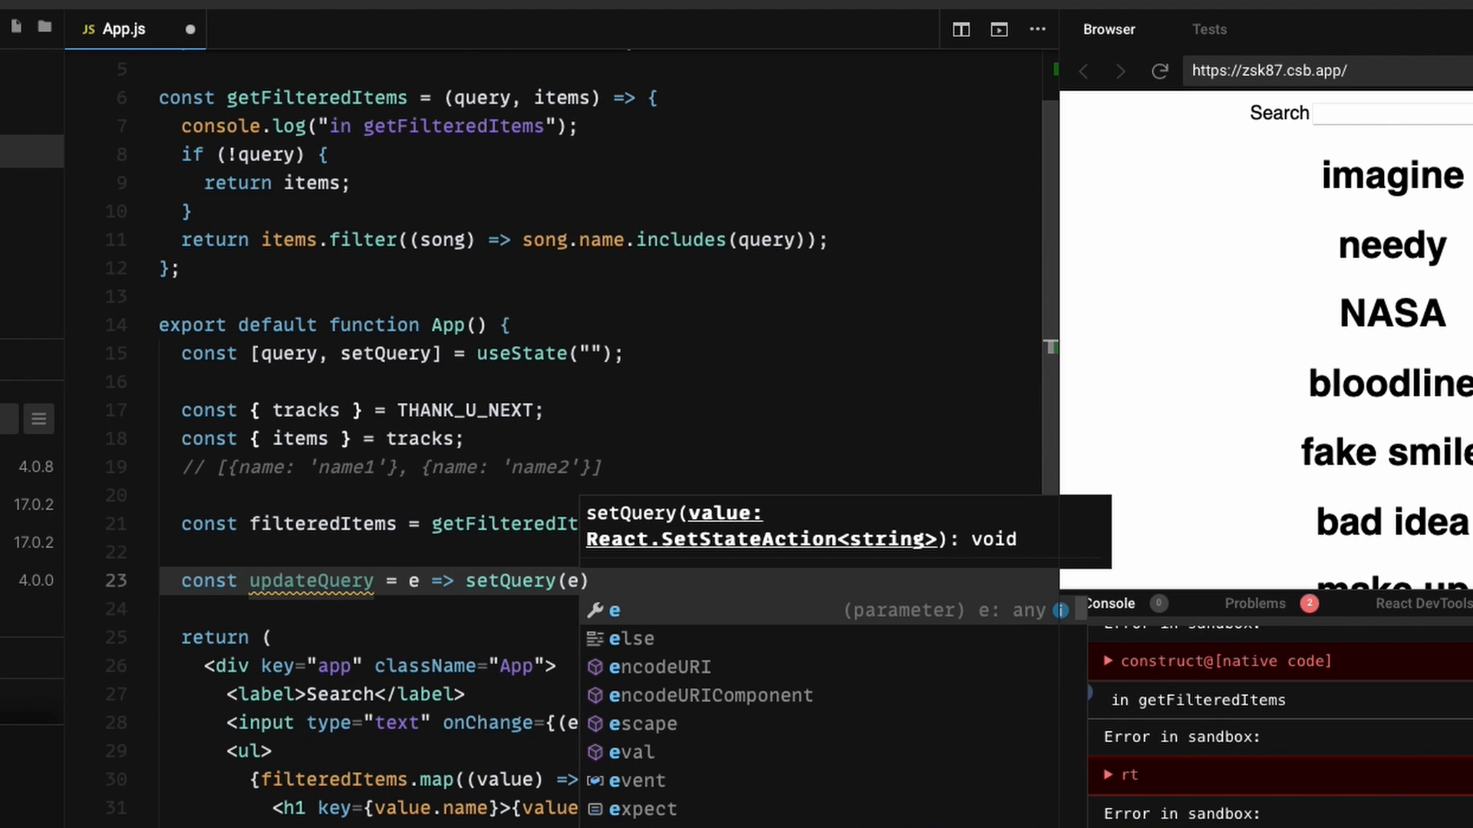
text(?.target?.value)
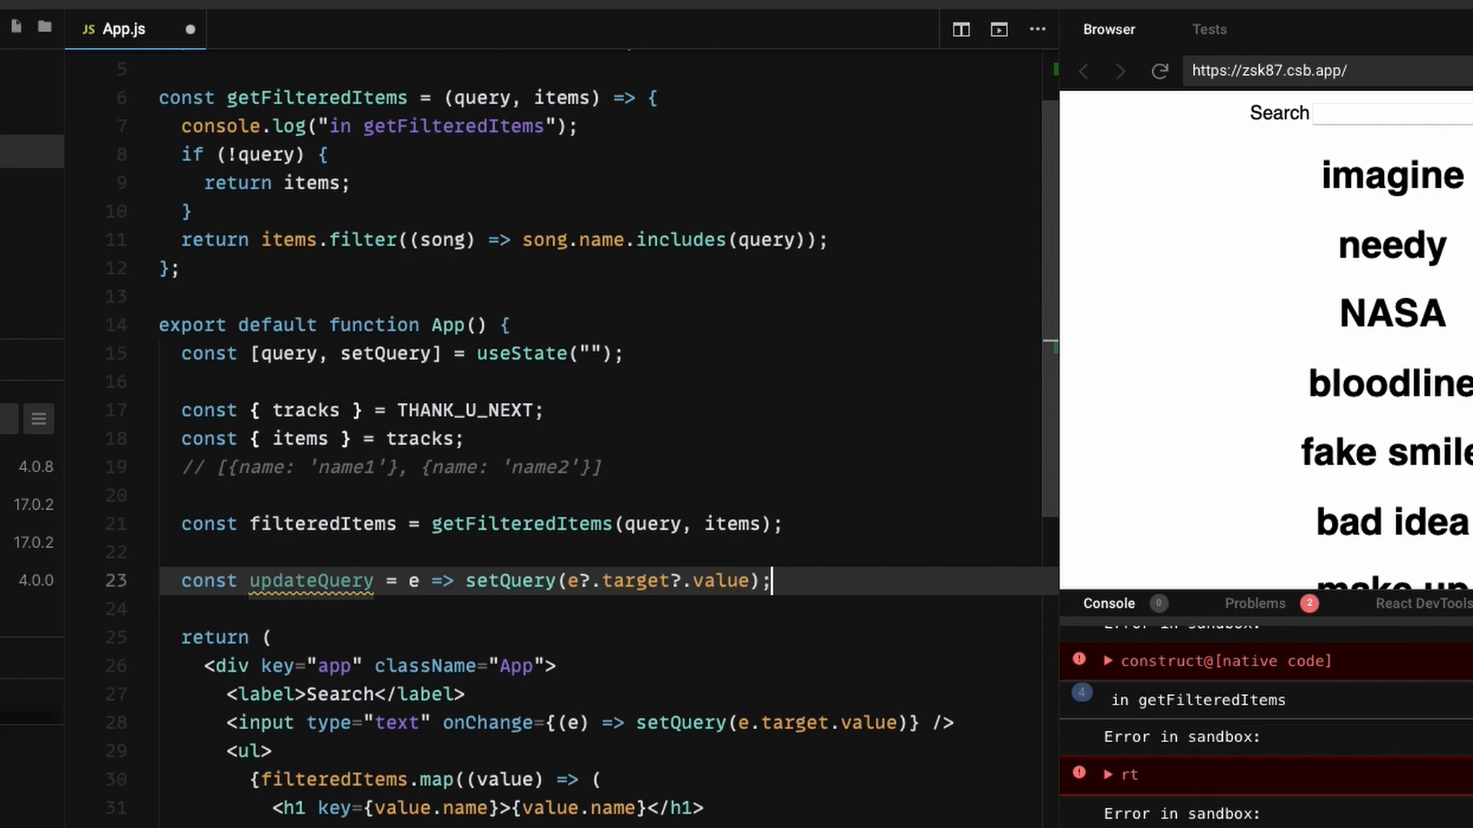
mouse_move(590, 576)
text(.target && )
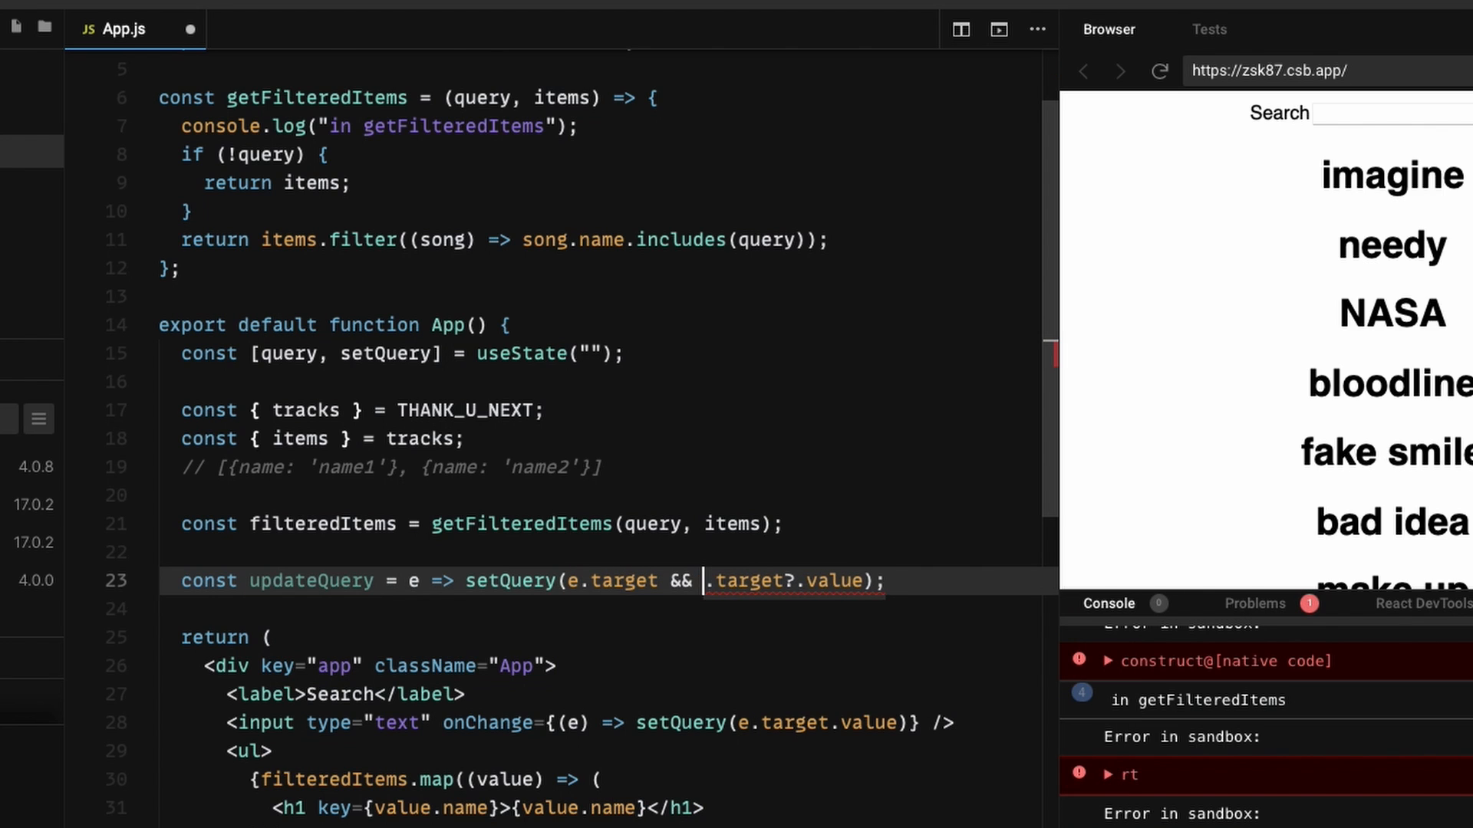
text(e)
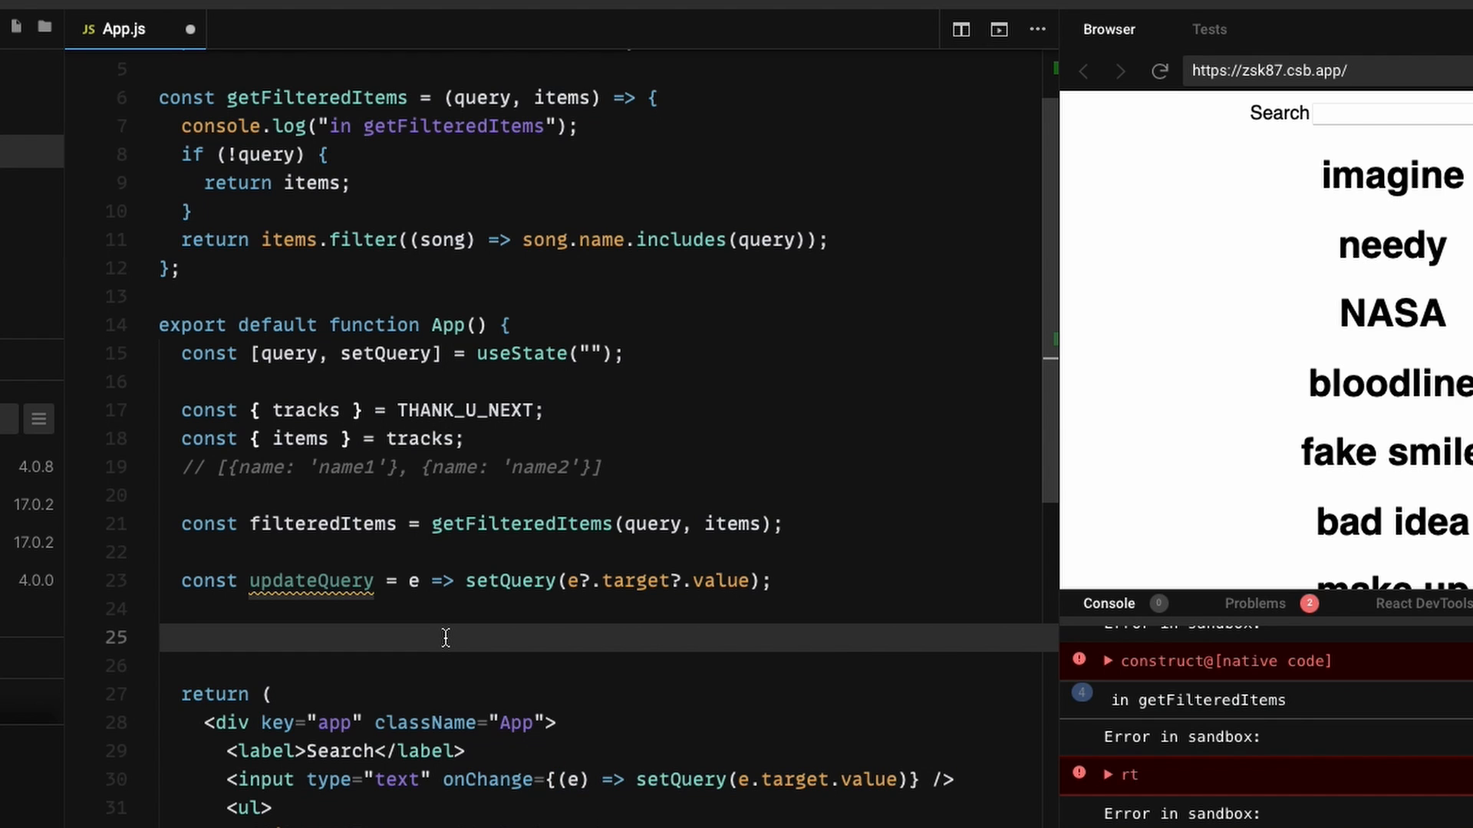
Step: Write const debouncedOnChange = debounce(updateQuery, 200) on line 25 and select debouncedOnChange
text(const debounced)
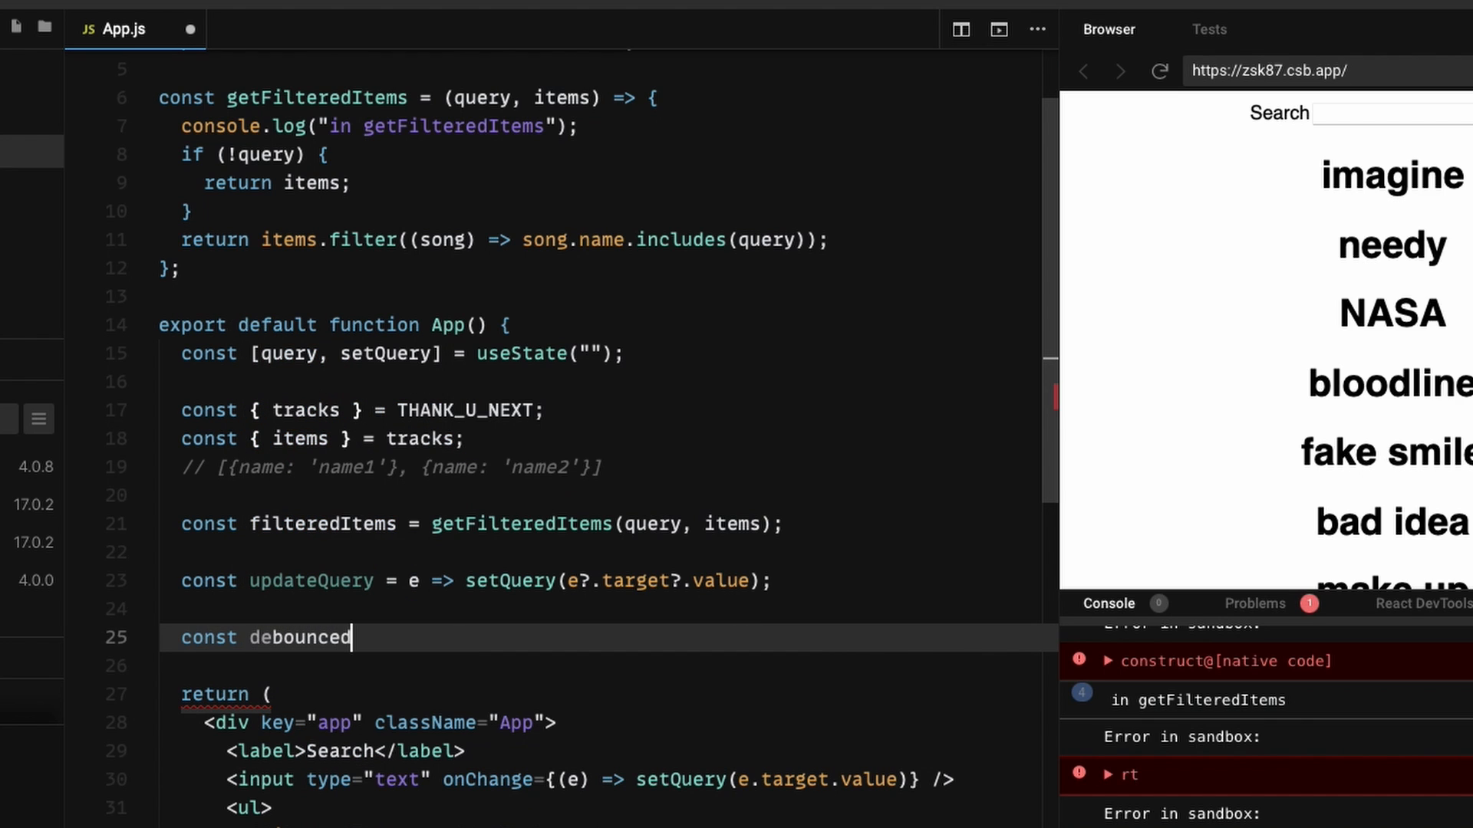
text(OnChange = debounce()
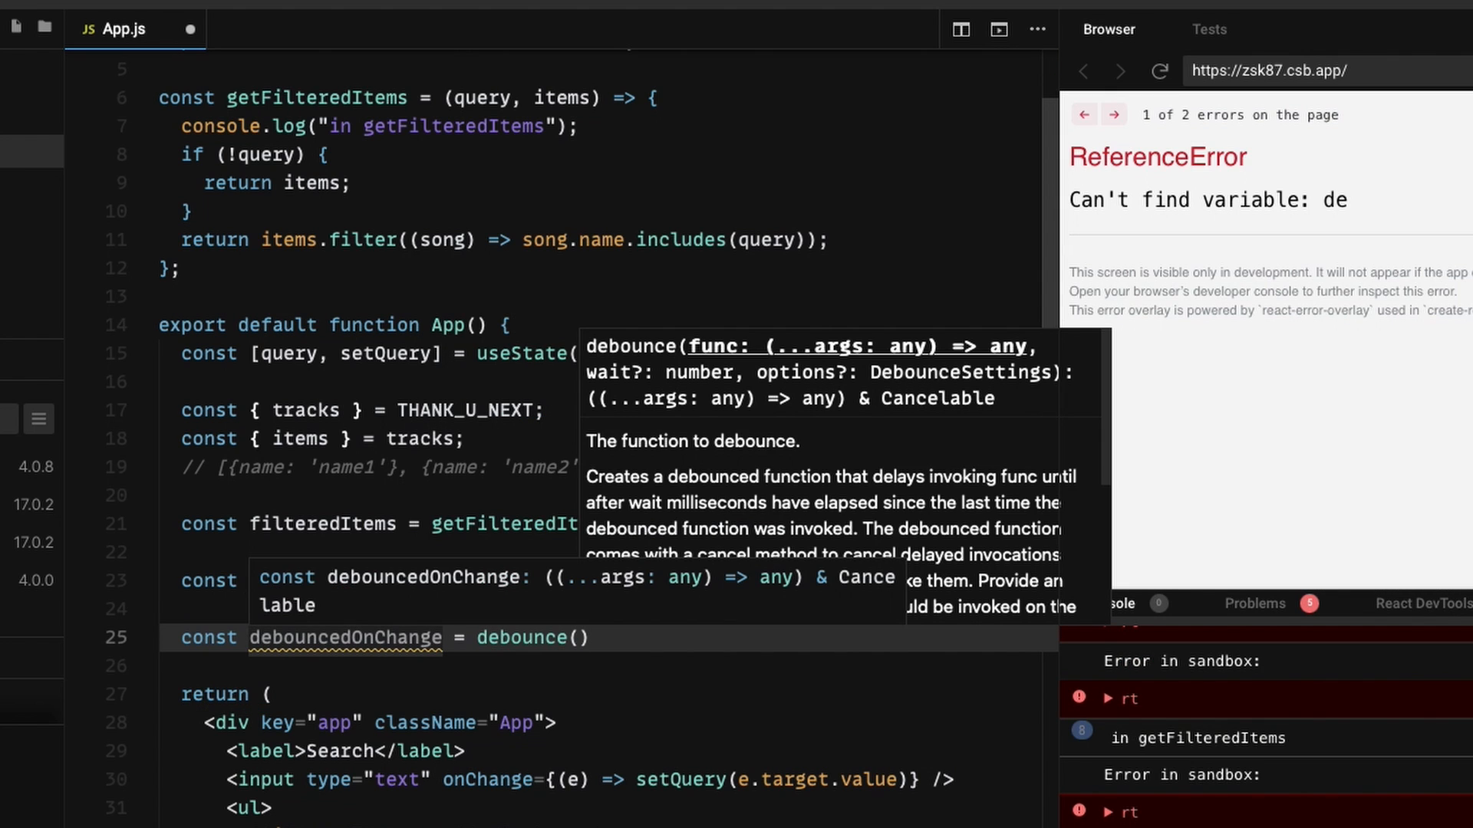
text(updateQuery)
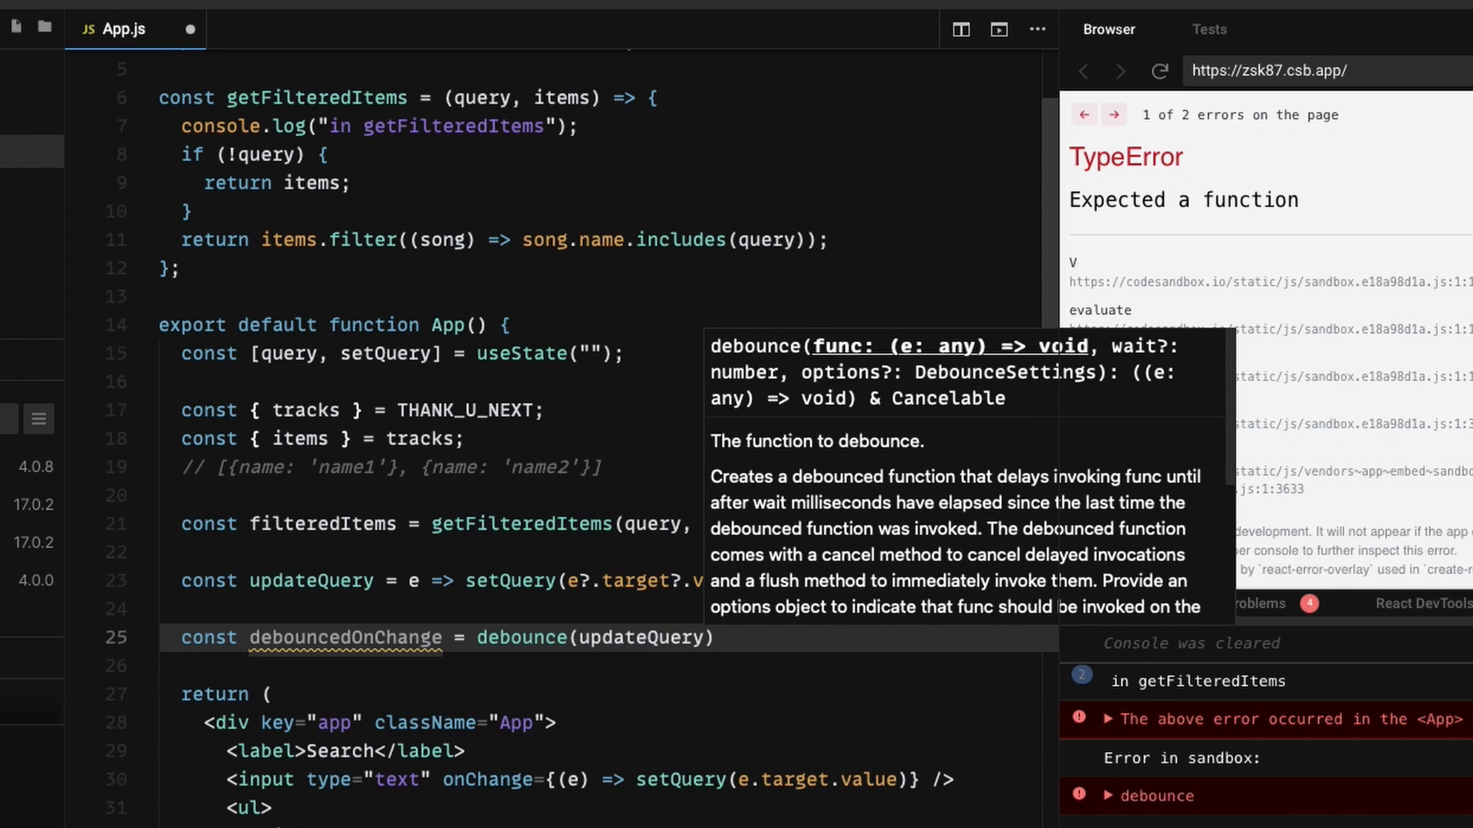
text(, 200)
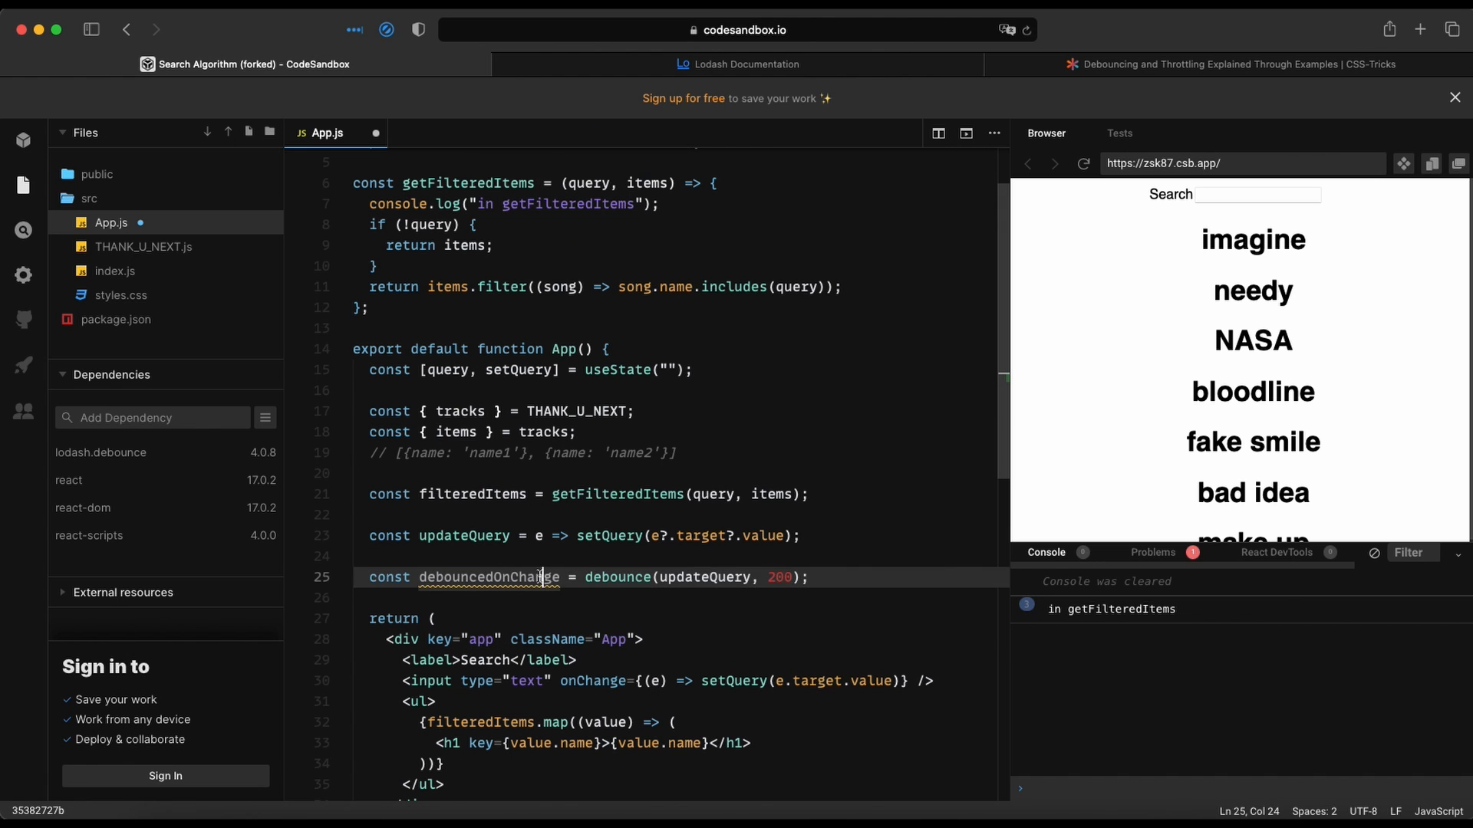
double_click(488, 576)
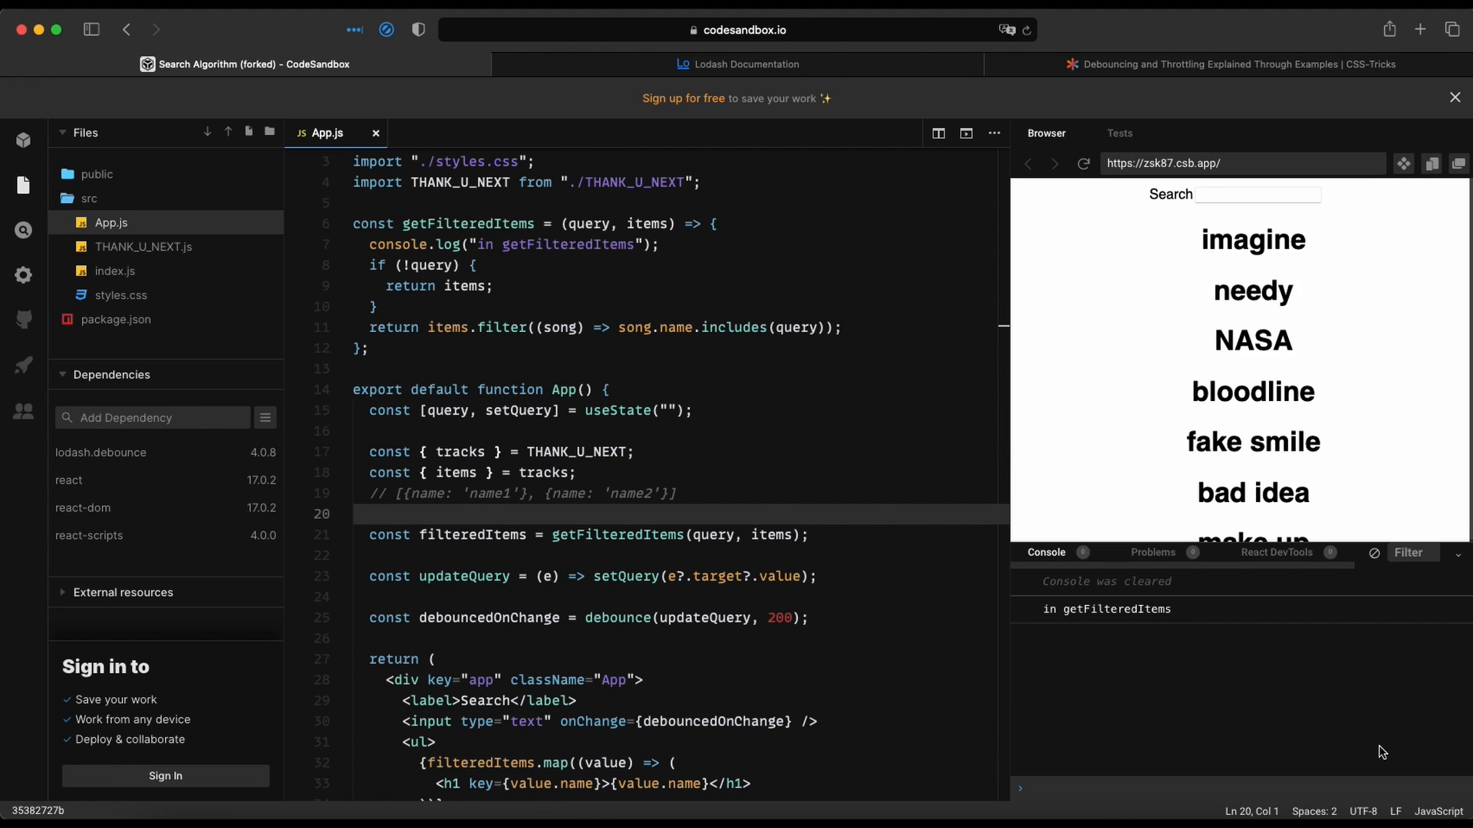
Step: Try queries like 'fjdks', 'im' and 'id' in the preview Search box, clearing them with Backspace
text(fjdksl)
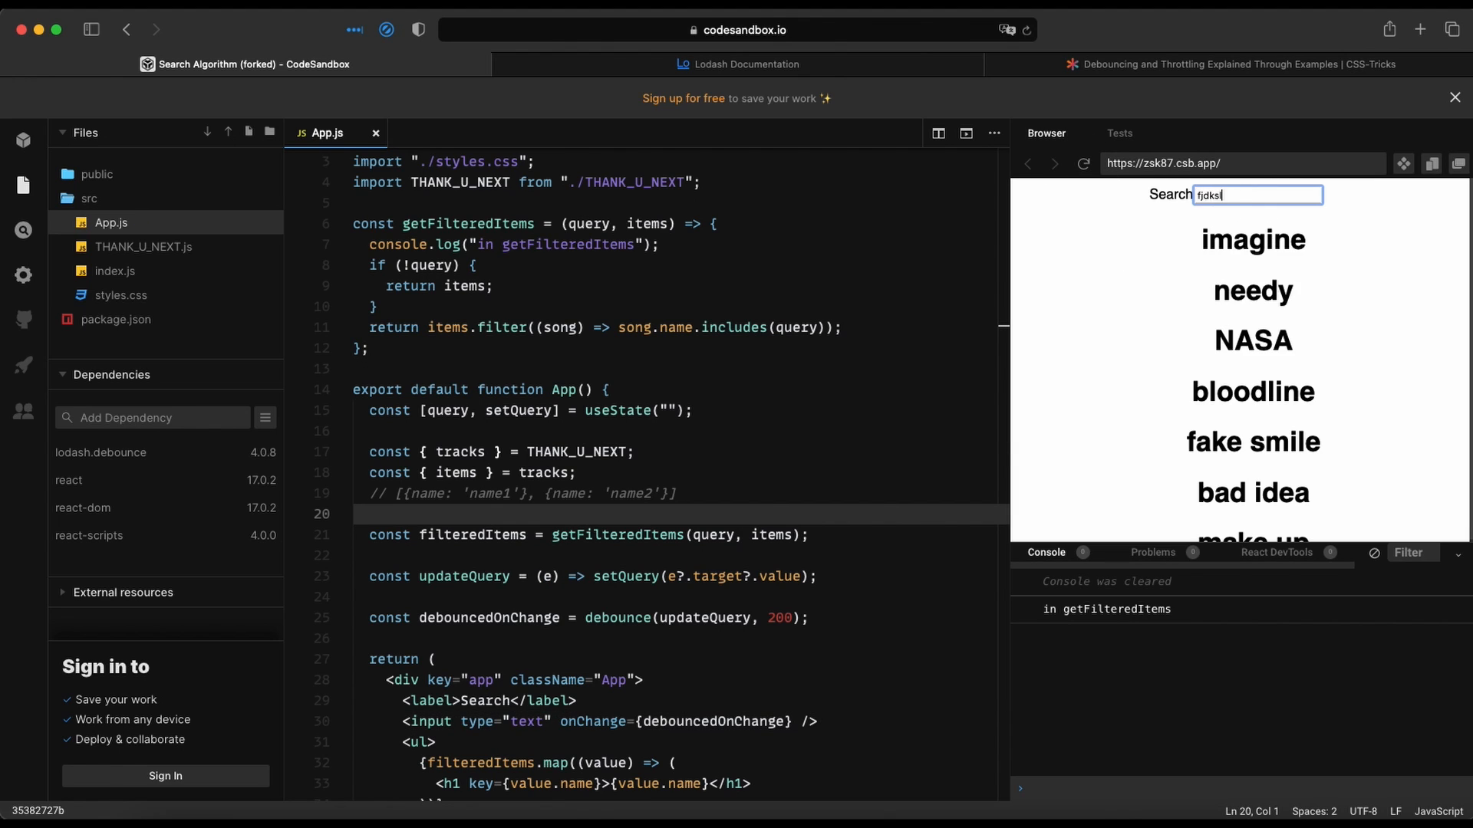
text(slajfkldsjalkfjdslkjfkldsajflk)
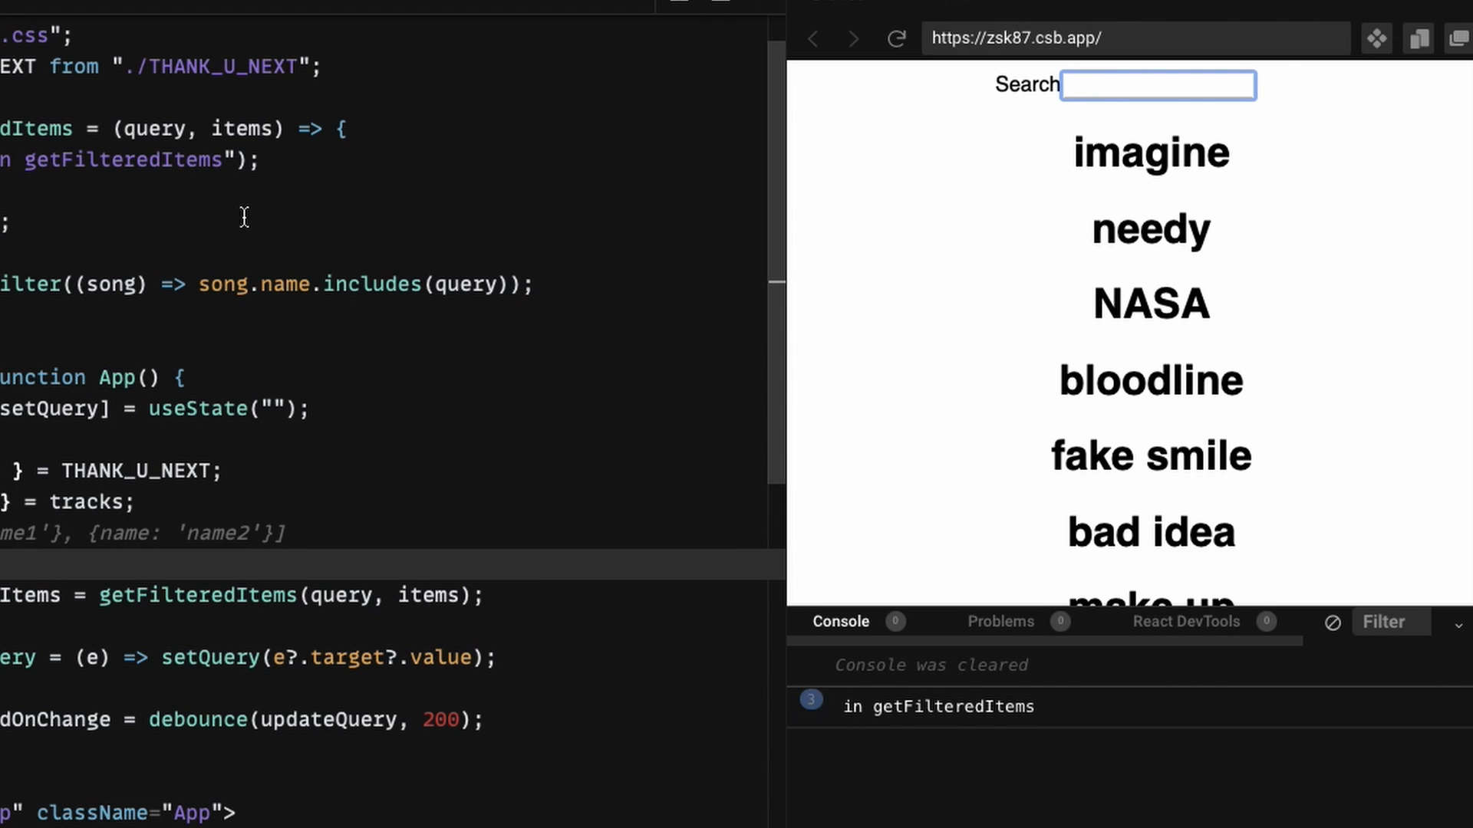
text(im)
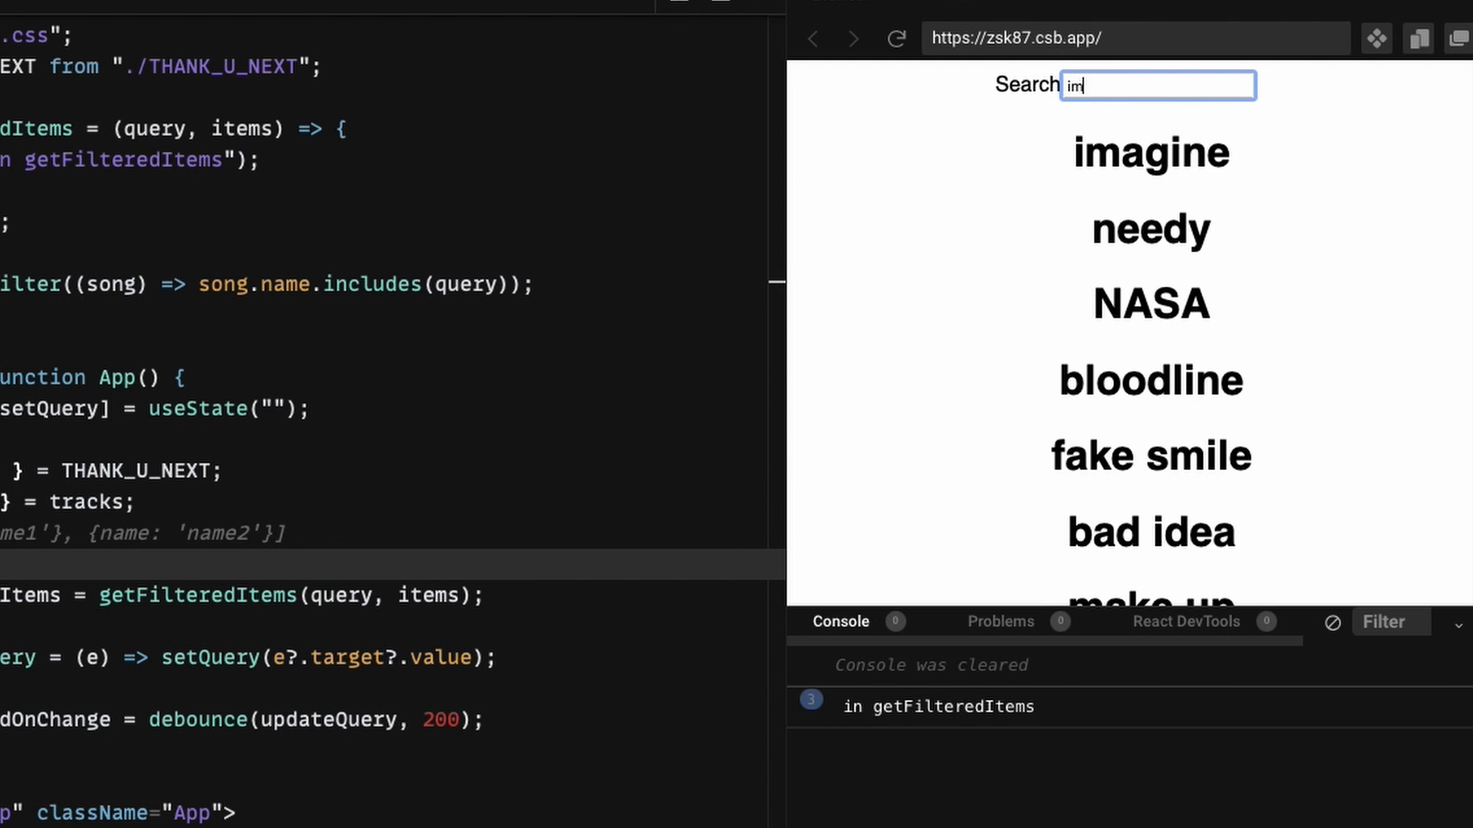
key(Backspace)
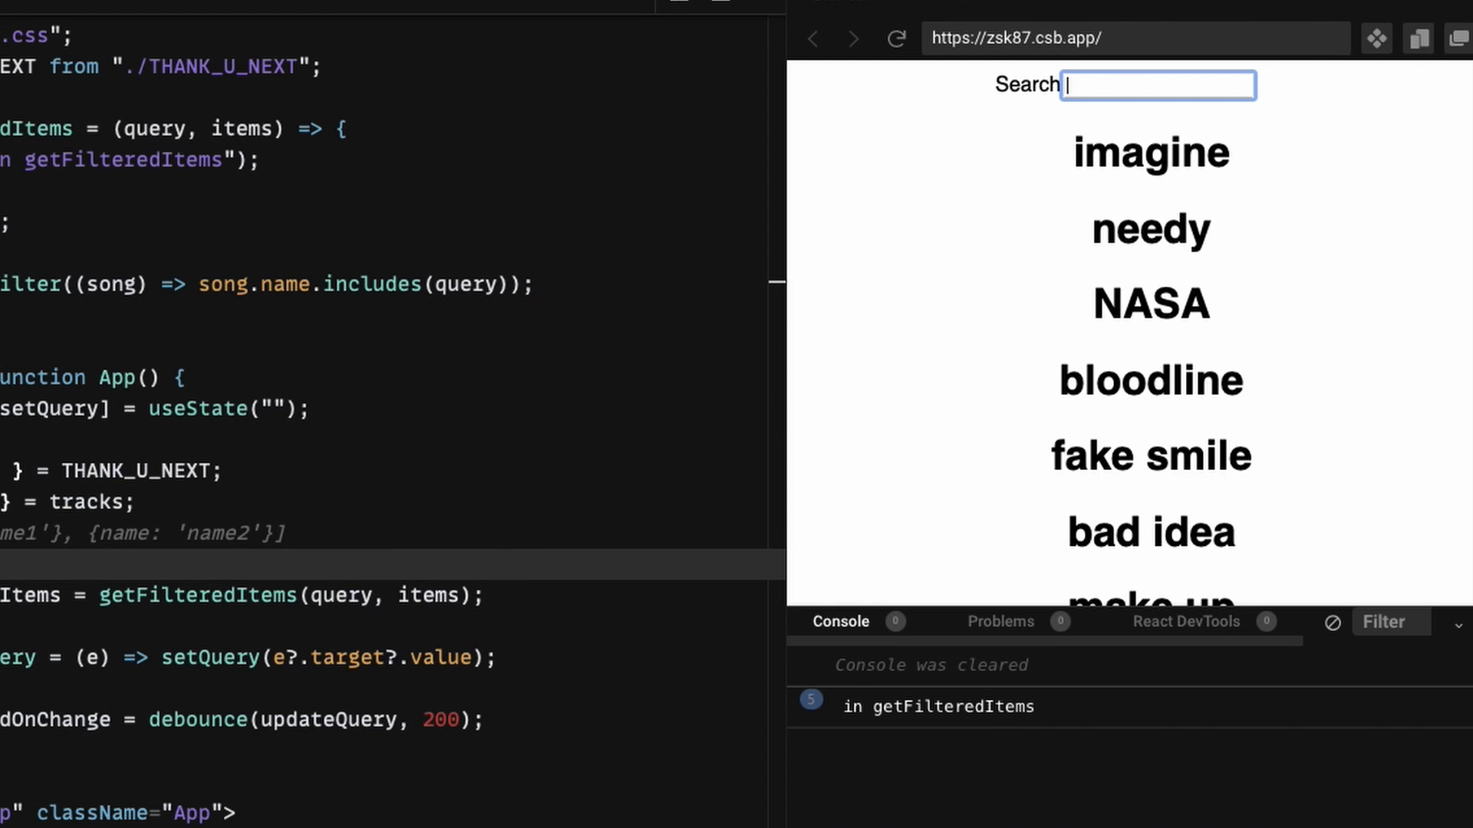
text(id)
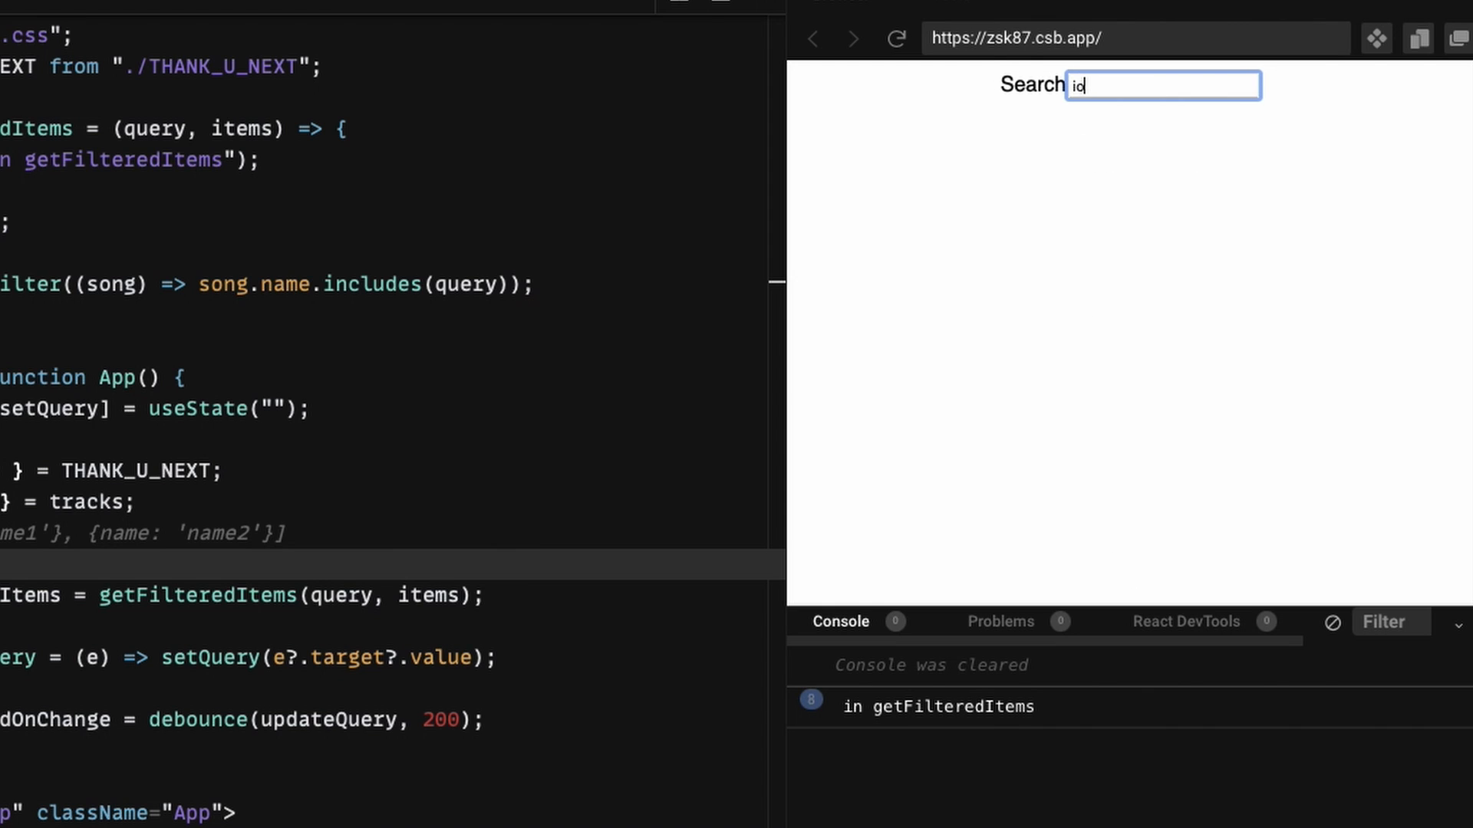
key(Backspace)
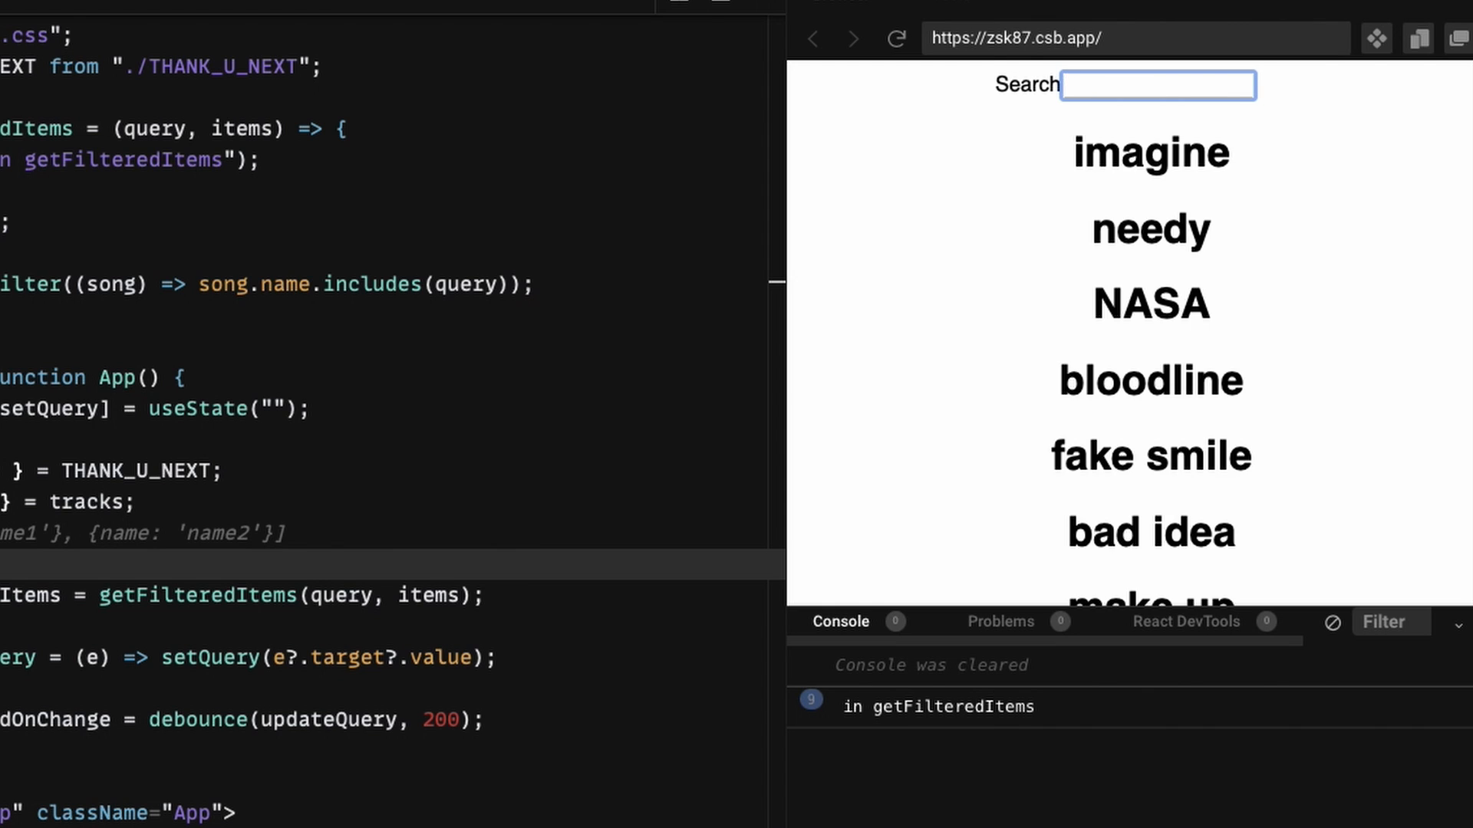
text(dsajkfldjskalfj)
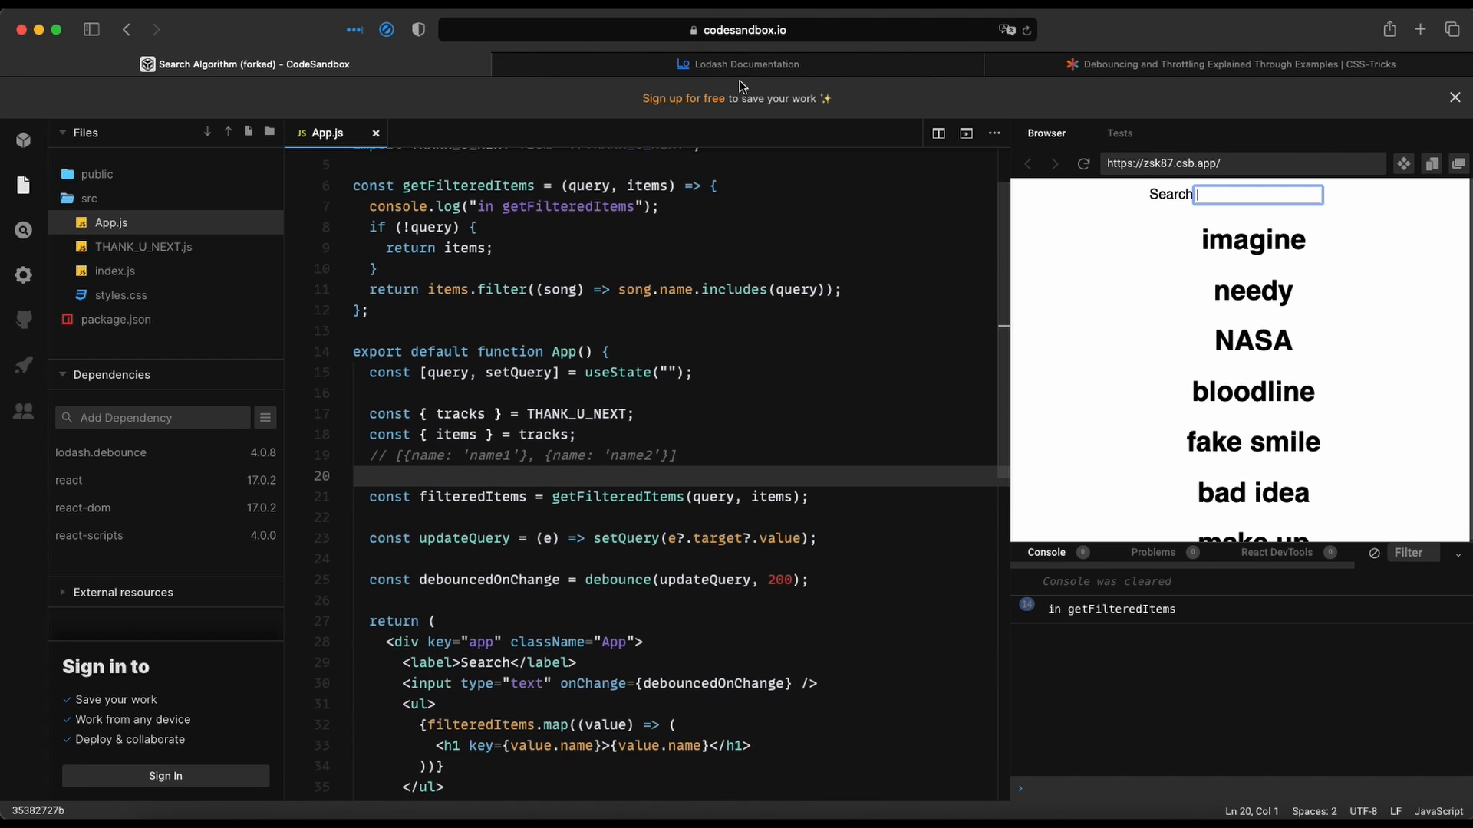
Step: On the Lodash Documentation tab, highlight words in the _.debounce description and right-click its article link
click(747, 63)
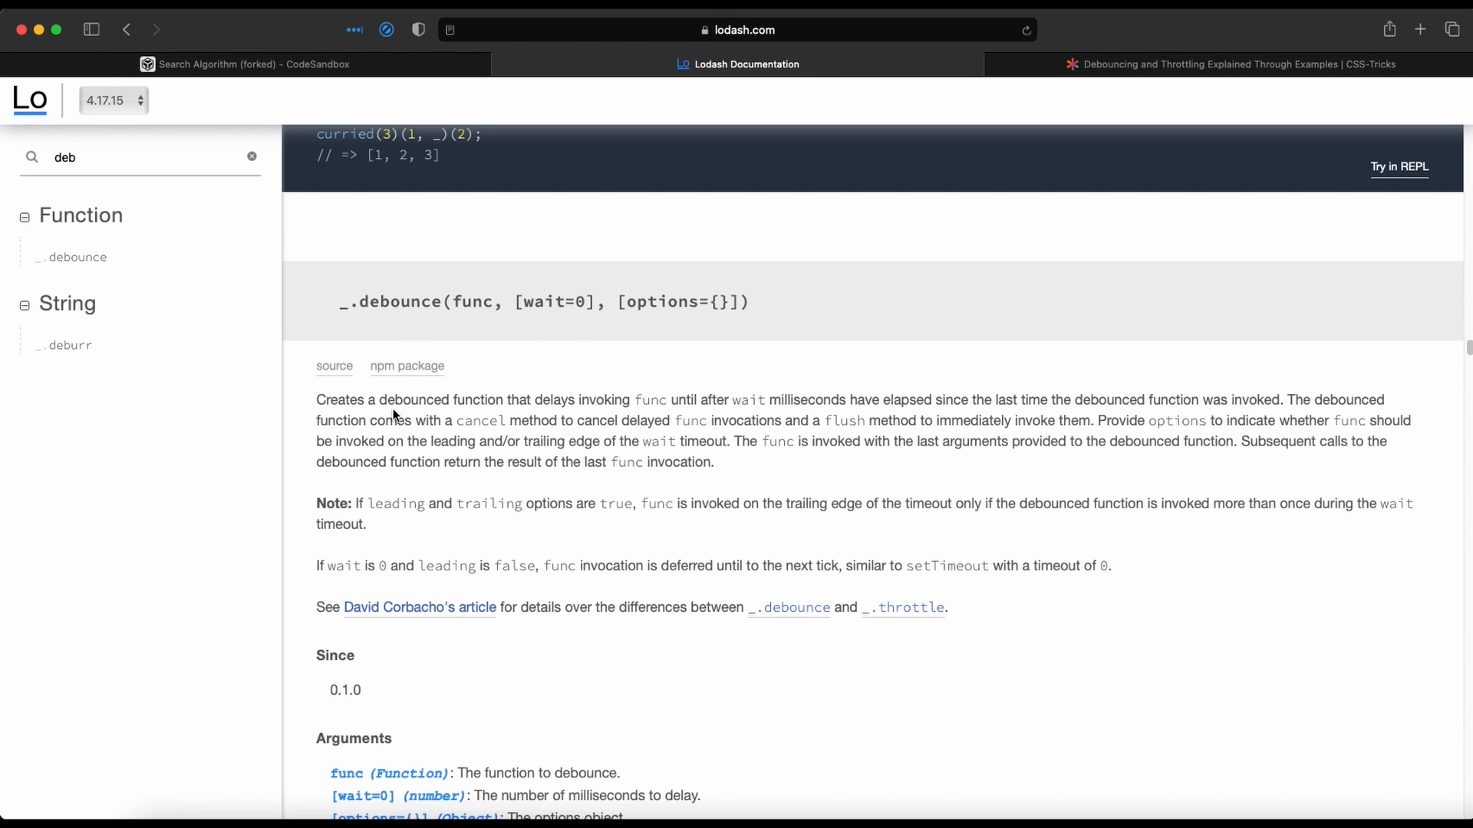
double_click(405, 398)
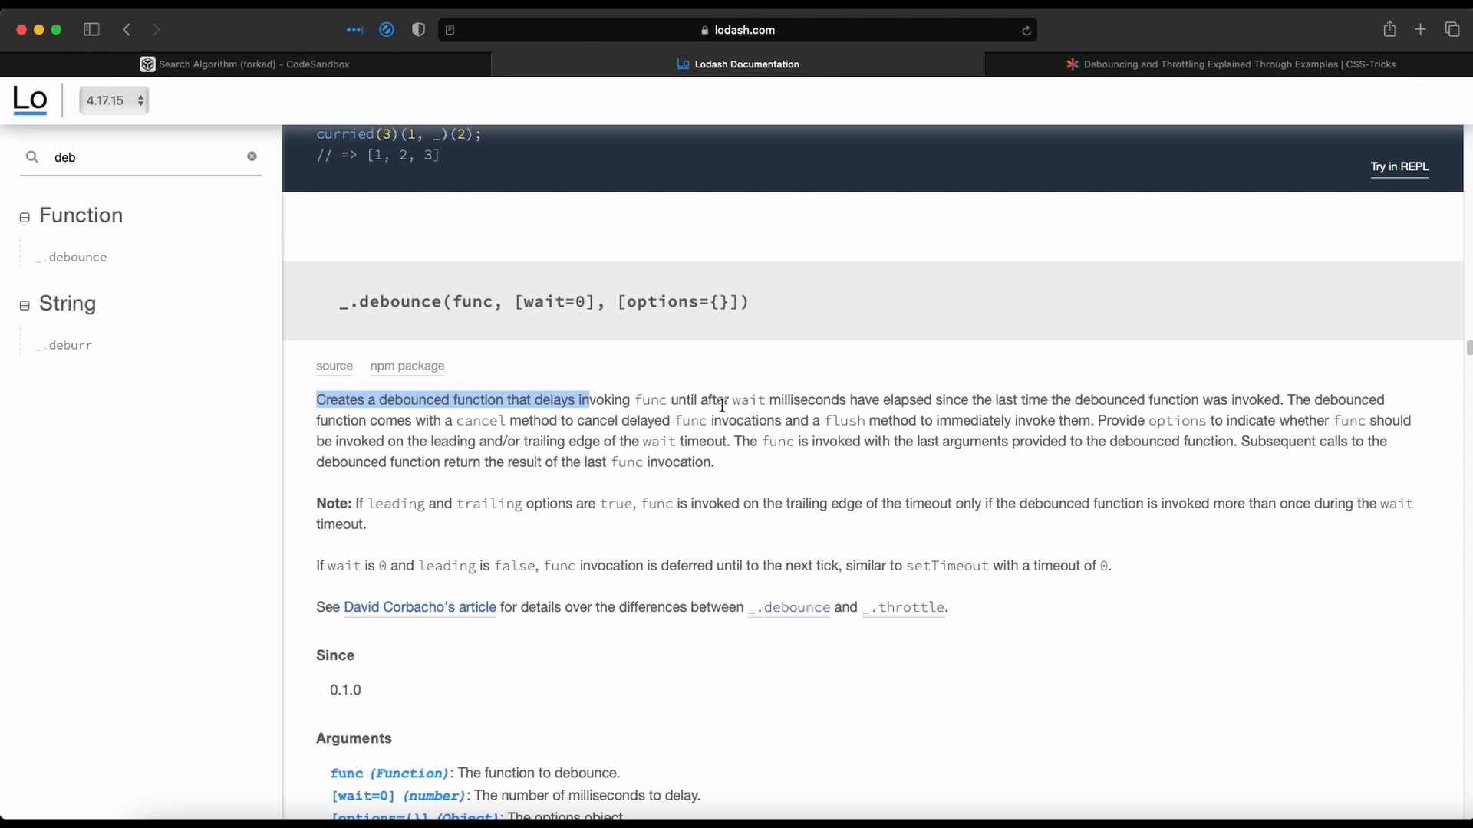
double_click(606, 399)
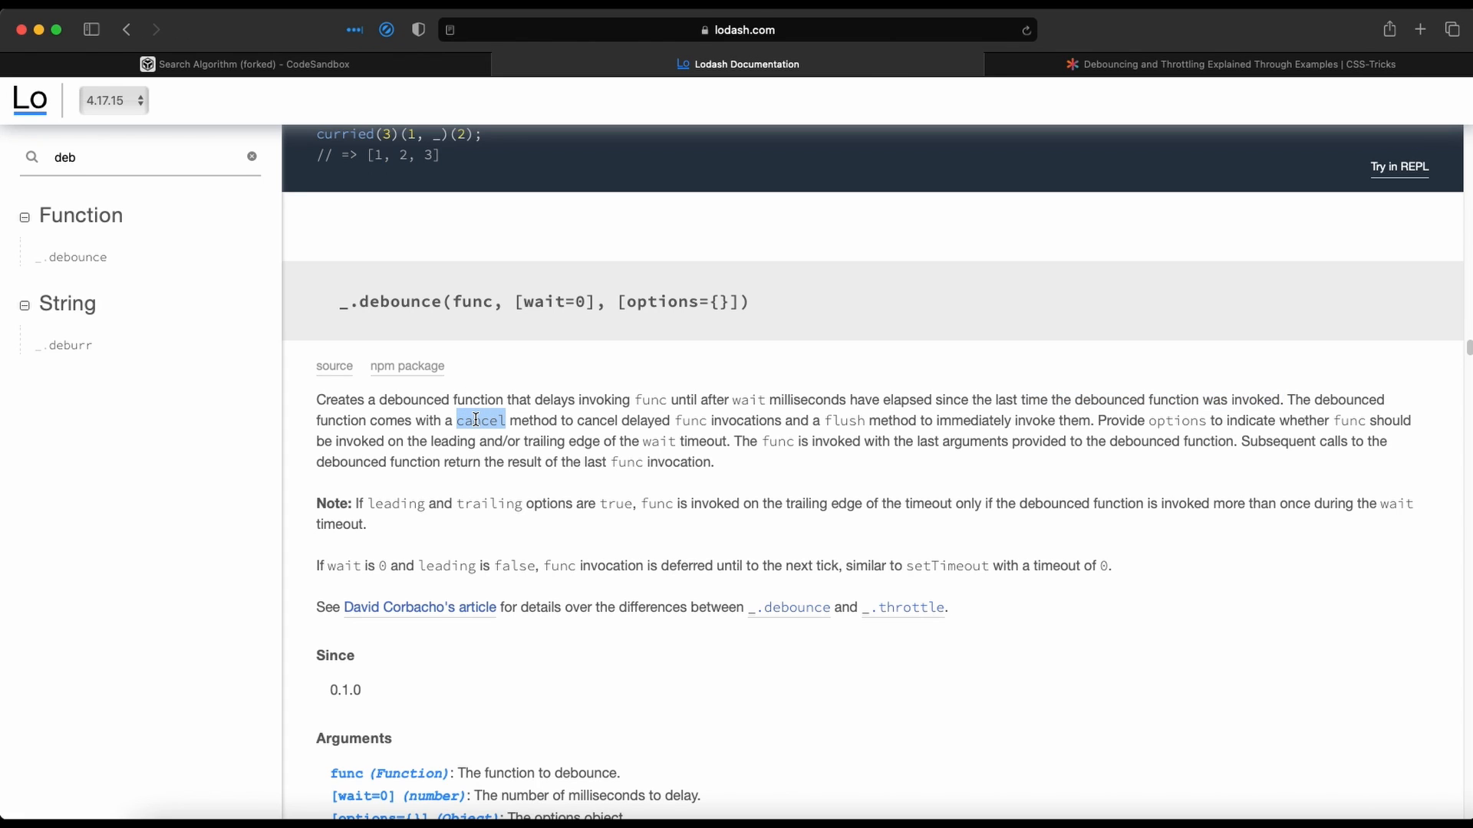
mouse_move(715, 535)
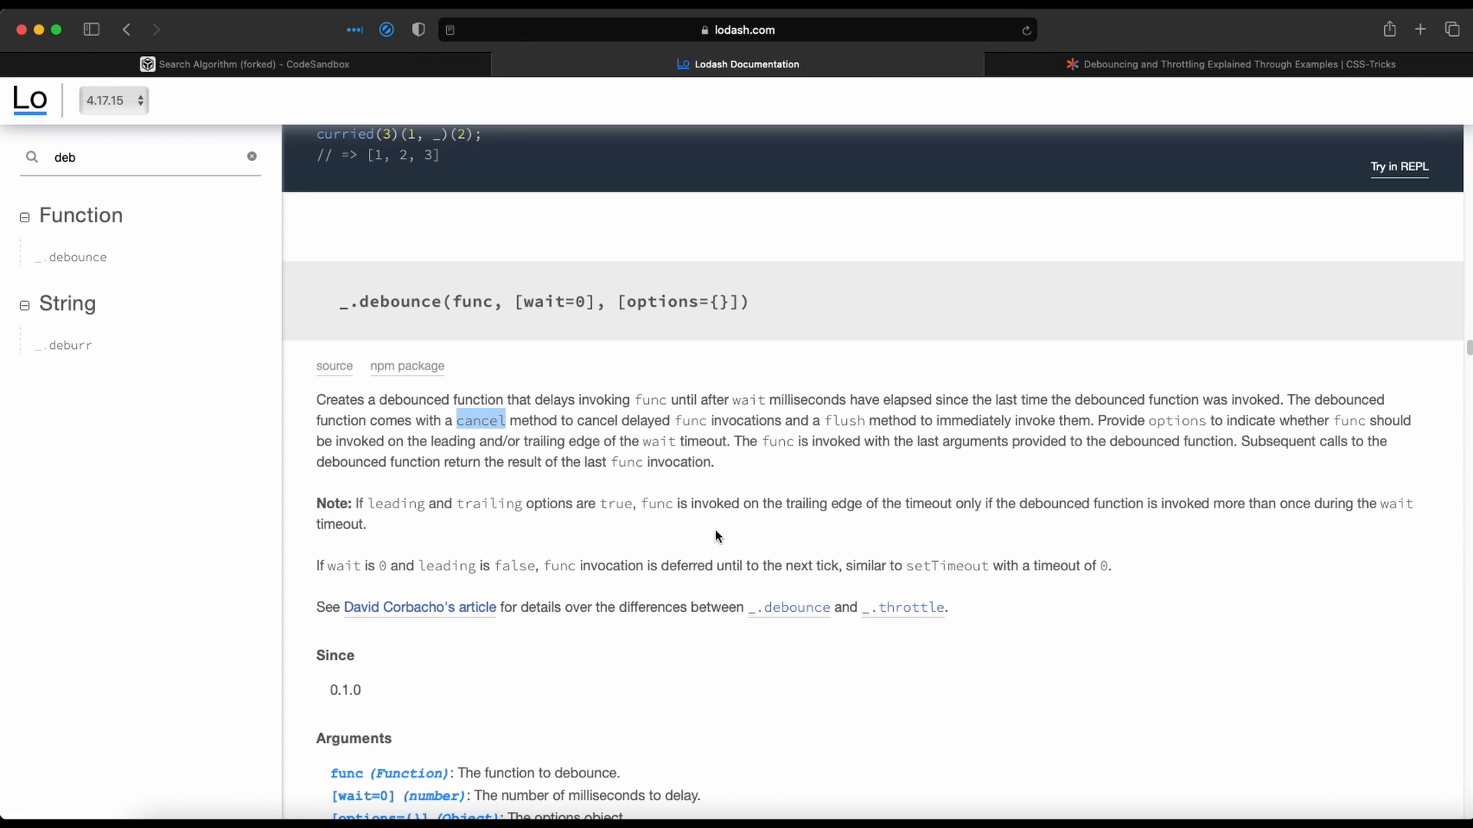
mouse_move(426, 606)
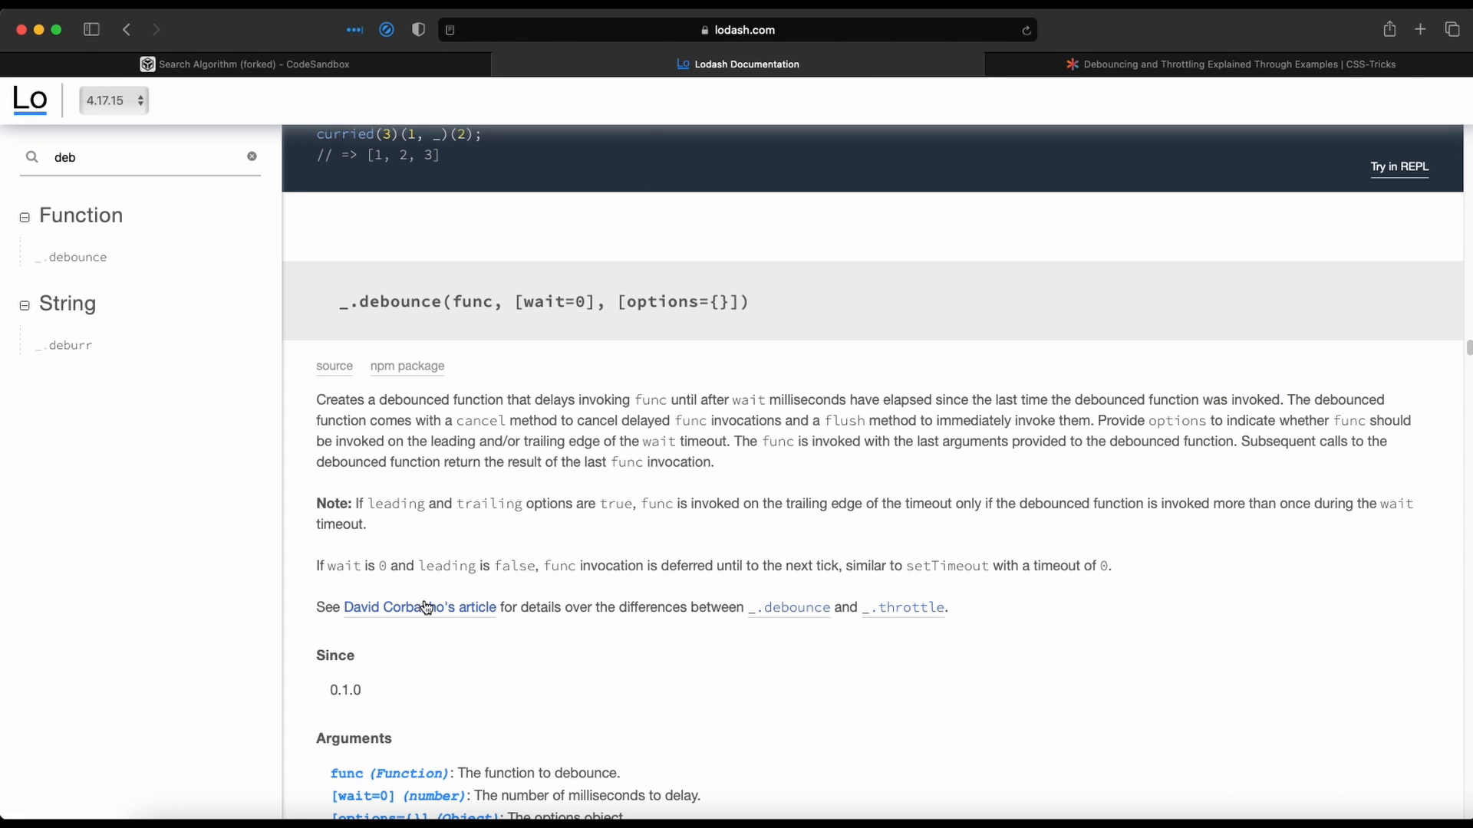
right_click(419, 607)
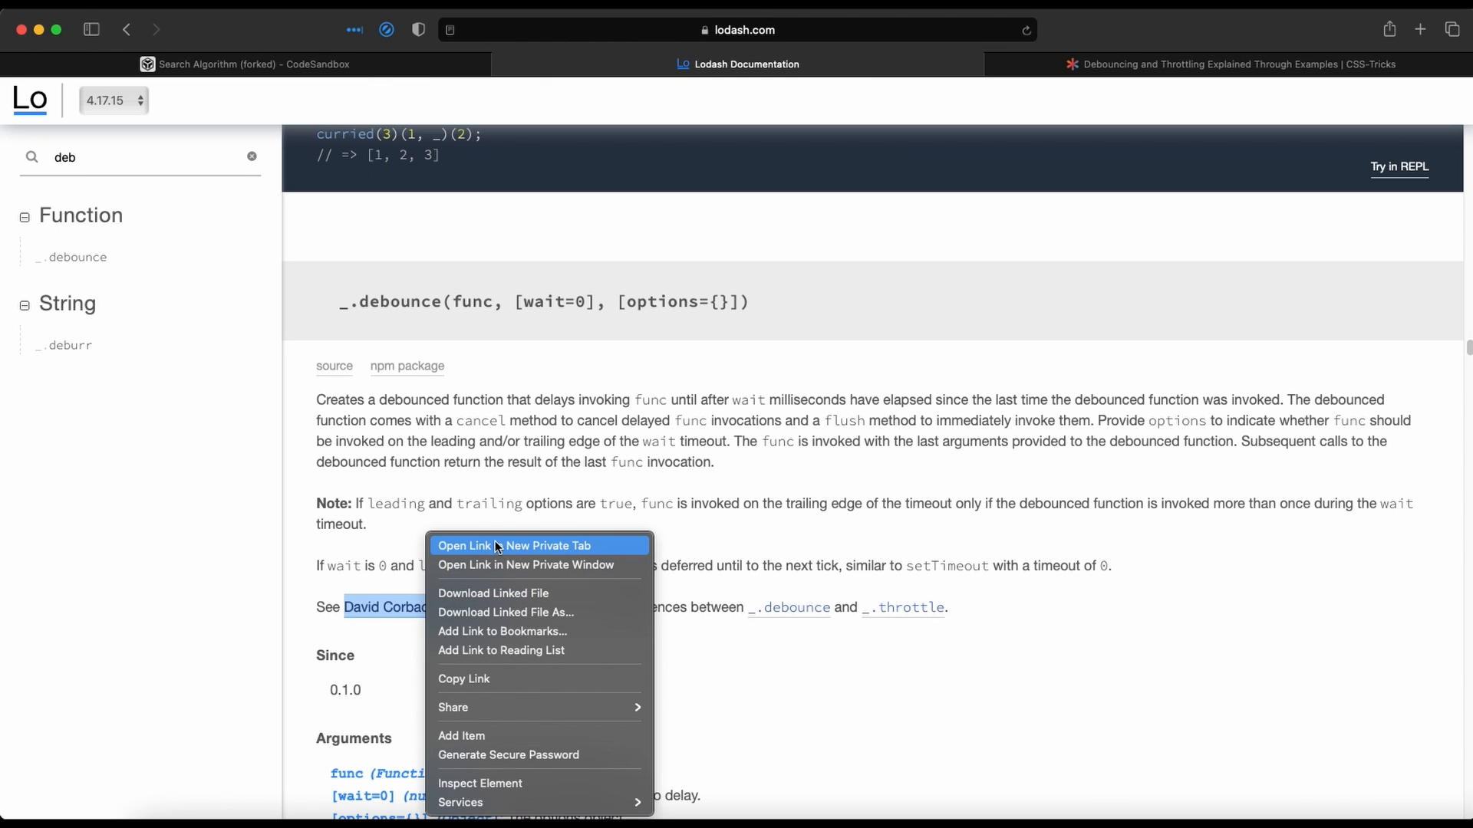
Step: Open the CSS-Tricks debouncing article in a new tab, scroll to the Debounce demo and reset it
click(513, 546)
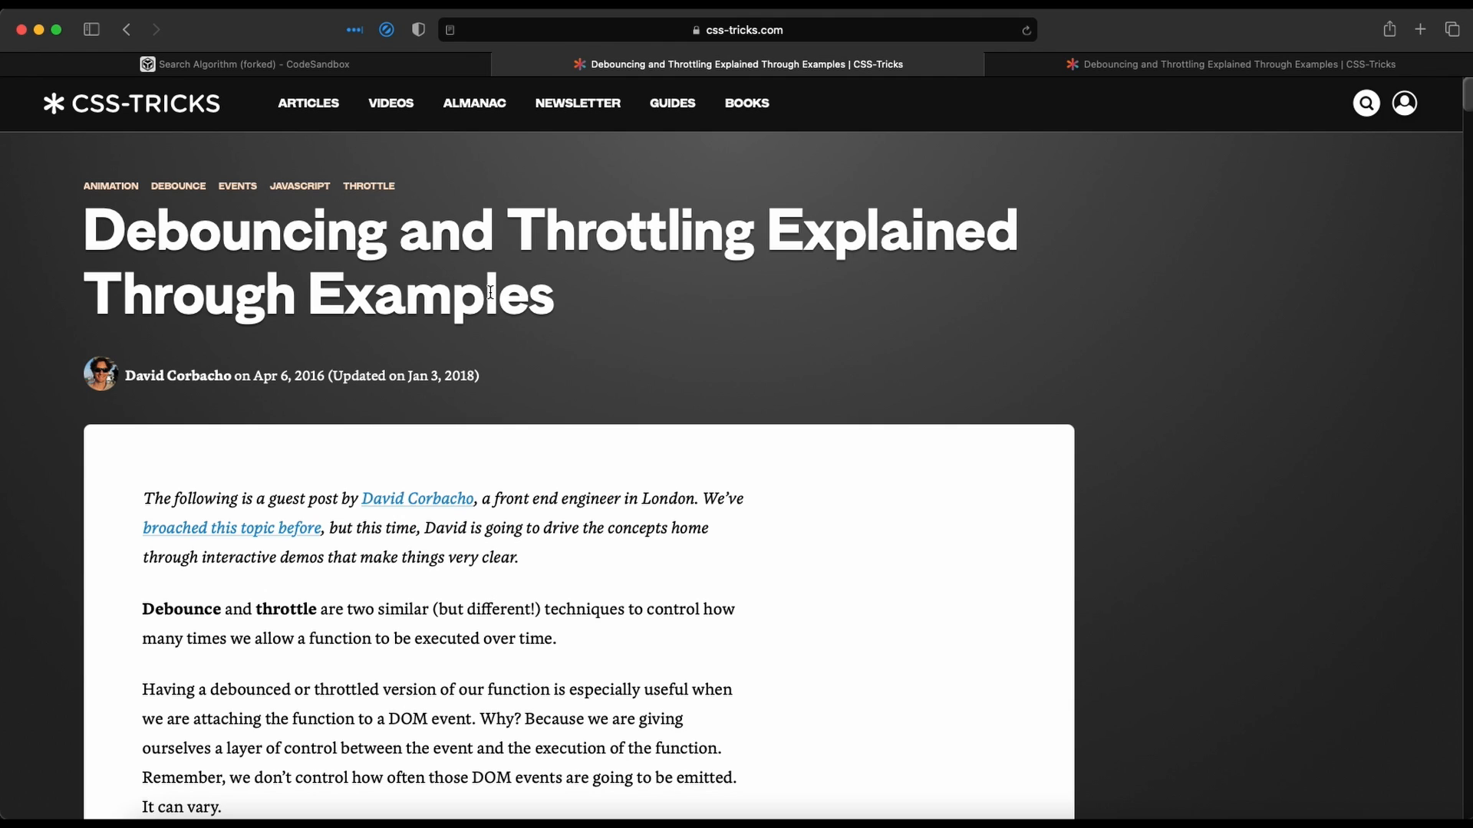
scroll(down, 3)
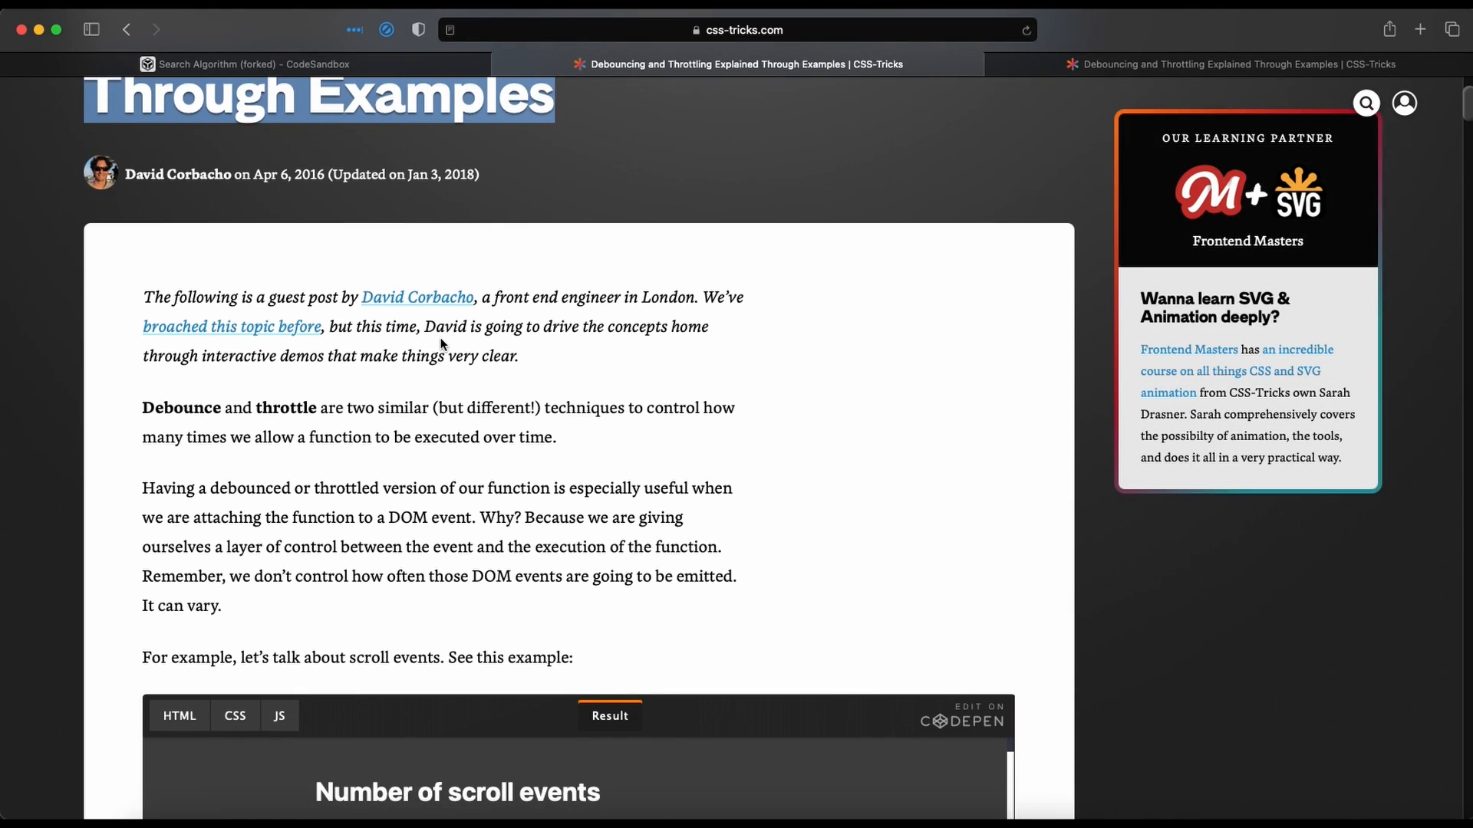
scroll(down, 3)
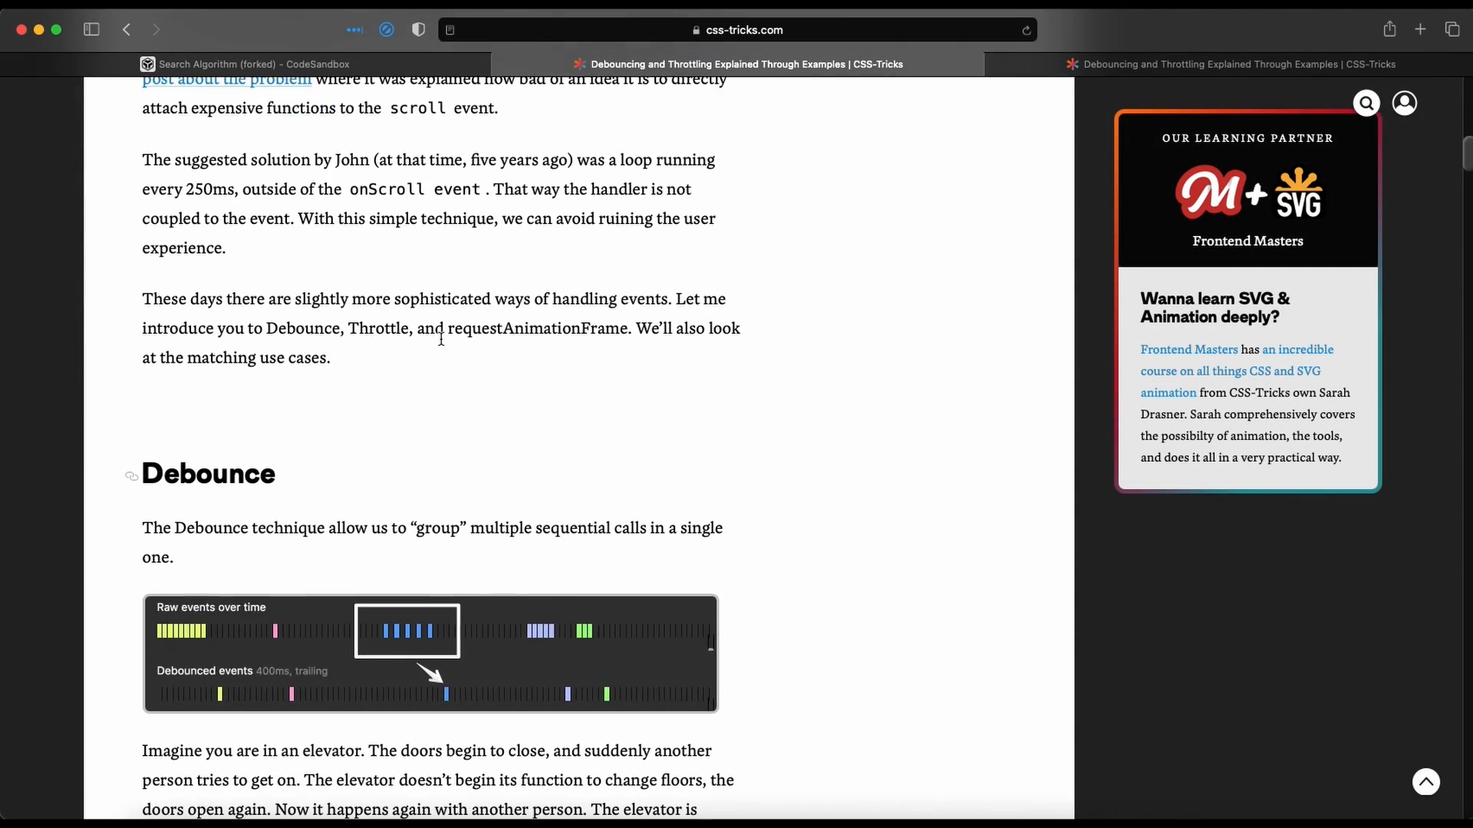
scroll(down, 3)
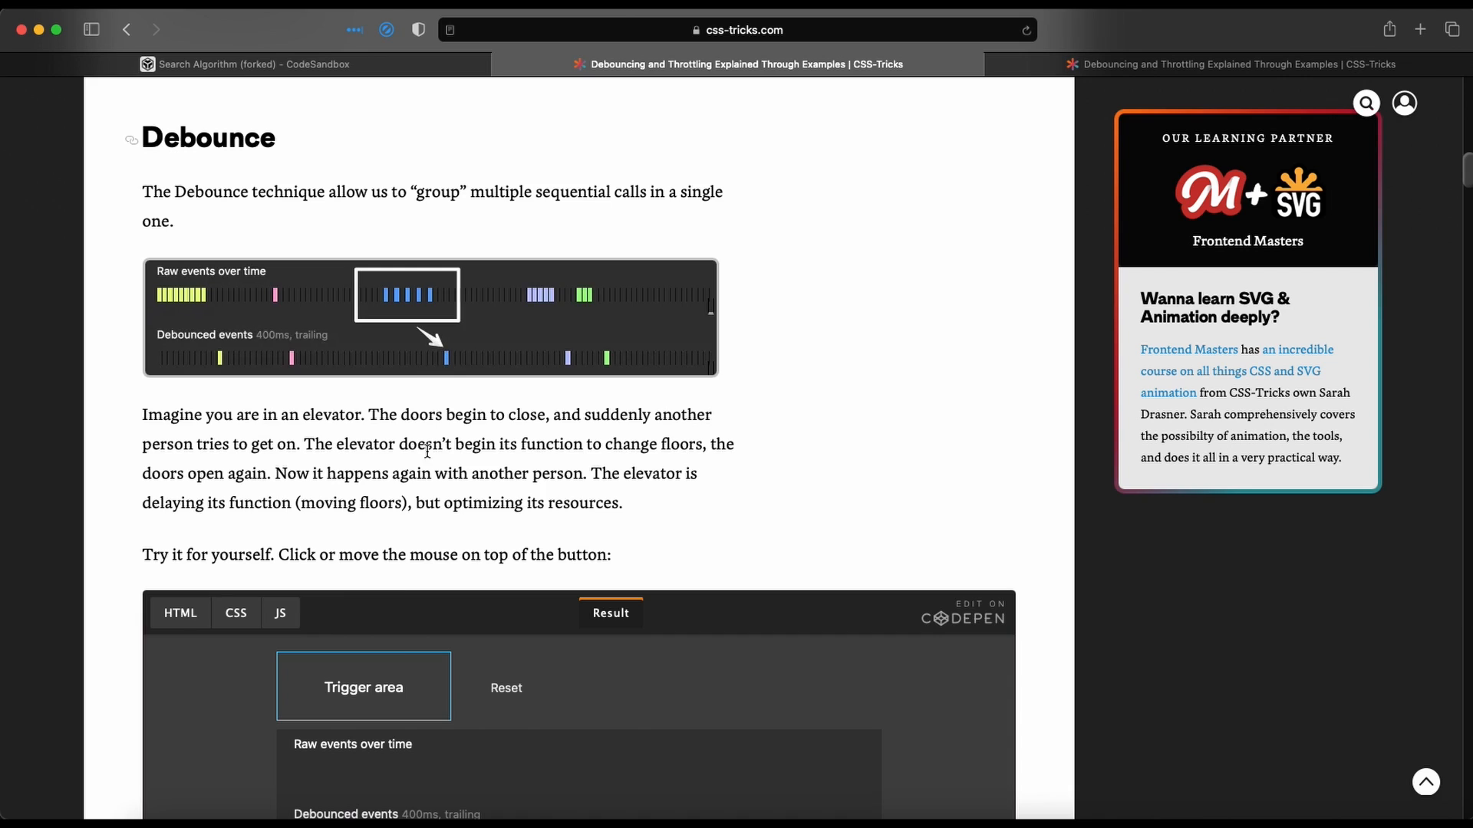
scroll(down, 3)
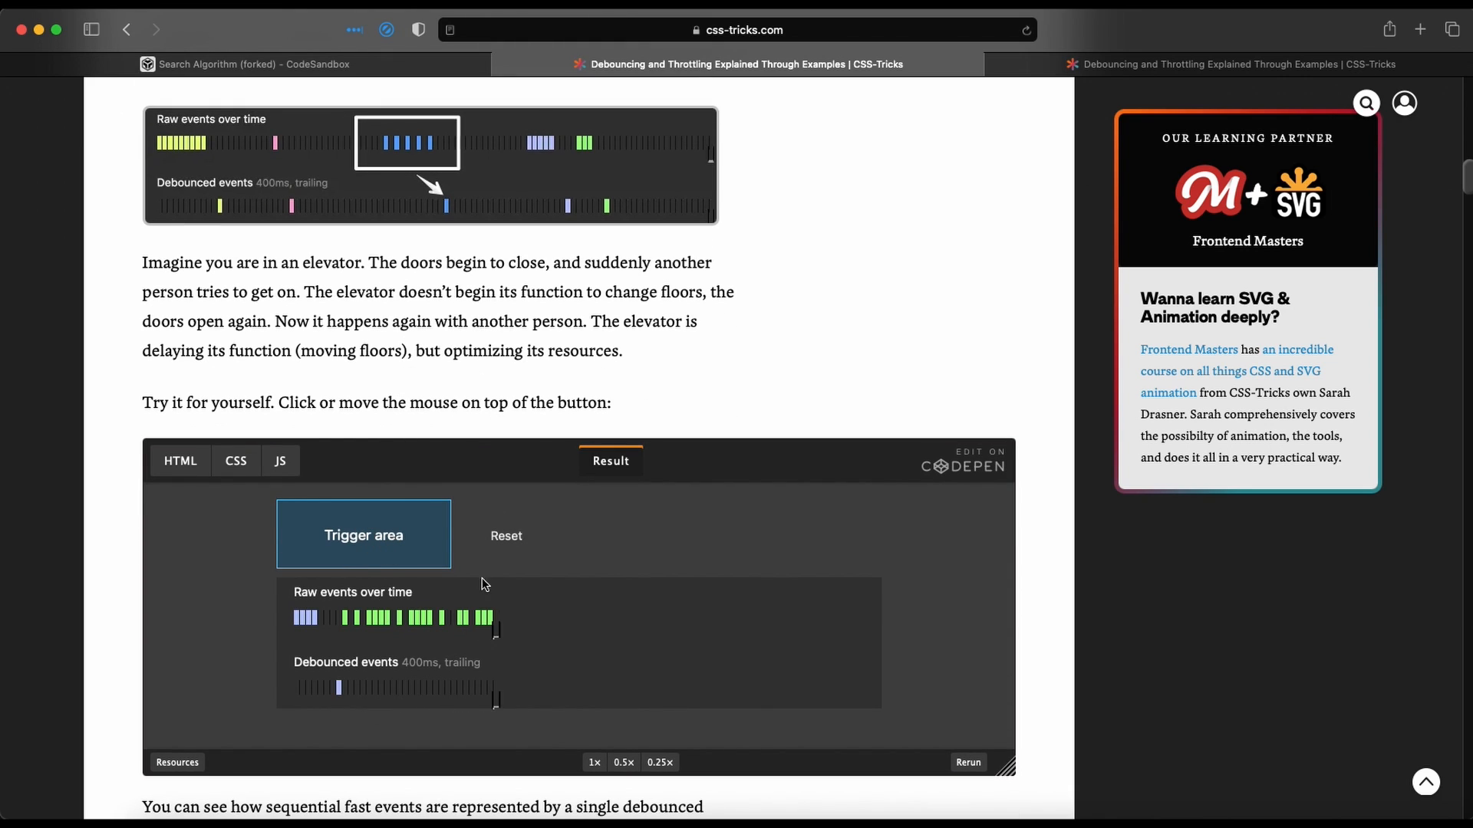
click(505, 535)
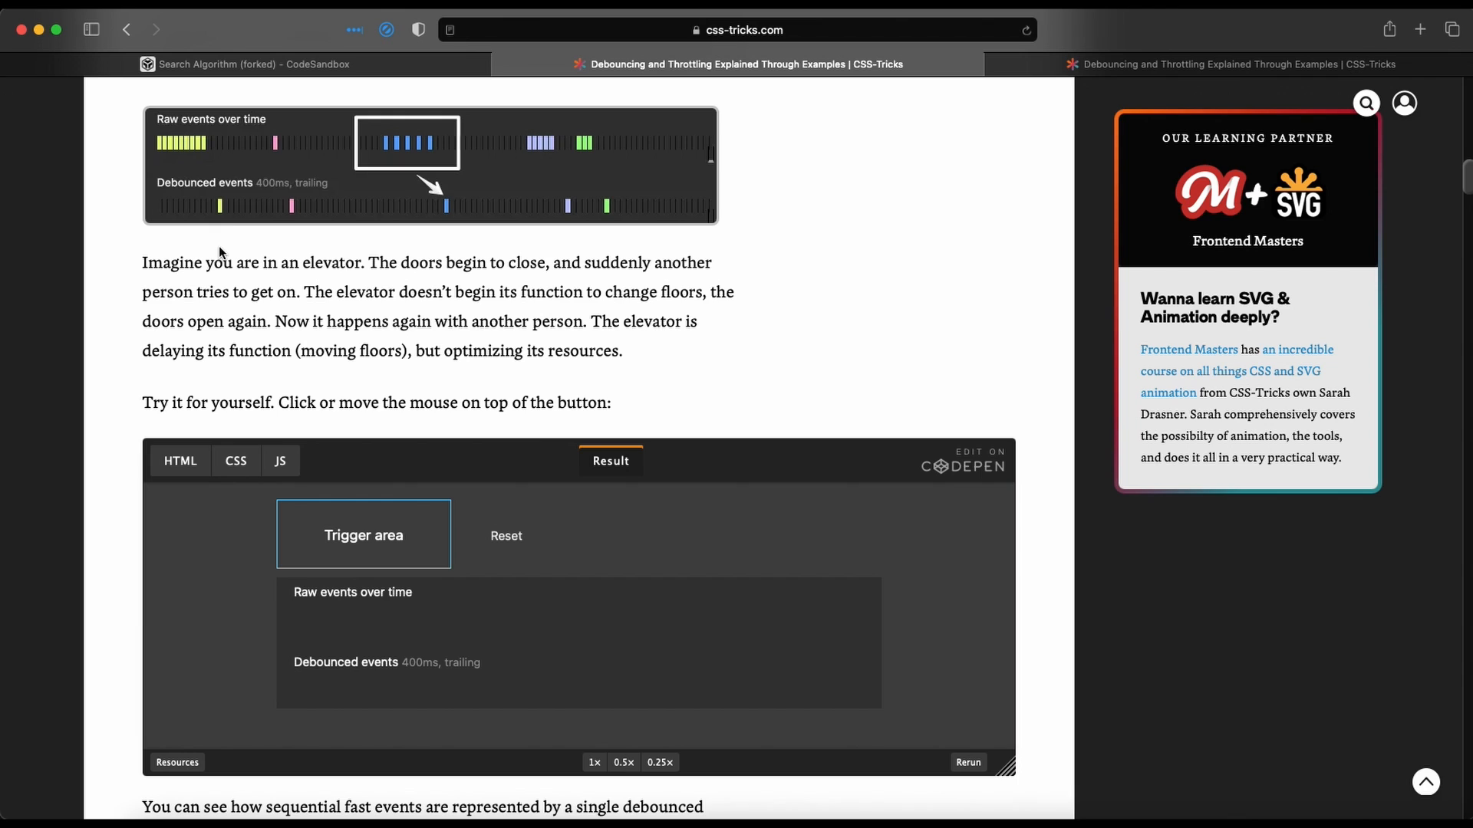